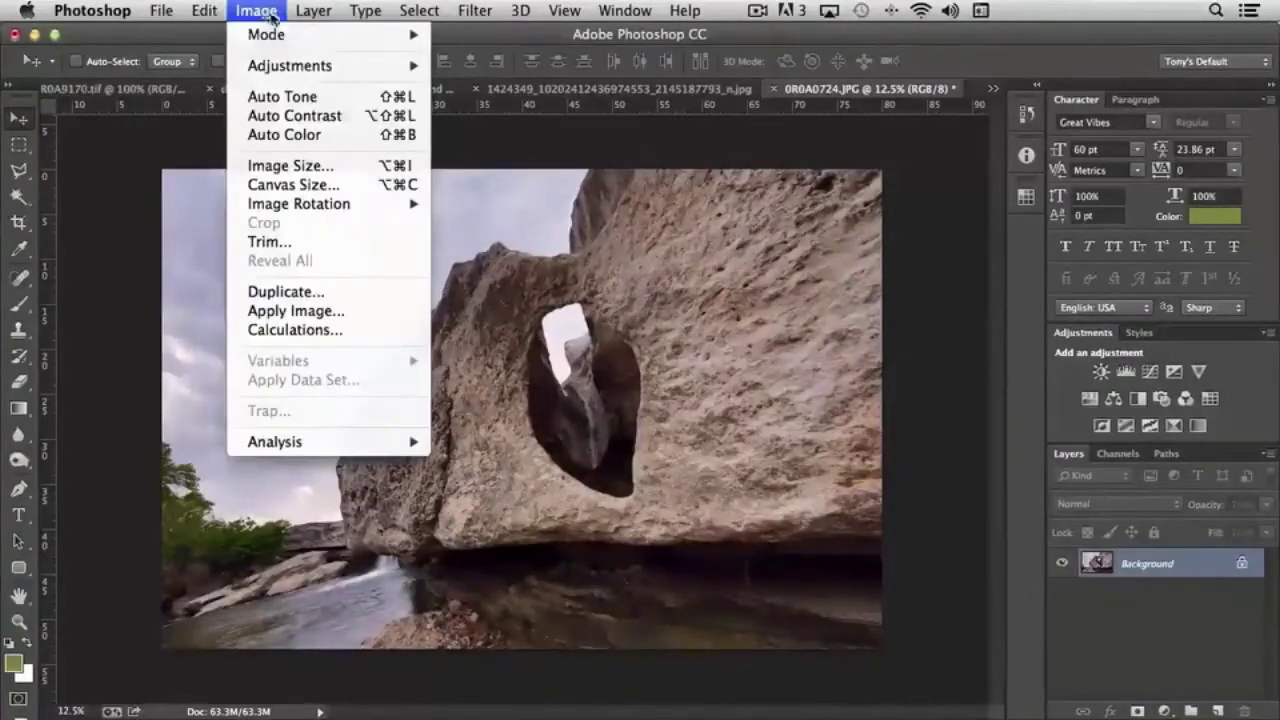
mouse_move(289, 65)
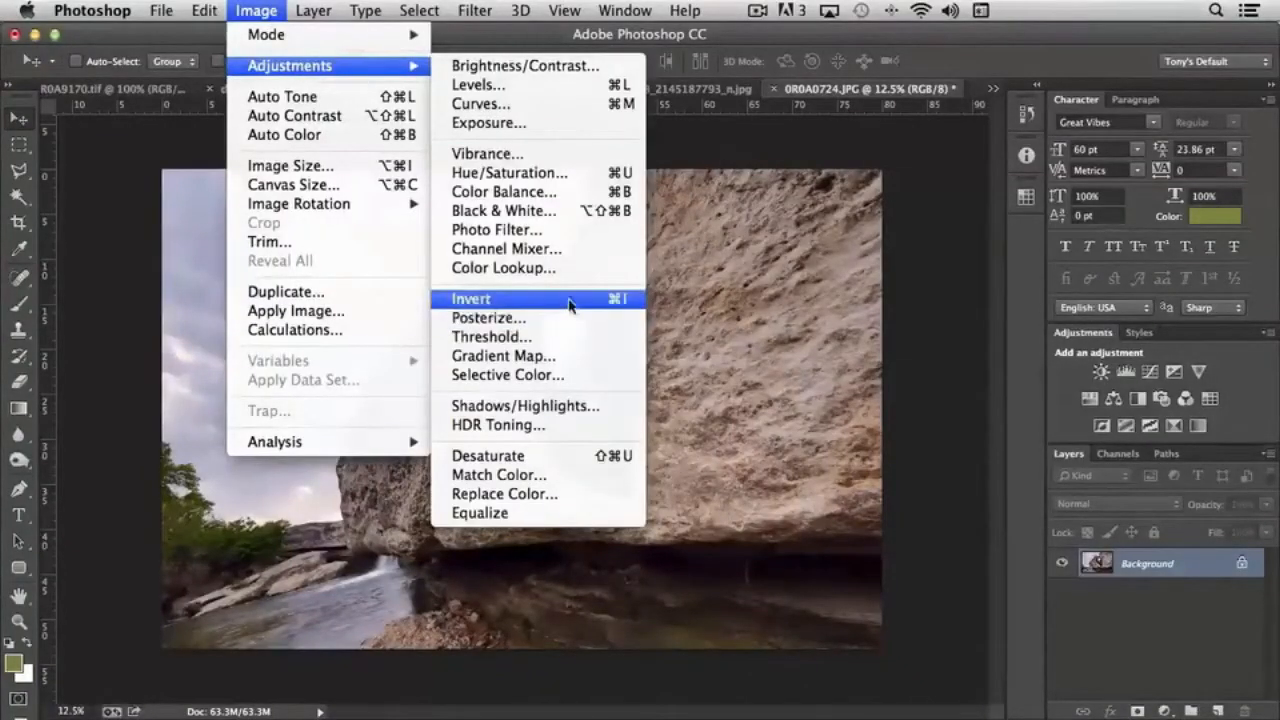
mouse_move(503, 355)
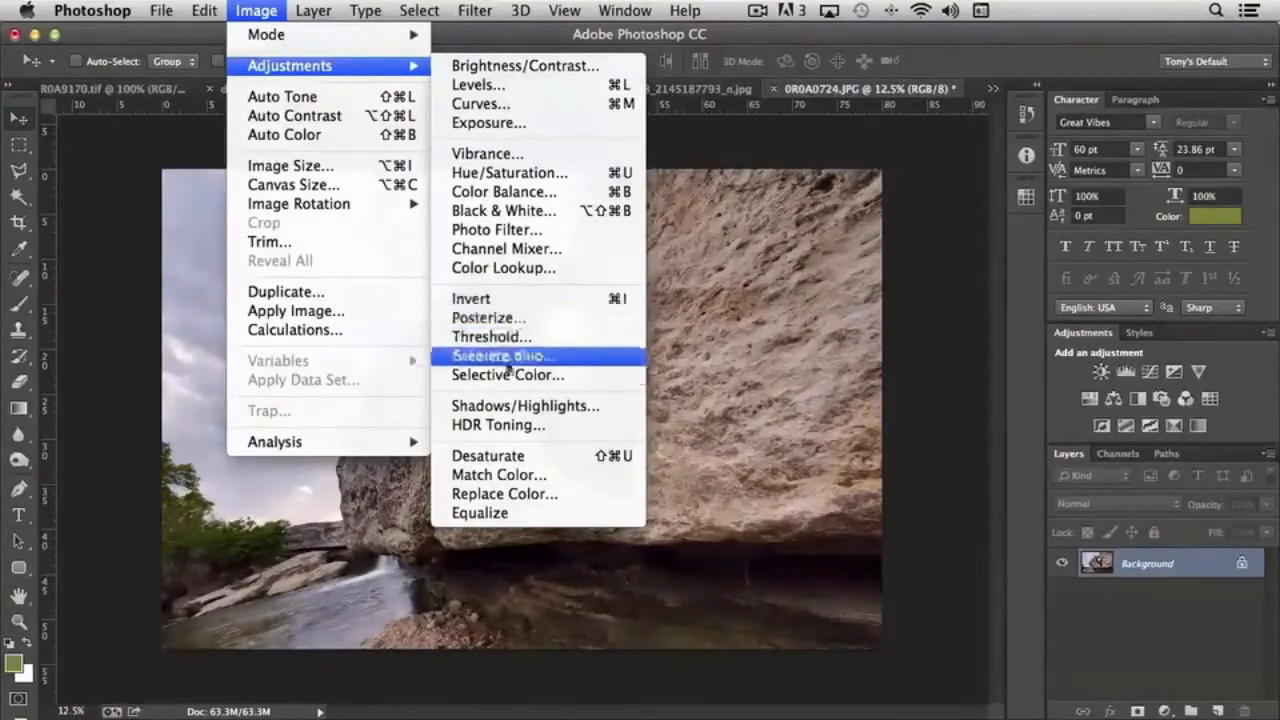
mouse_move(470, 298)
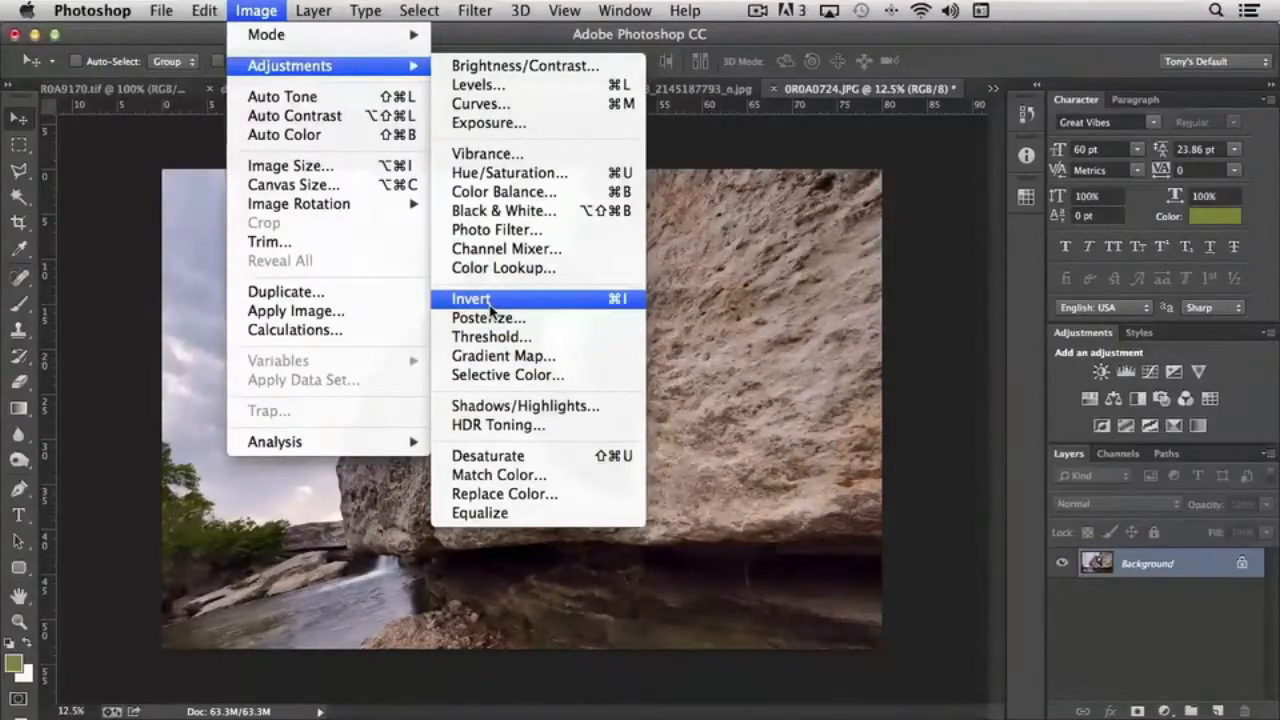
- Preview a Posterize adjustment on the arch photo at levels 255, 95 and 2, then cancel it
click(470, 298)
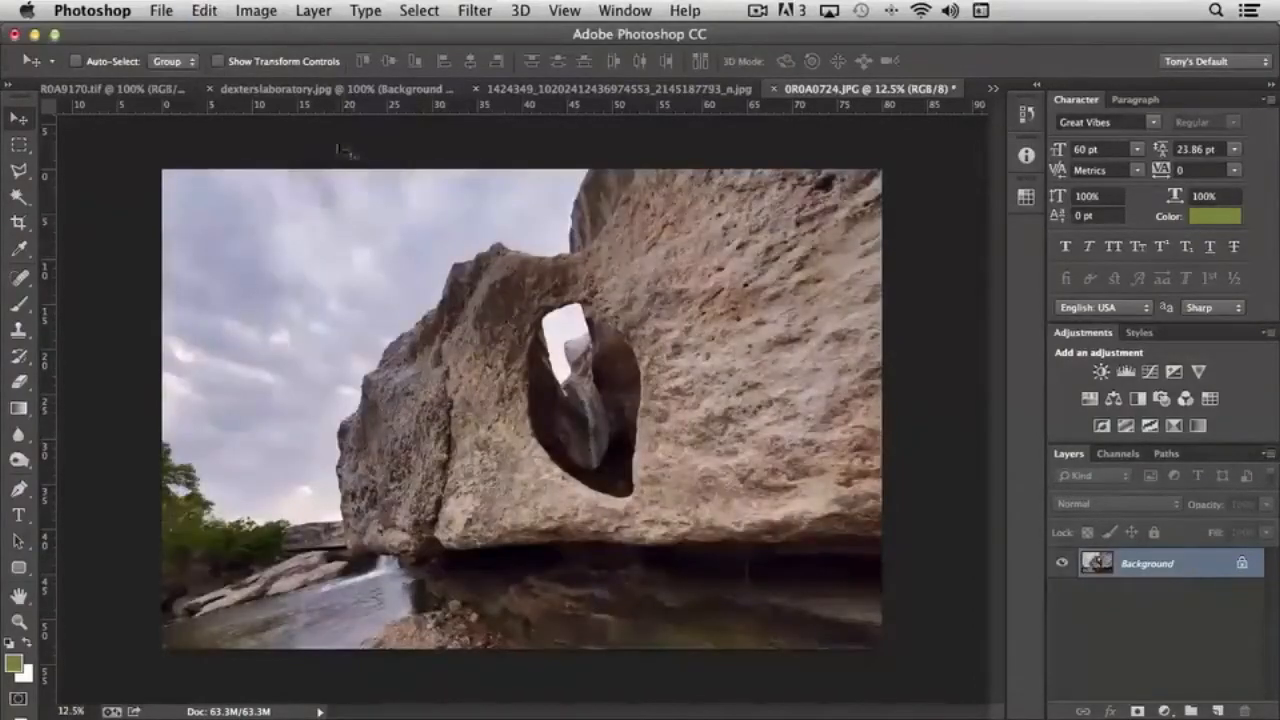
click(256, 11)
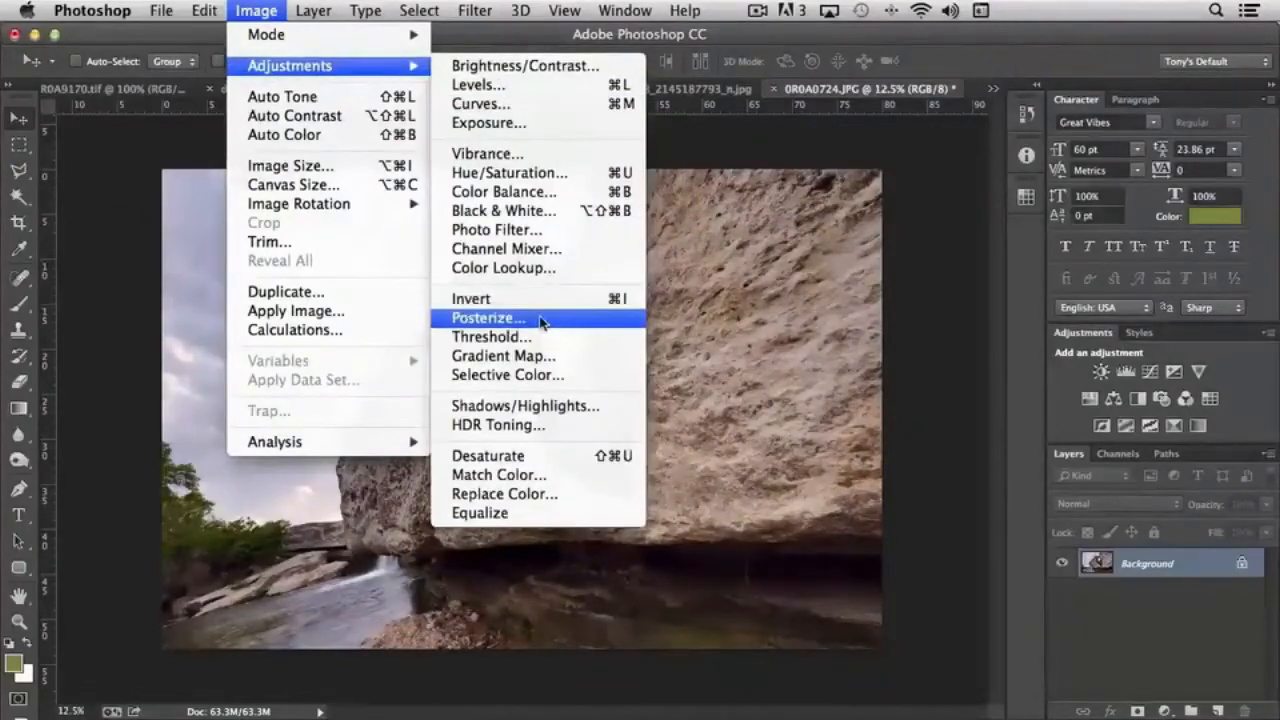
click(487, 318)
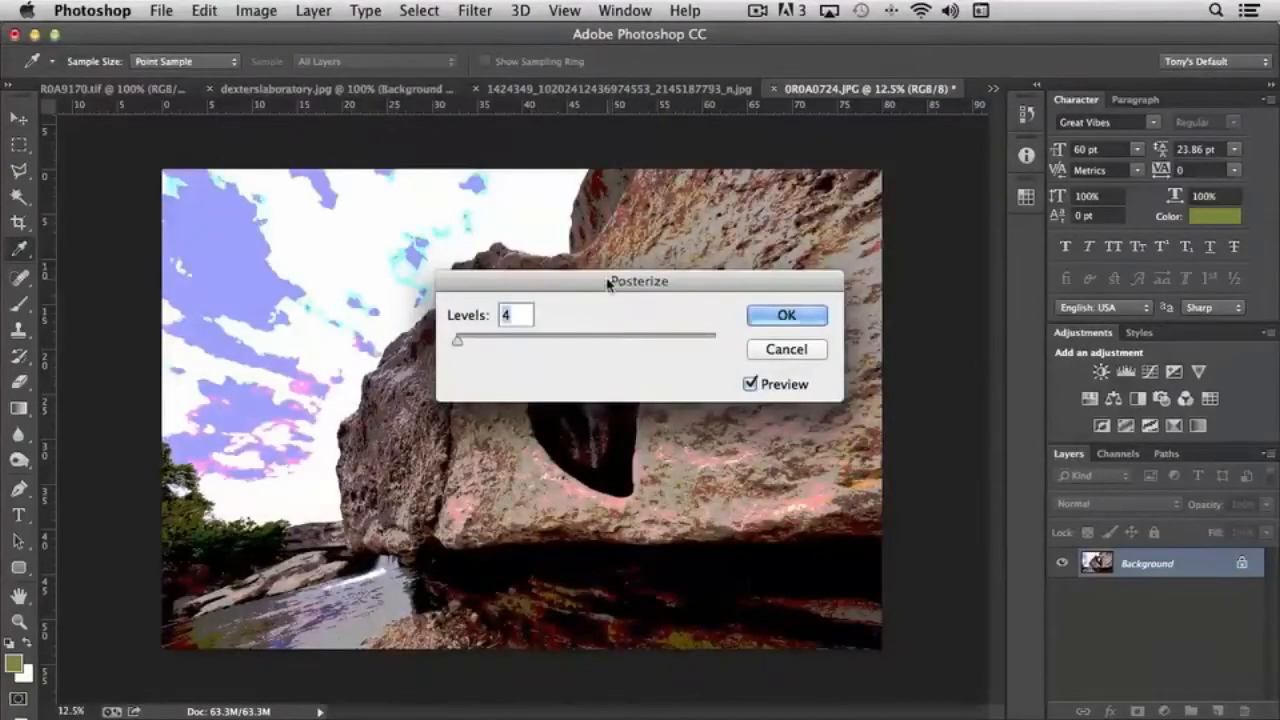
drag(638, 281, 660, 510)
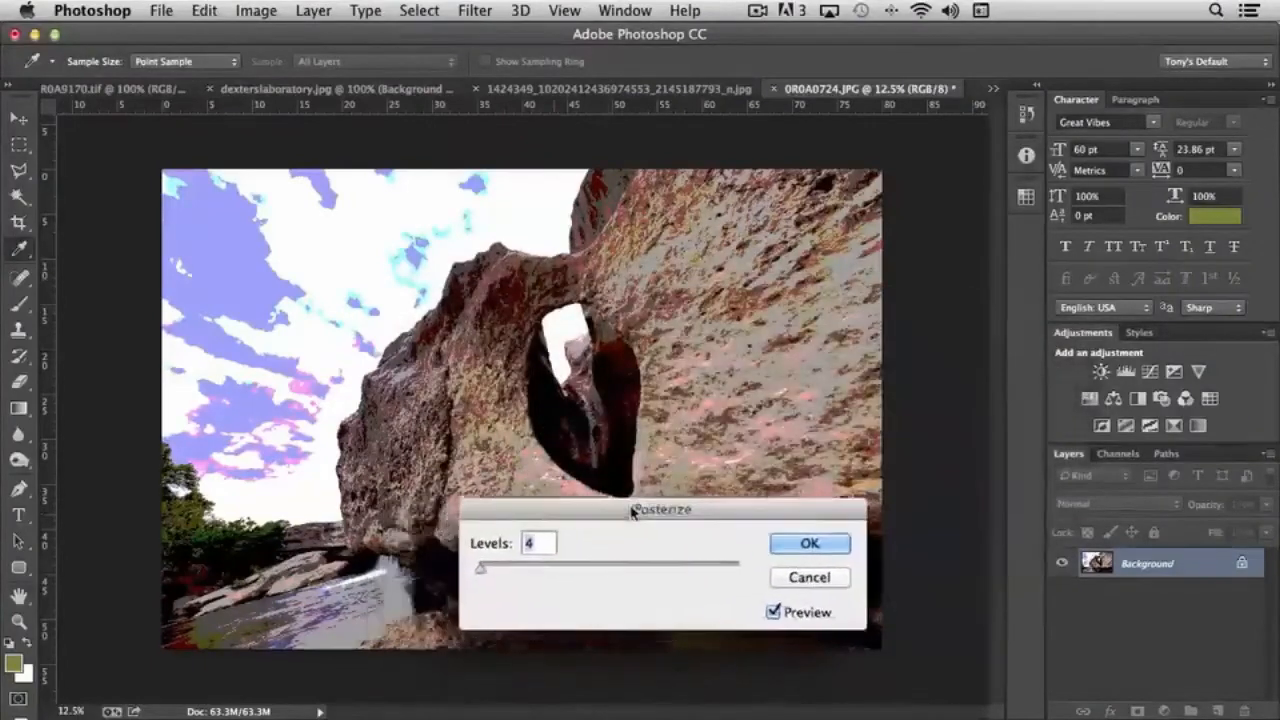
drag(660, 510, 637, 437)
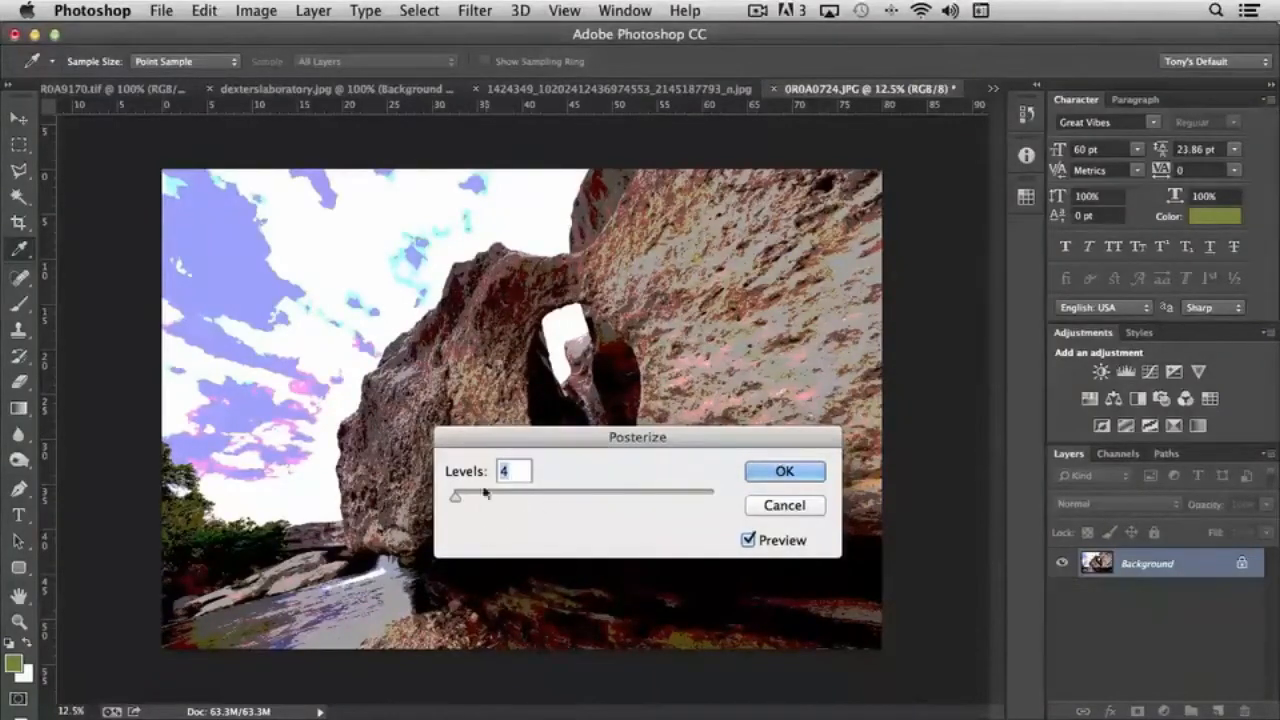
drag(456, 493, 462, 493)
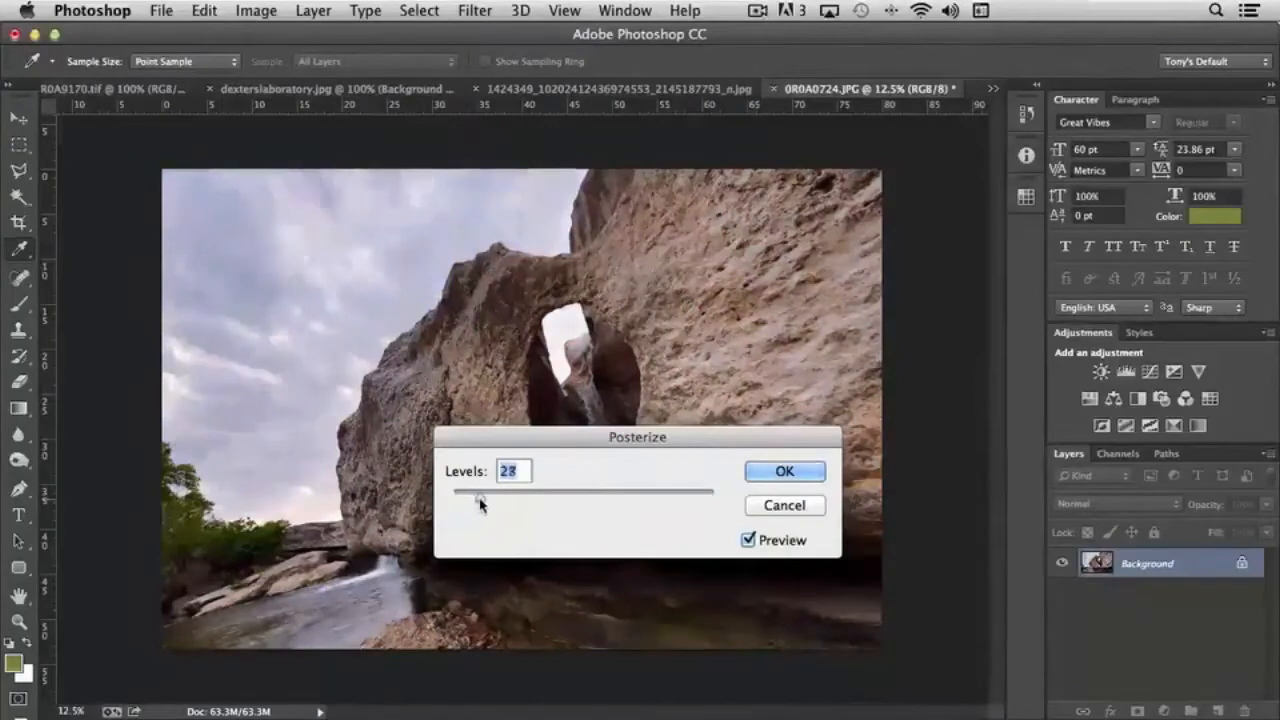
drag(478, 491, 715, 491)
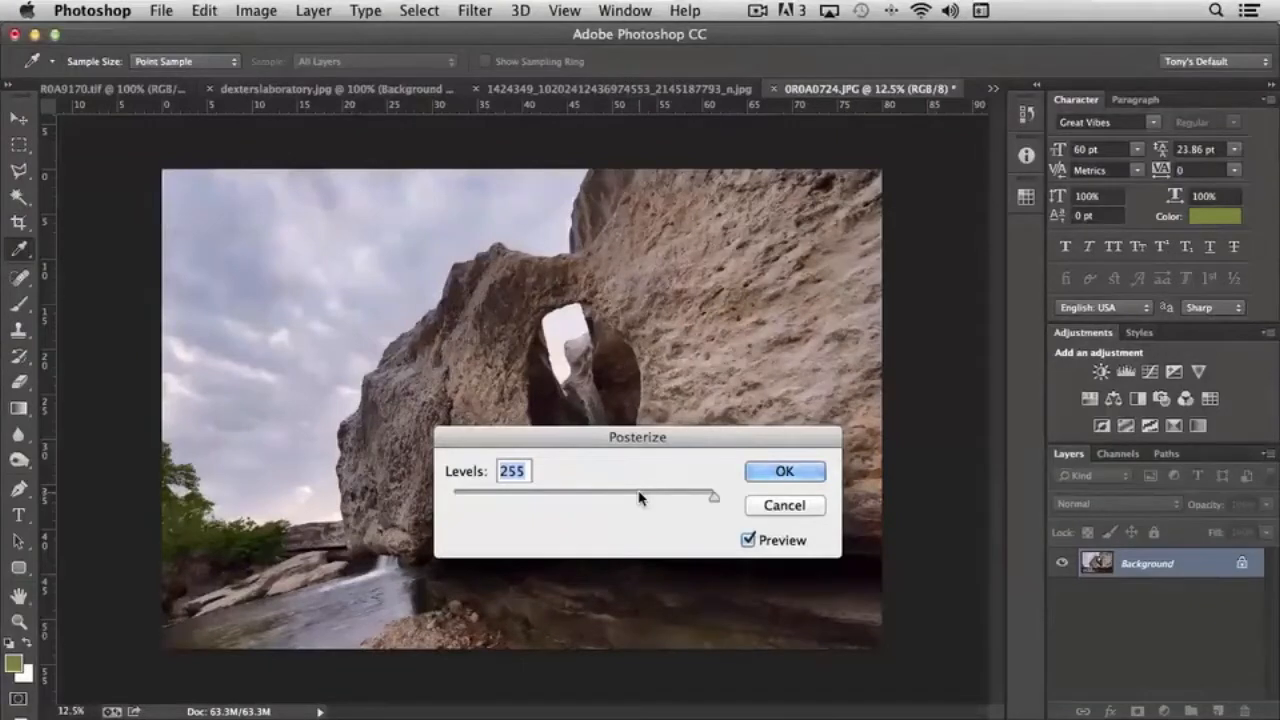
drag(712, 494, 600, 494)
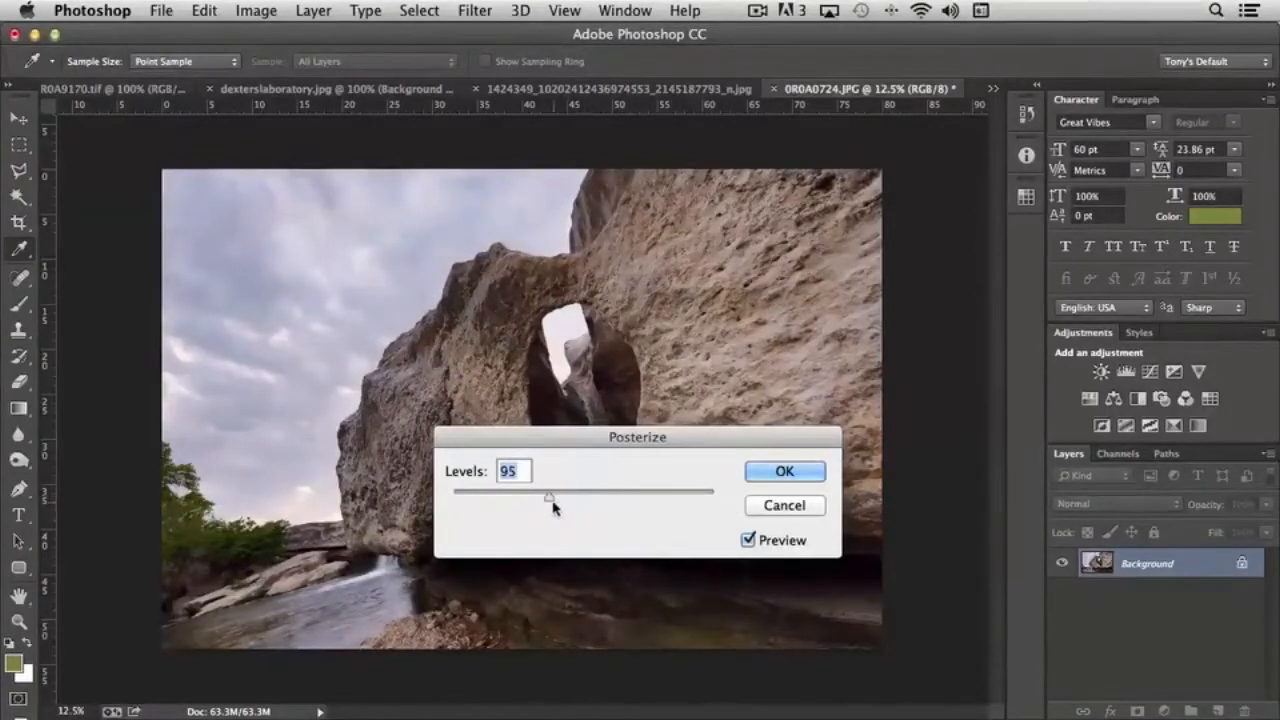
drag(548, 497, 450, 497)
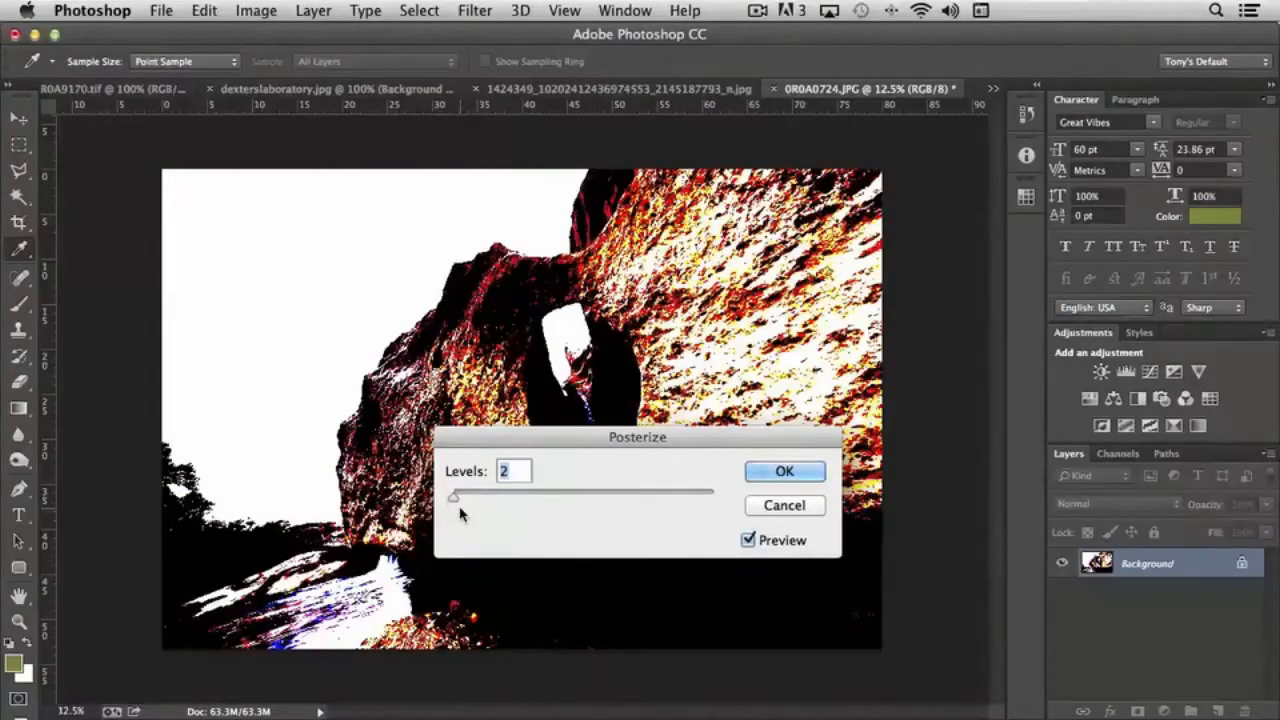
mouse_move(453, 503)
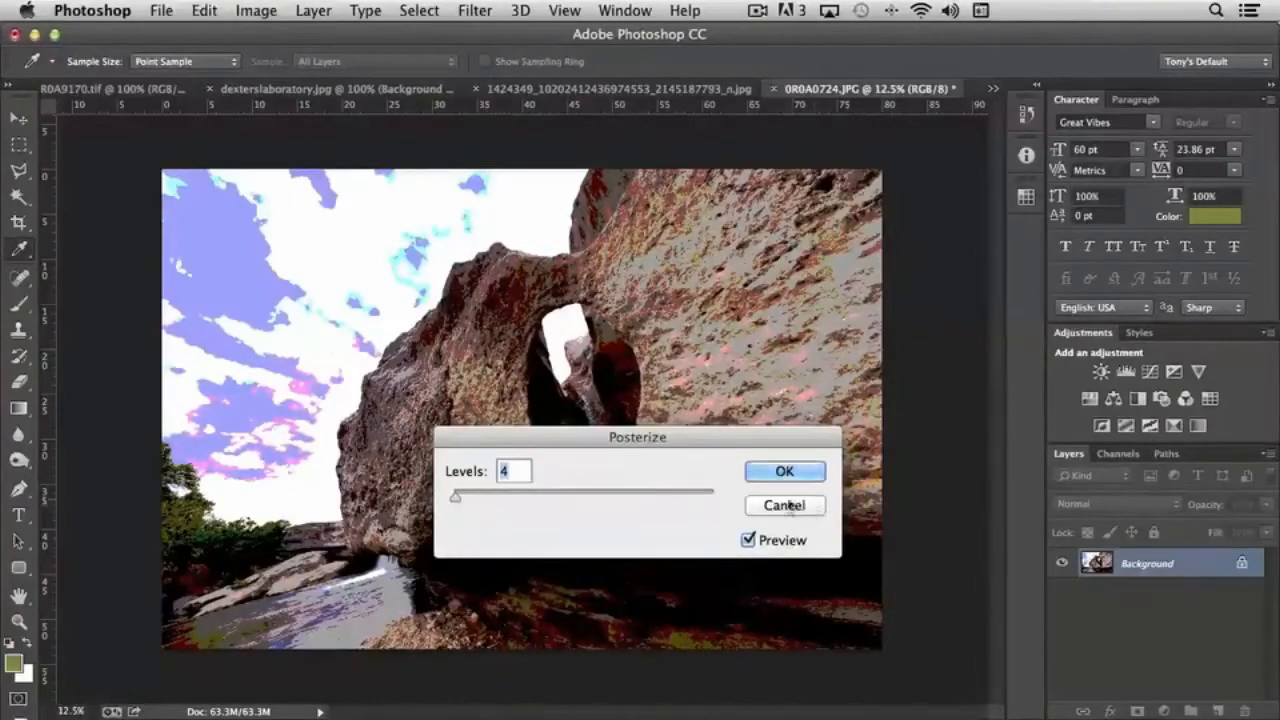
click(784, 505)
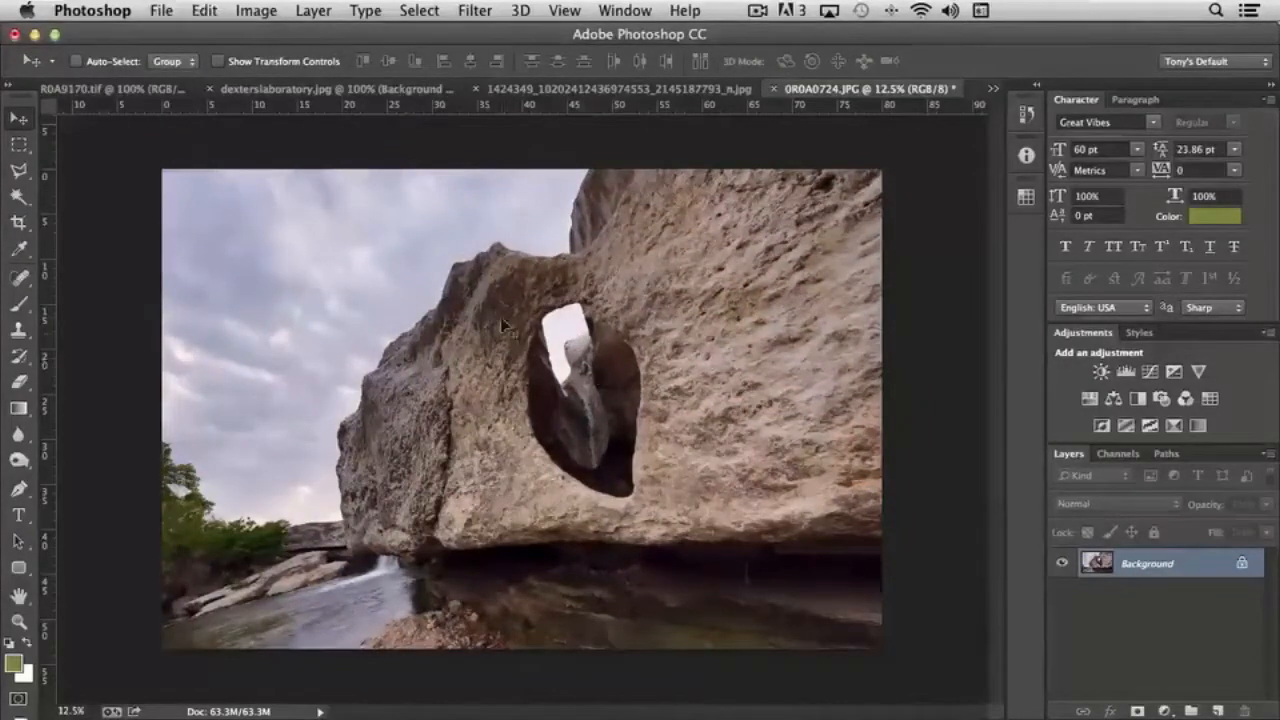
- Preview a Threshold adjustment at low, high and mid levels on the photo, then cancel it
click(256, 10)
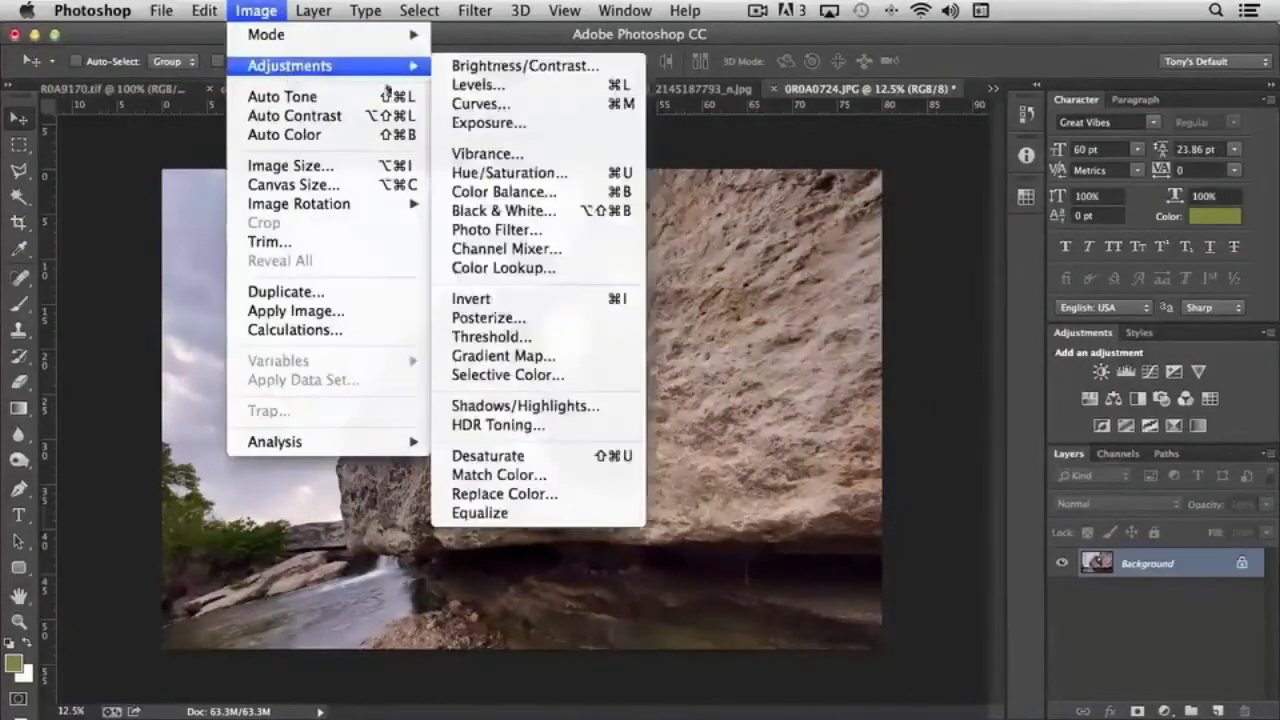
mouse_move(491, 336)
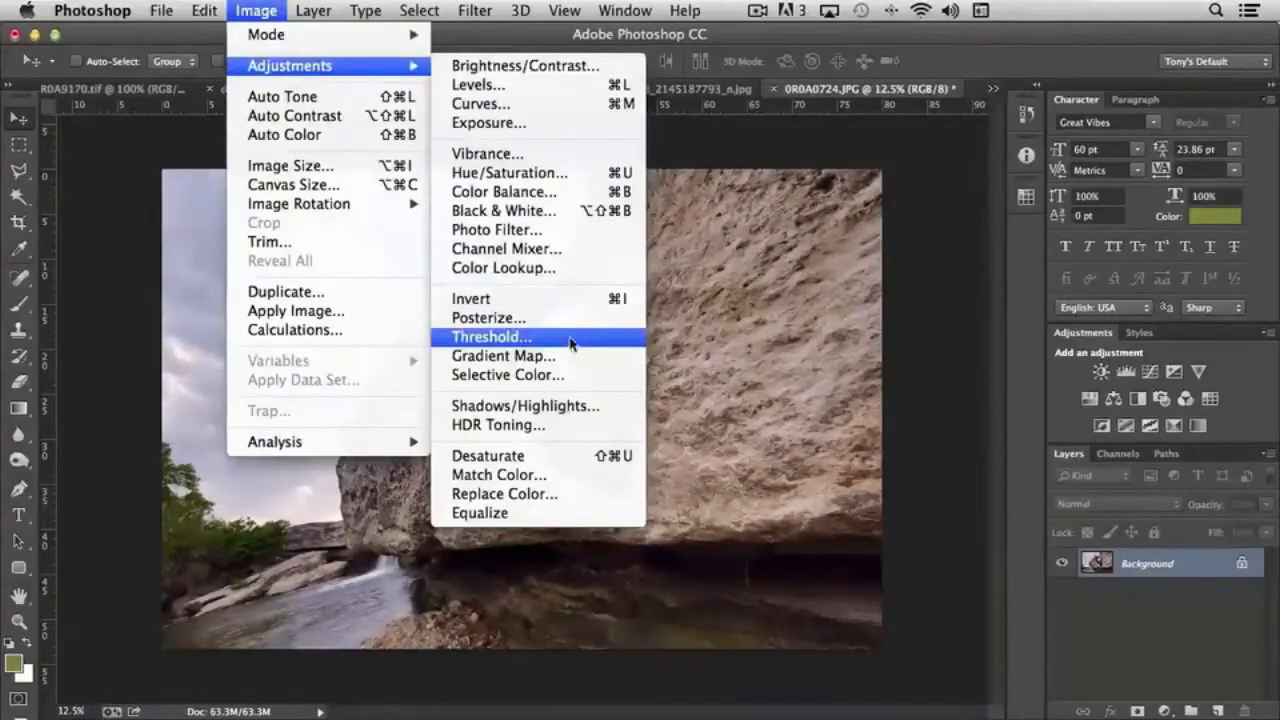
click(491, 336)
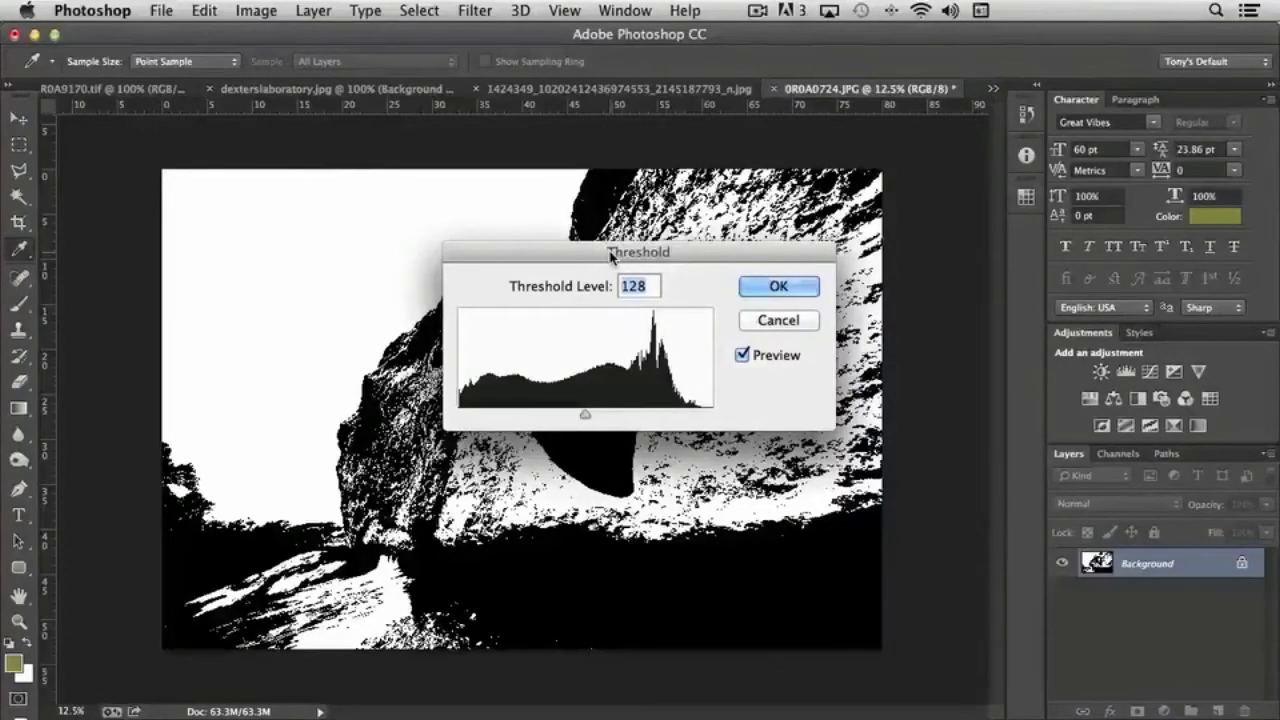
drag(639, 252, 961, 255)
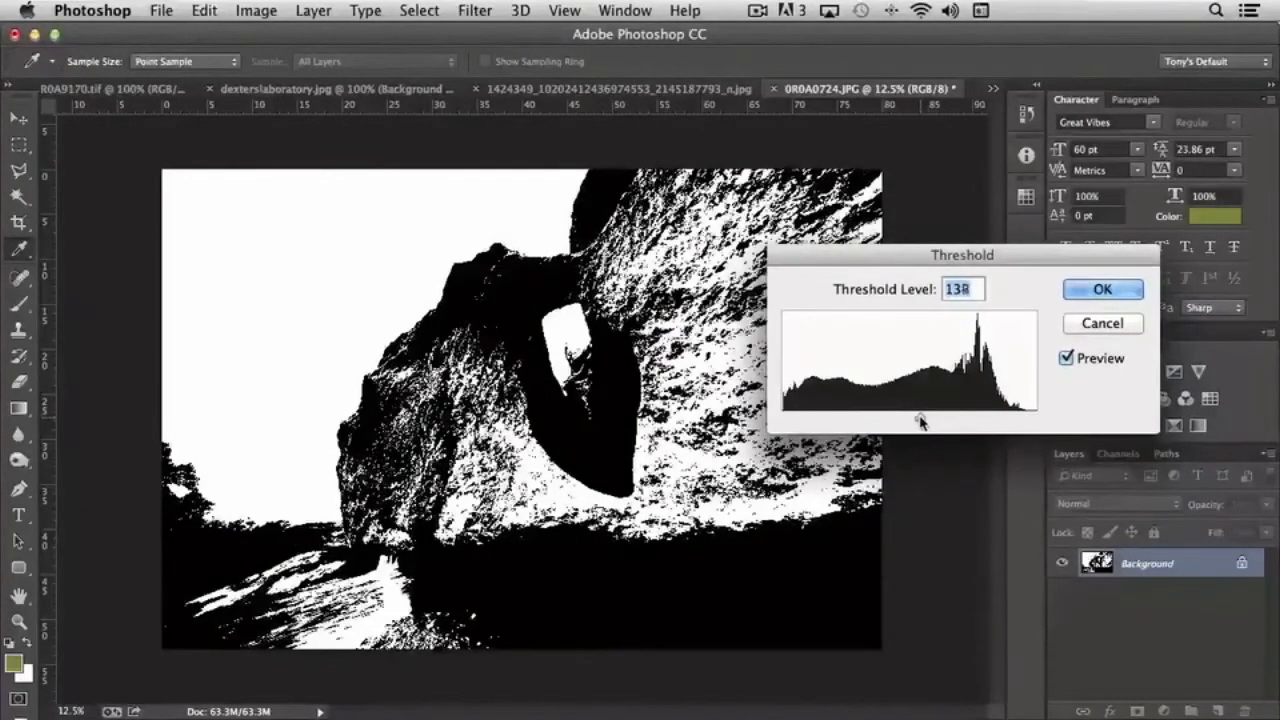
drag(918, 420, 890, 420)
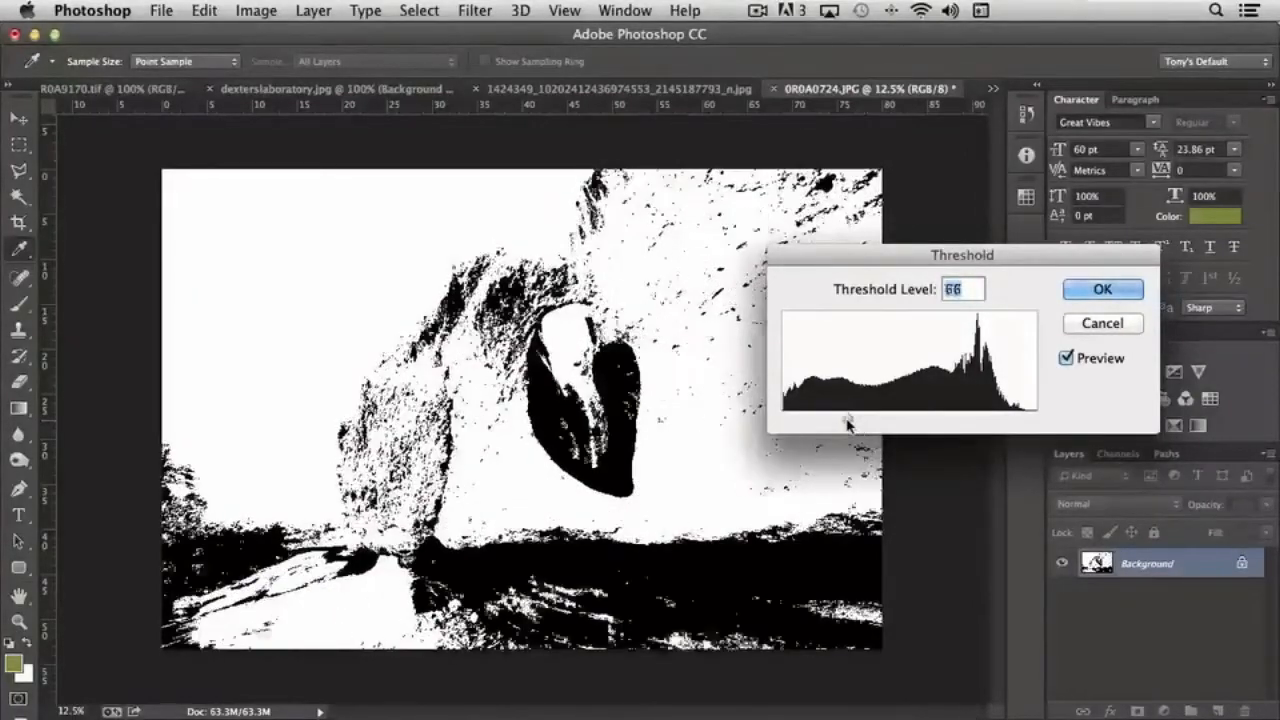
drag(845, 420, 868, 420)
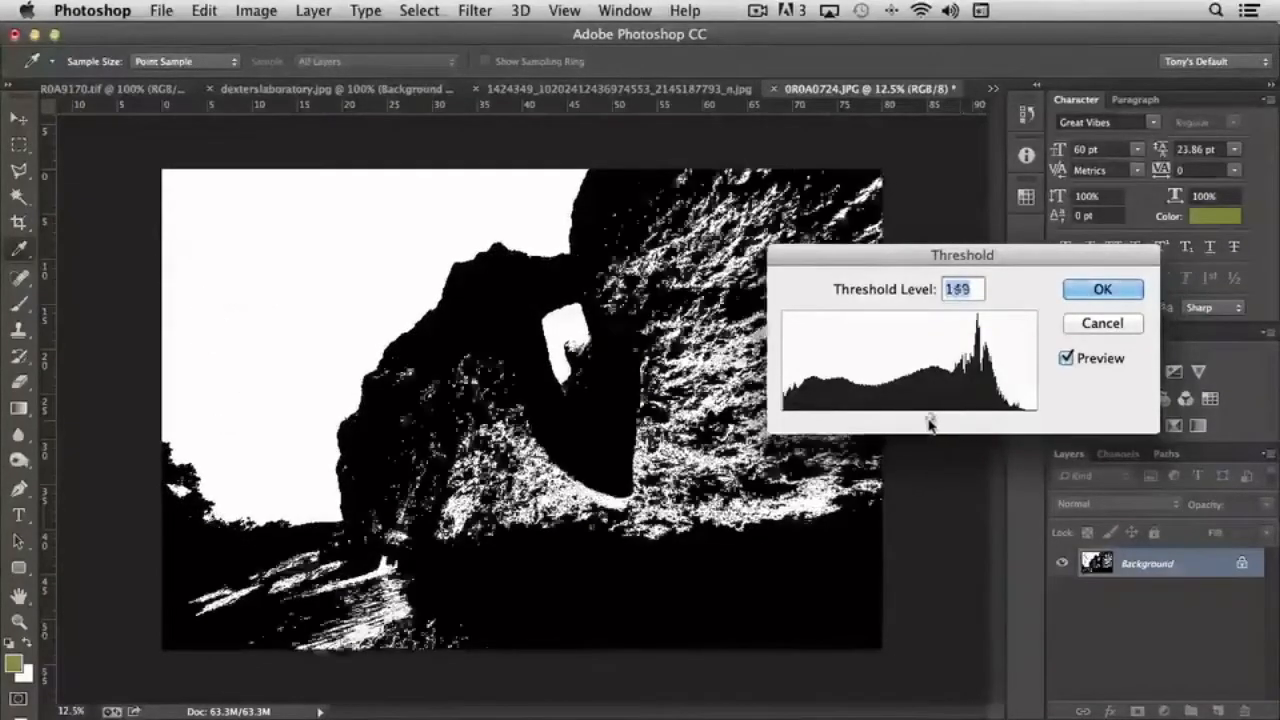
drag(928, 418, 880, 418)
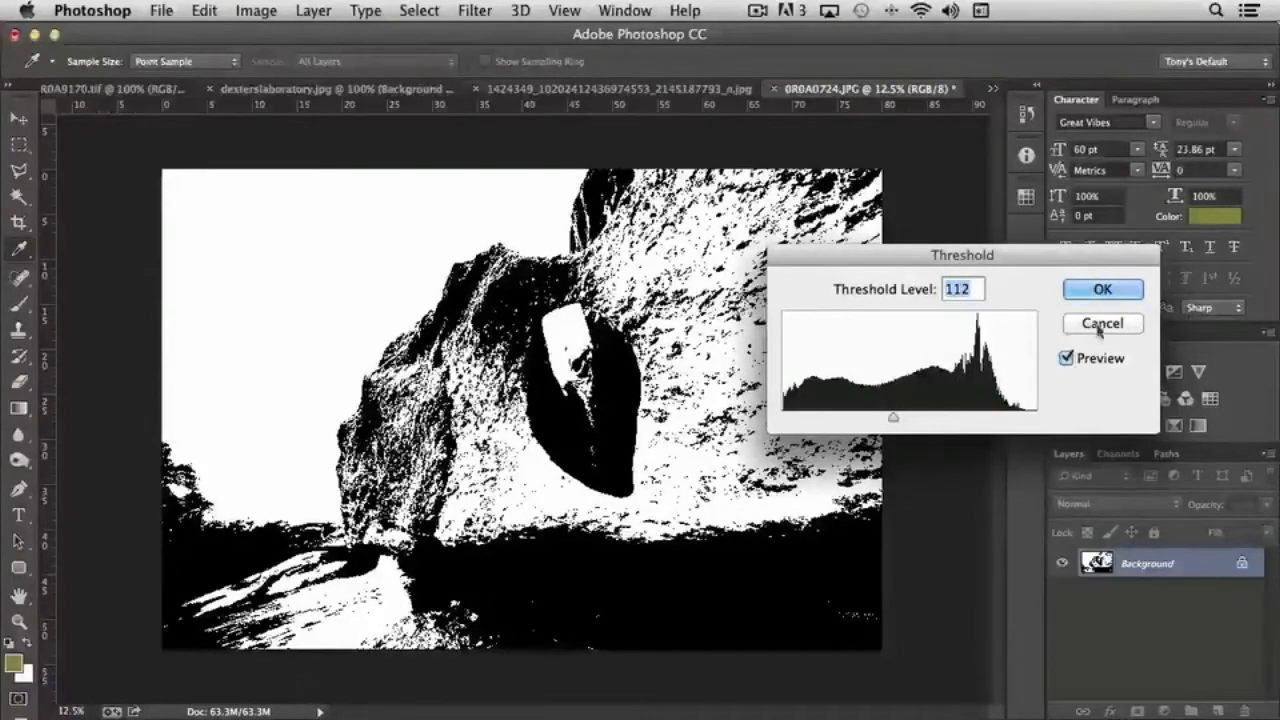
click(1101, 323)
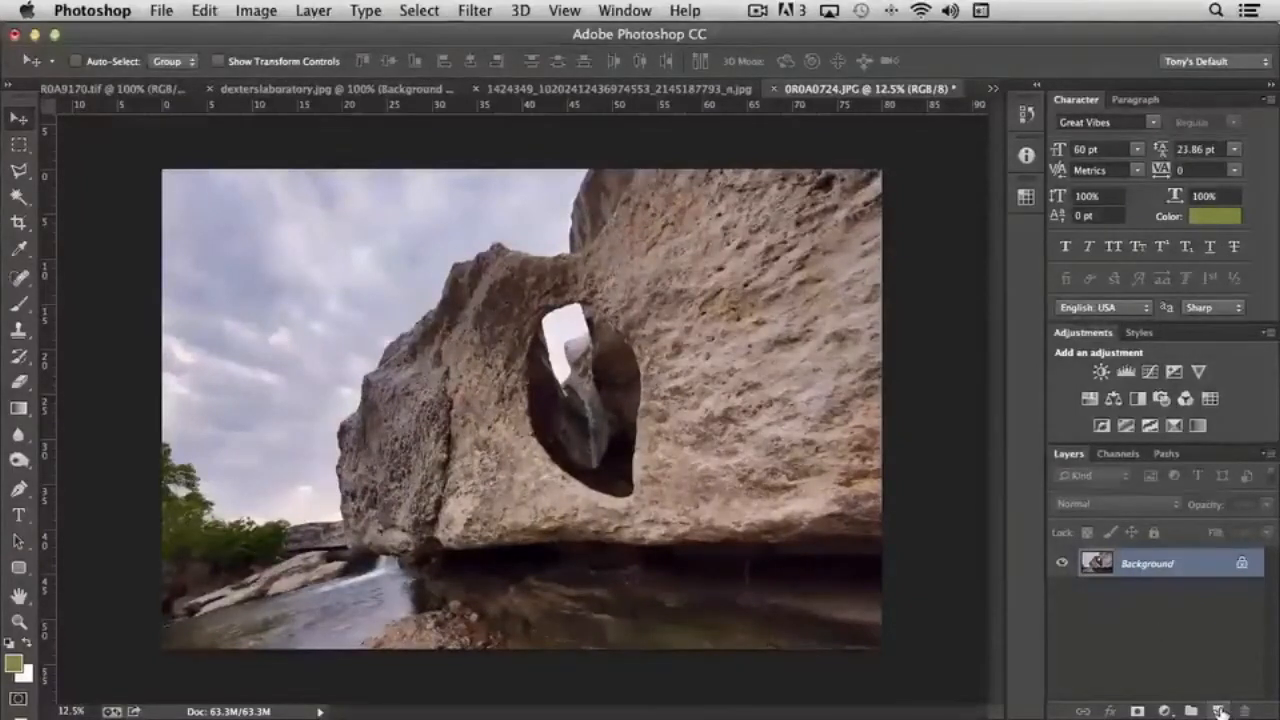
- Add a new layer above the background and fill it with solid white
click(1219, 710)
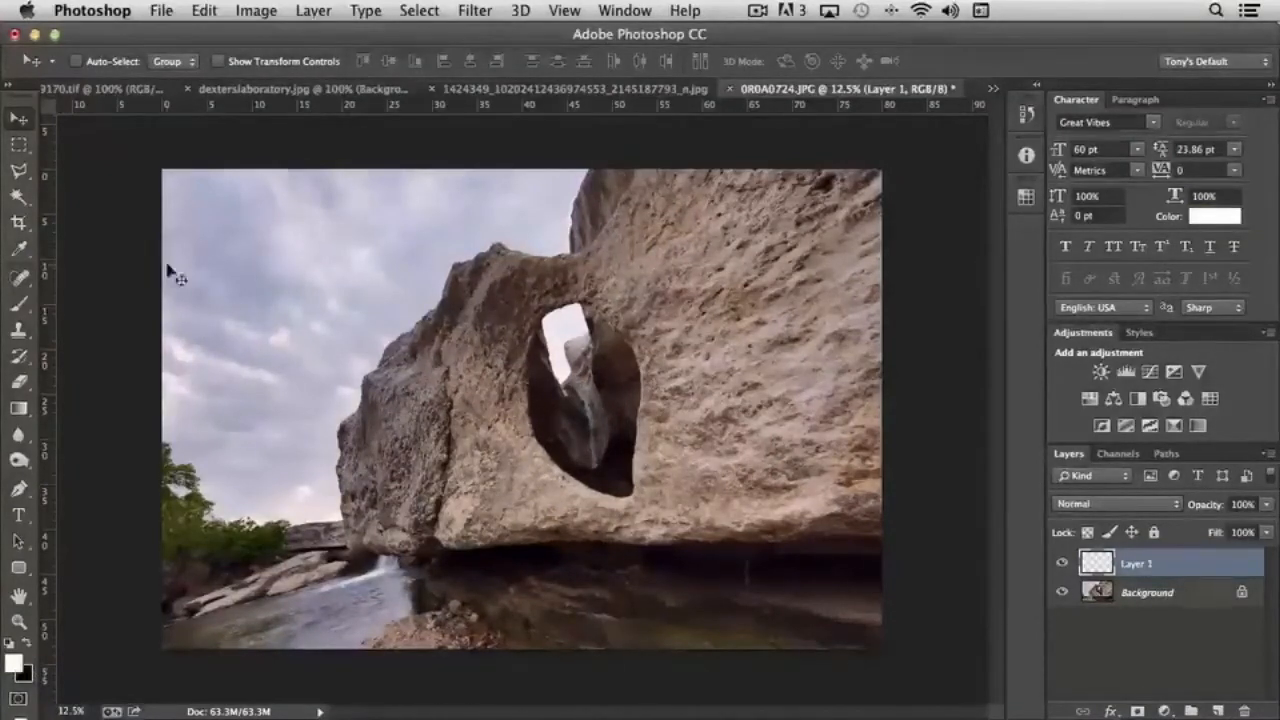
click(204, 10)
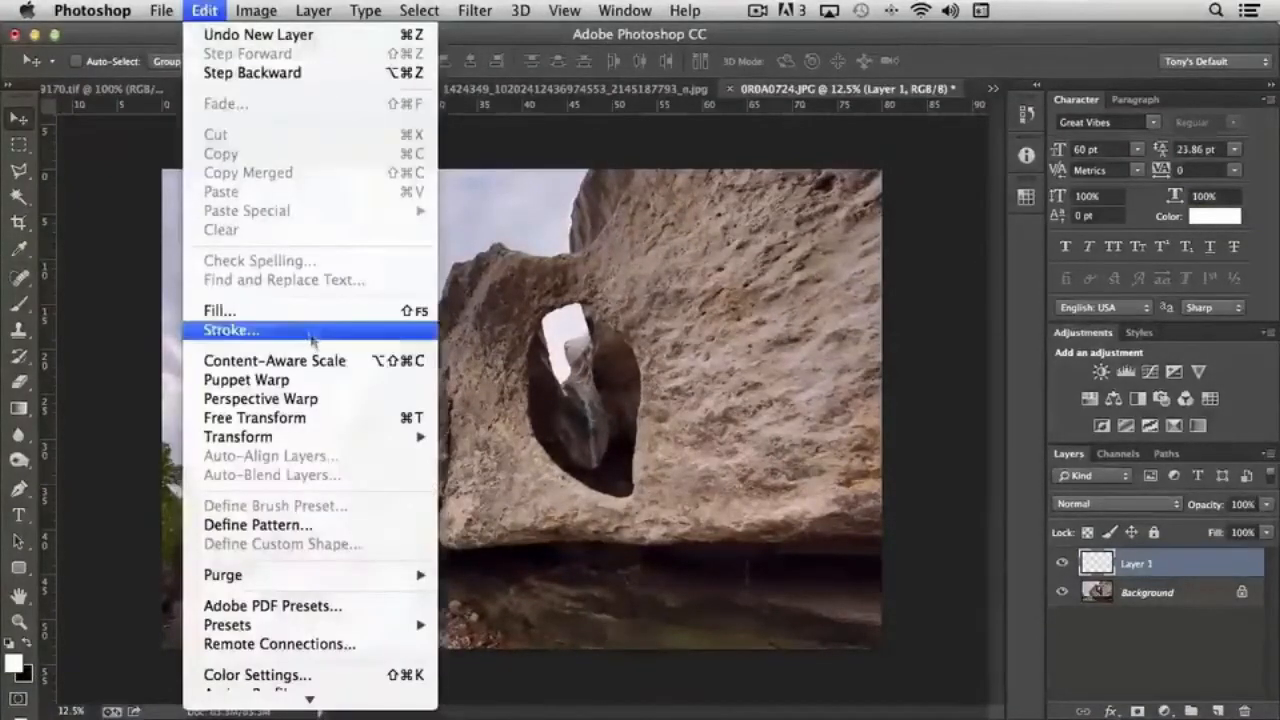
click(219, 310)
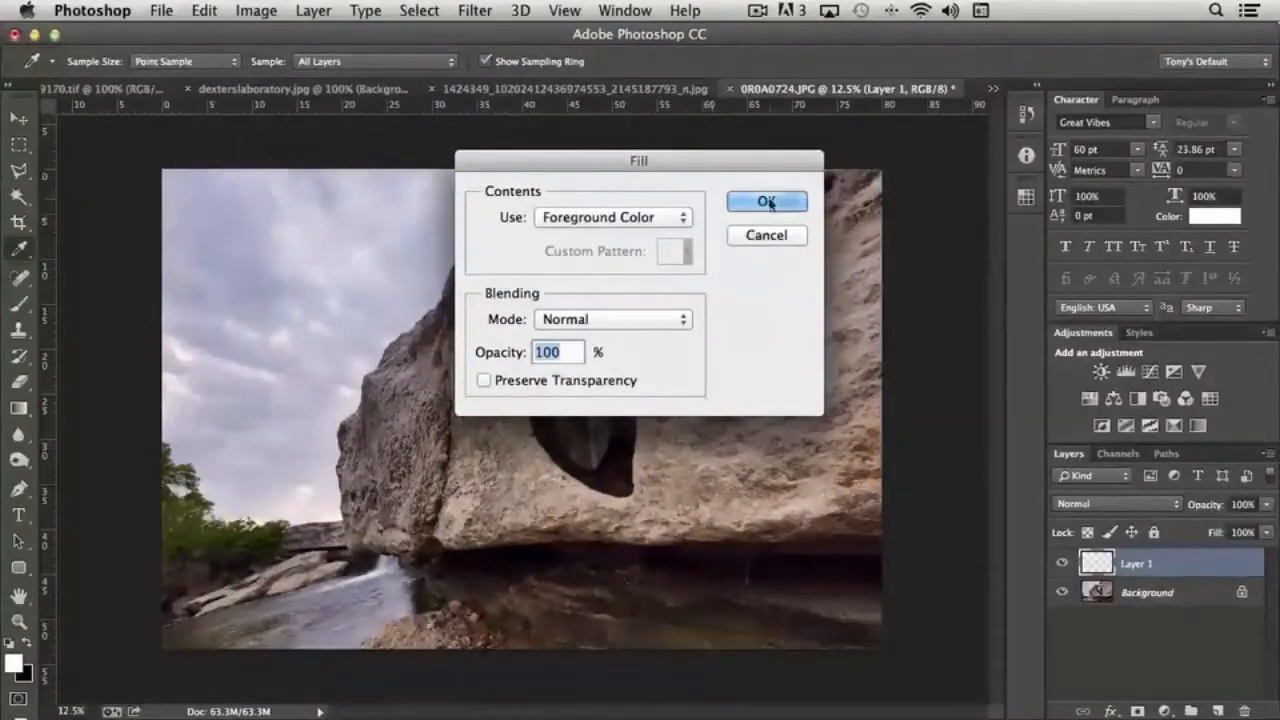
click(766, 201)
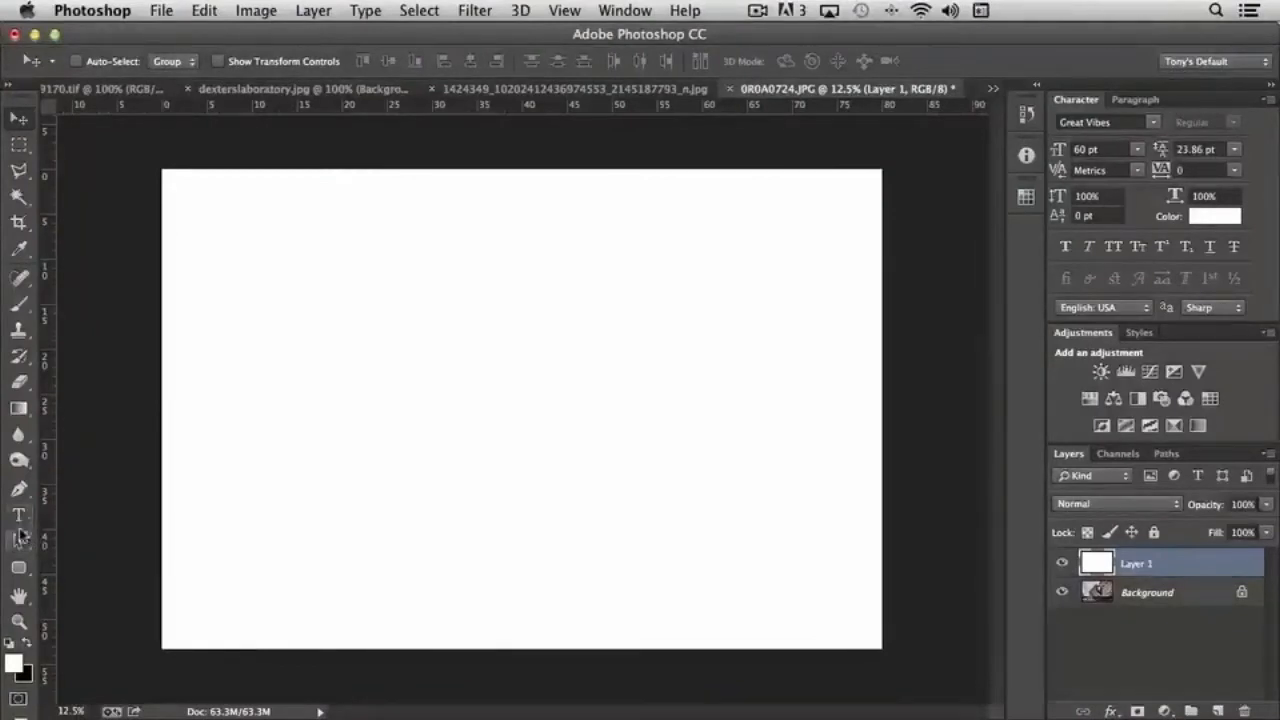
- Marquee a rectangle near the canvas centre and fill it with black
click(18, 143)
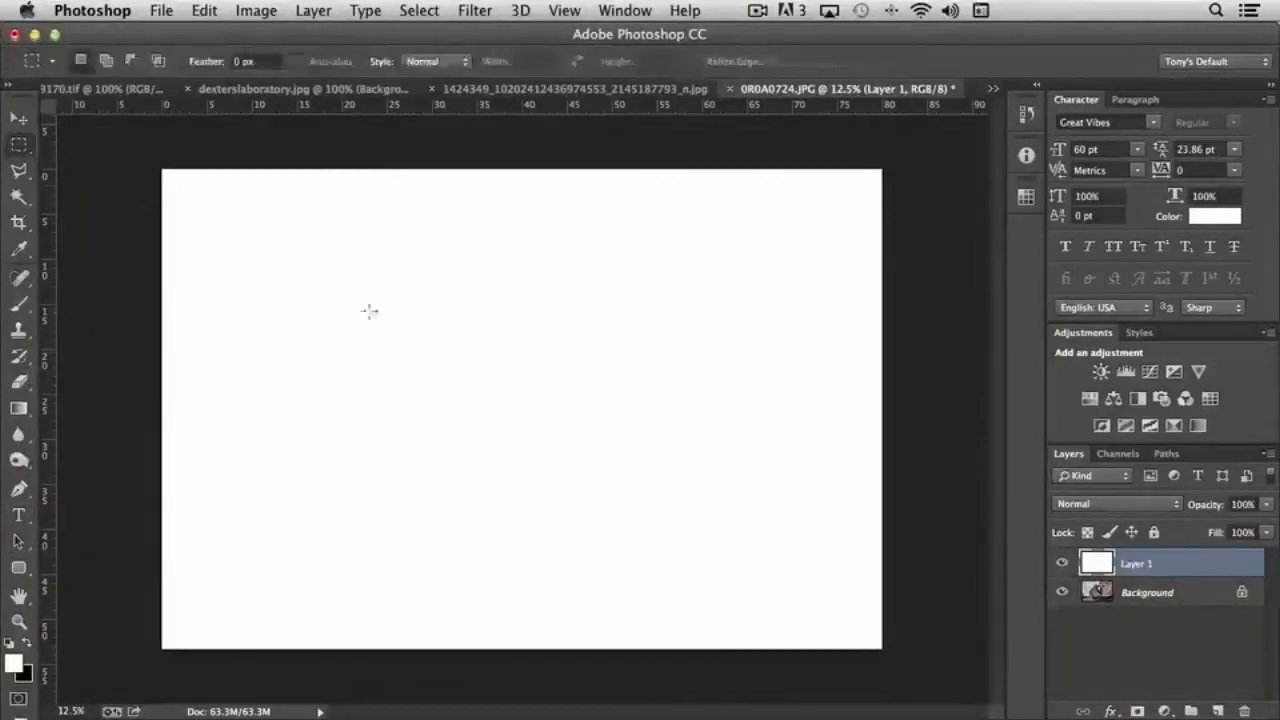
drag(372, 310, 594, 496)
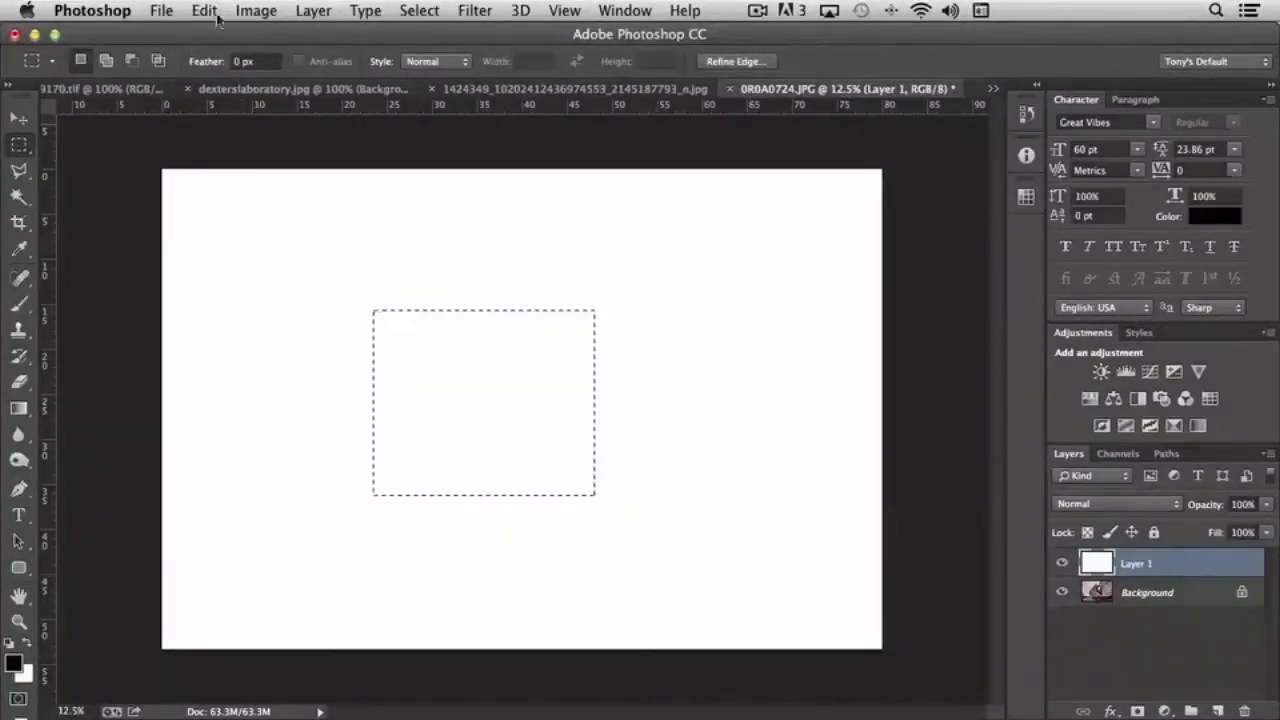
click(203, 10)
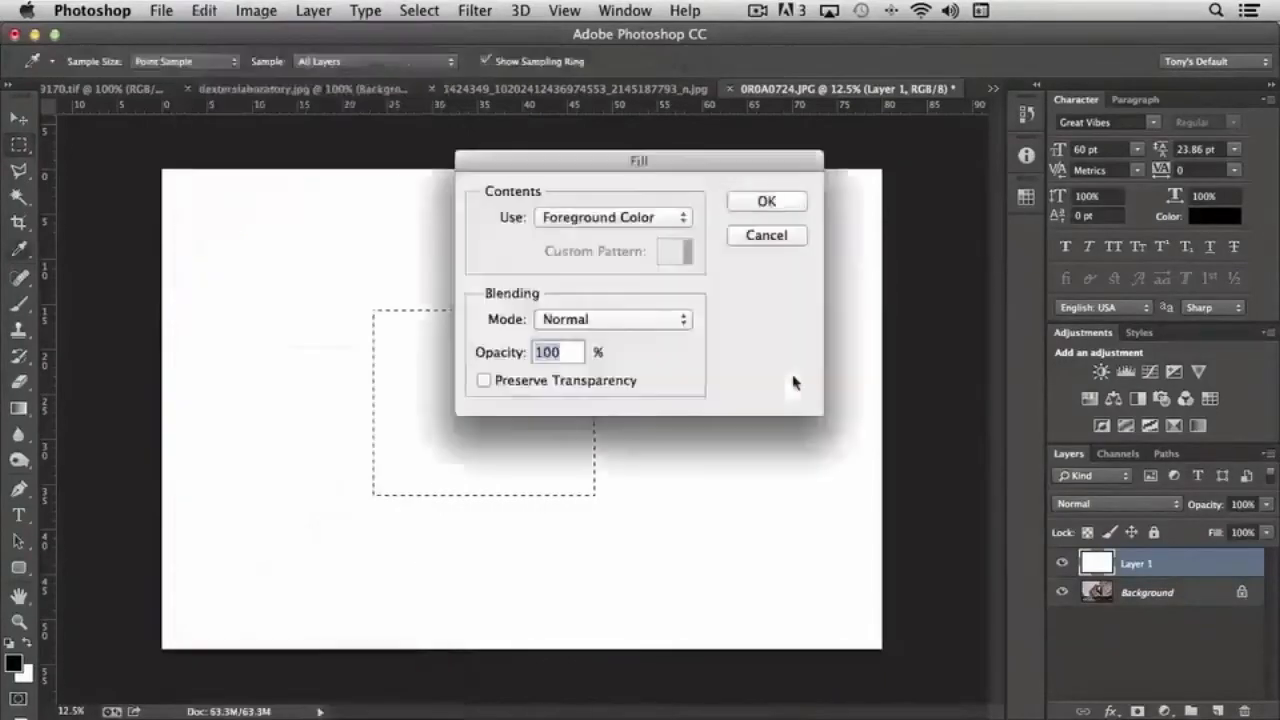
click(766, 201)
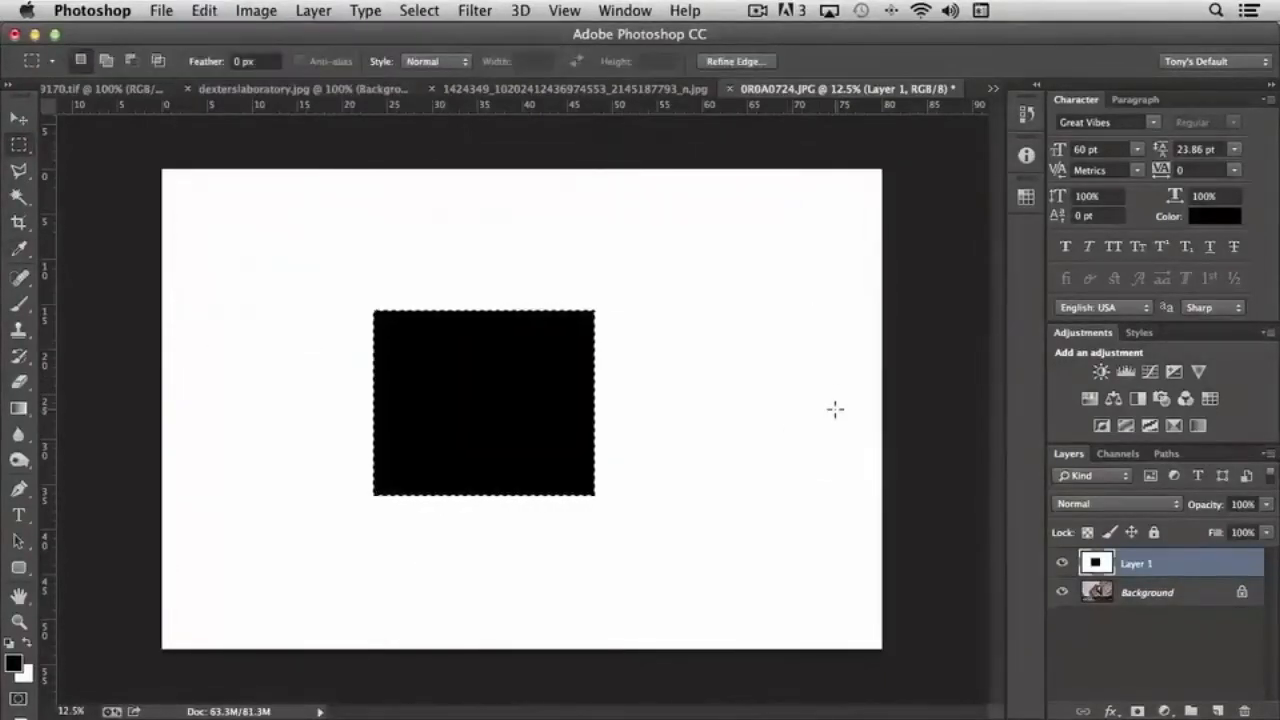
mouse_move(791, 428)
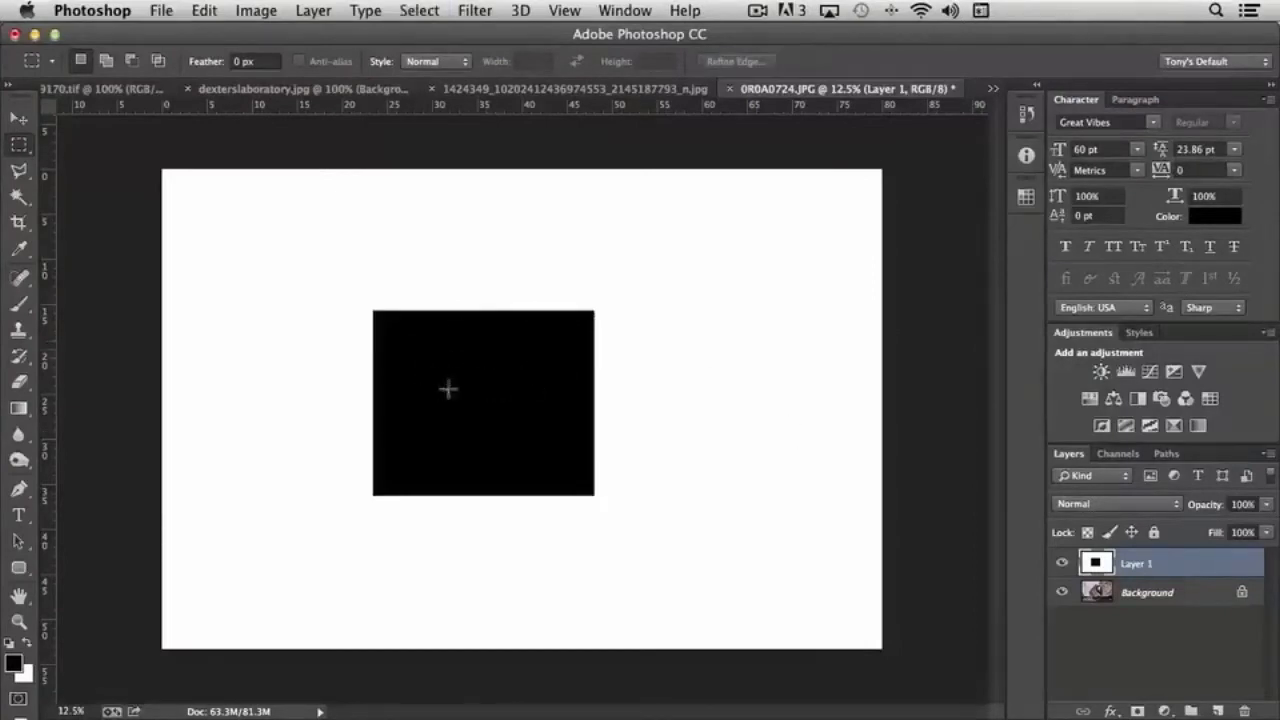
mouse_move(428, 51)
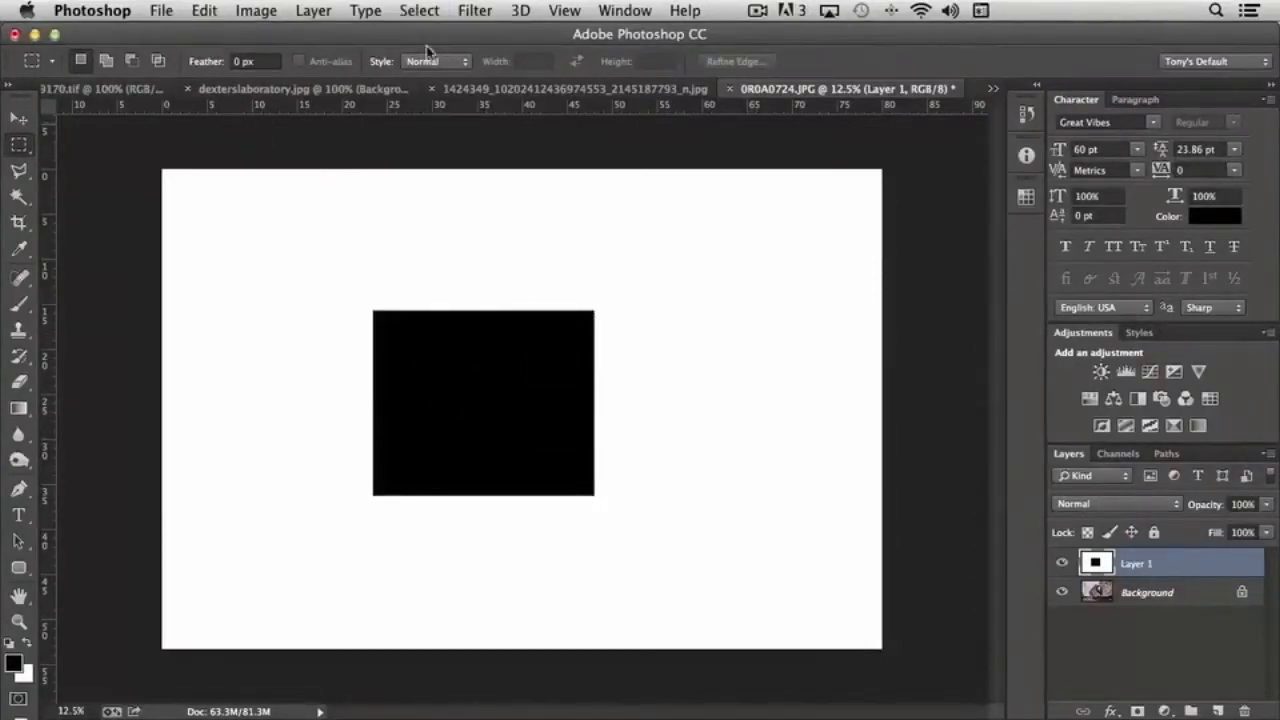
- Apply a Gaussian Blur of about 47 pixels radius to the black rectangle
click(474, 10)
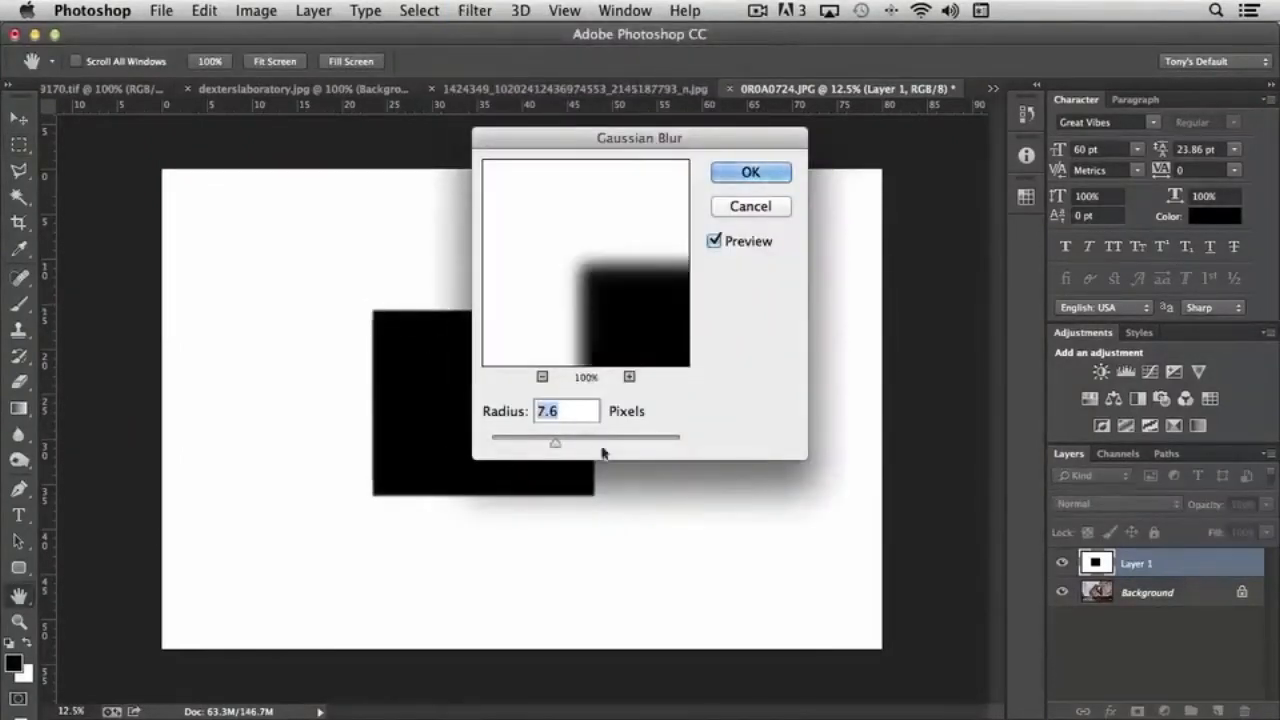
drag(554, 443, 574, 443)
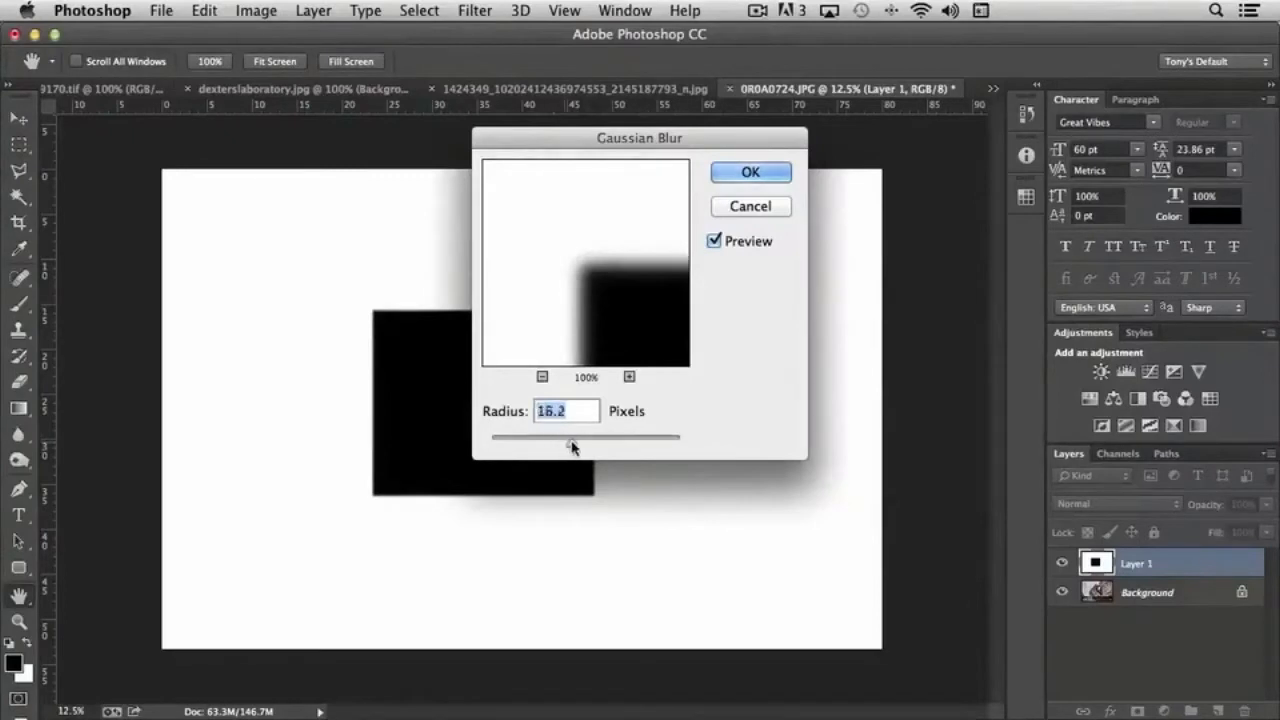
drag(573, 437, 600, 437)
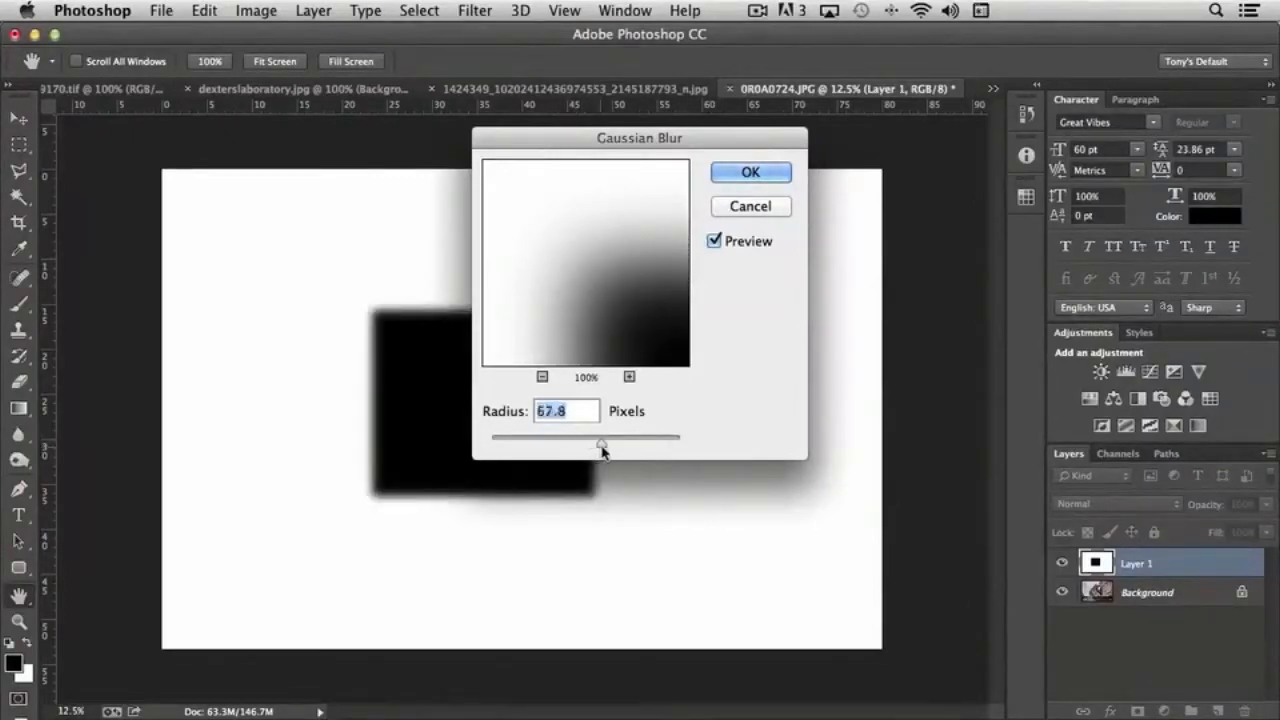
drag(600, 442, 593, 442)
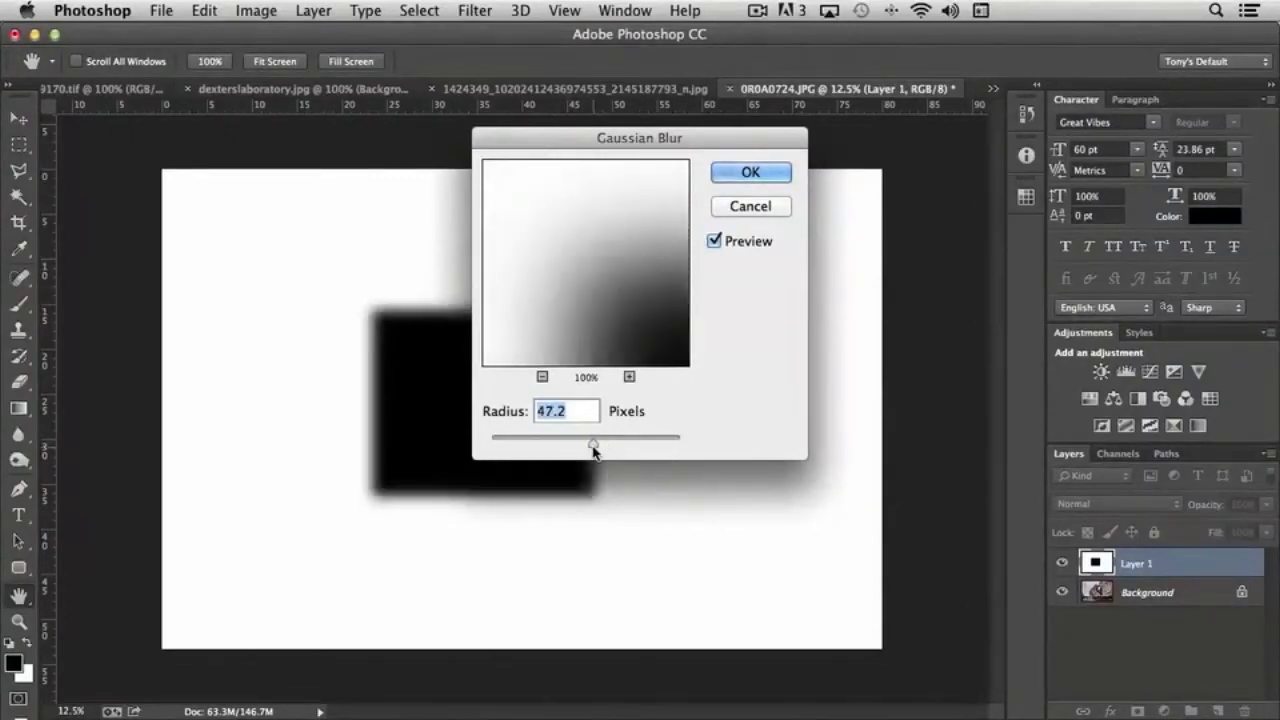
drag(593, 443, 600, 443)
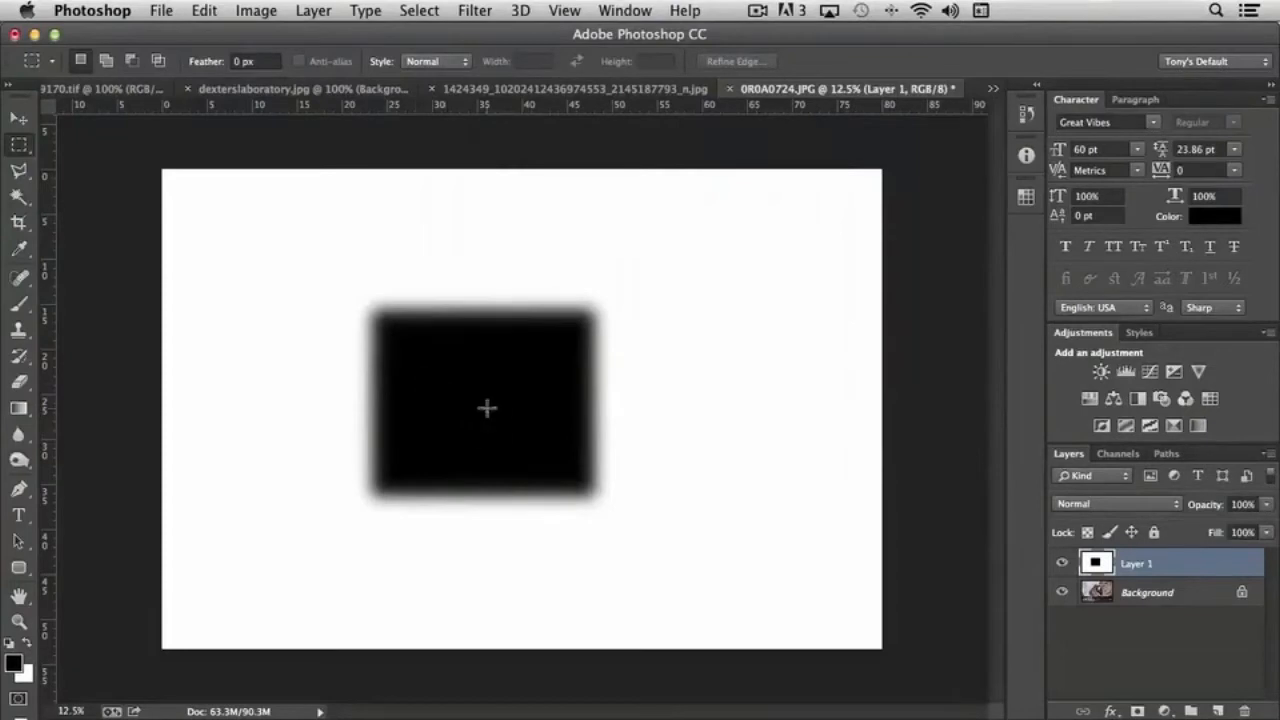
mouse_move(395, 401)
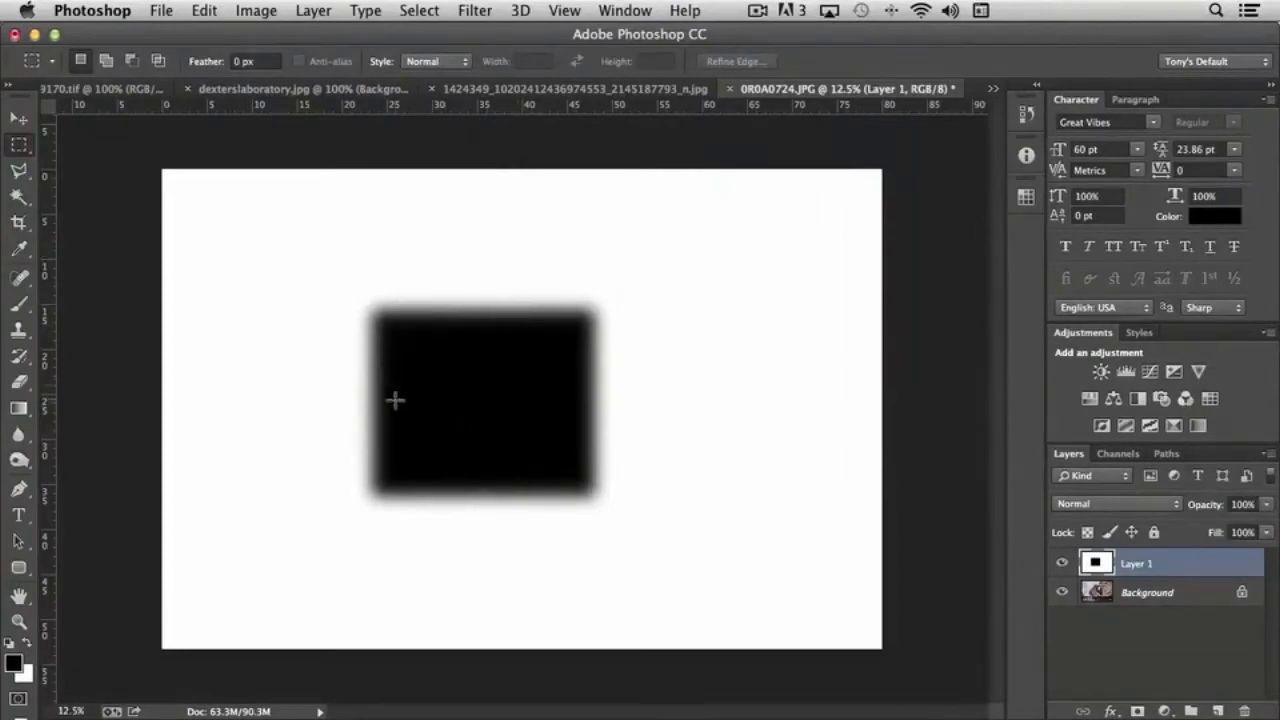
mouse_move(256, 18)
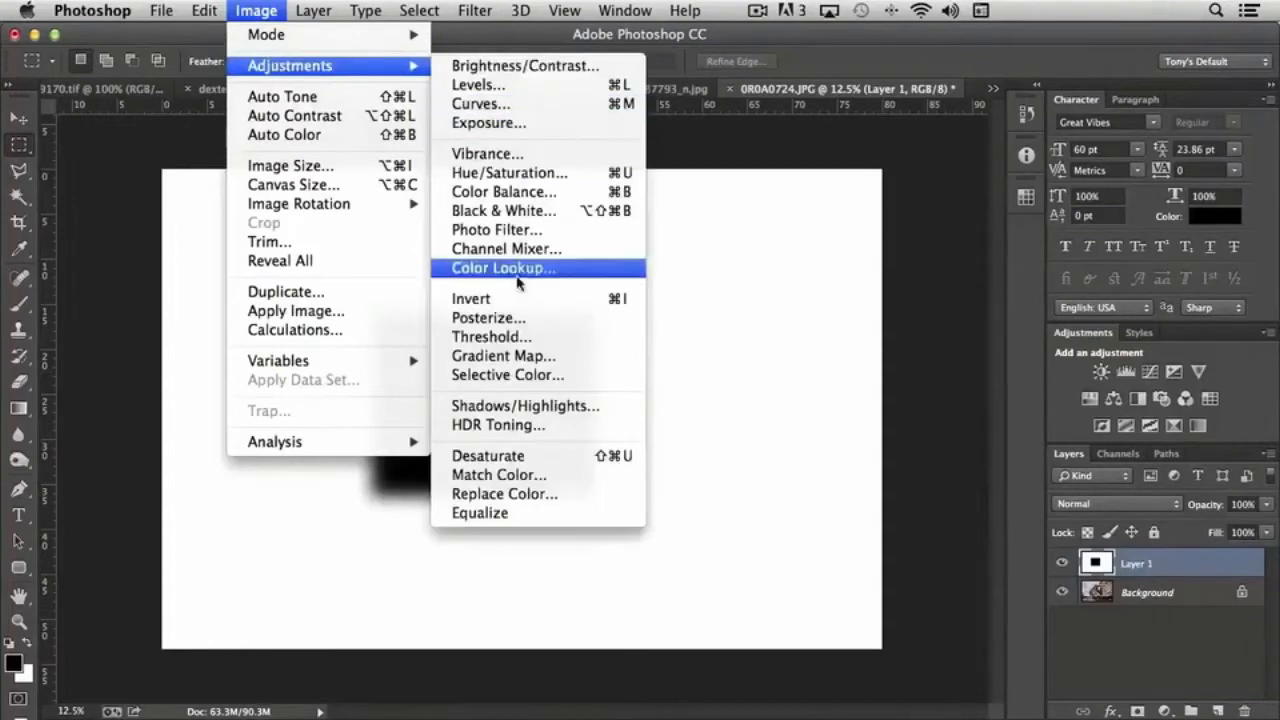
- Preview Threshold on the blurred rectangle, trying levels 21 and about 103 while toggling Preview
click(491, 336)
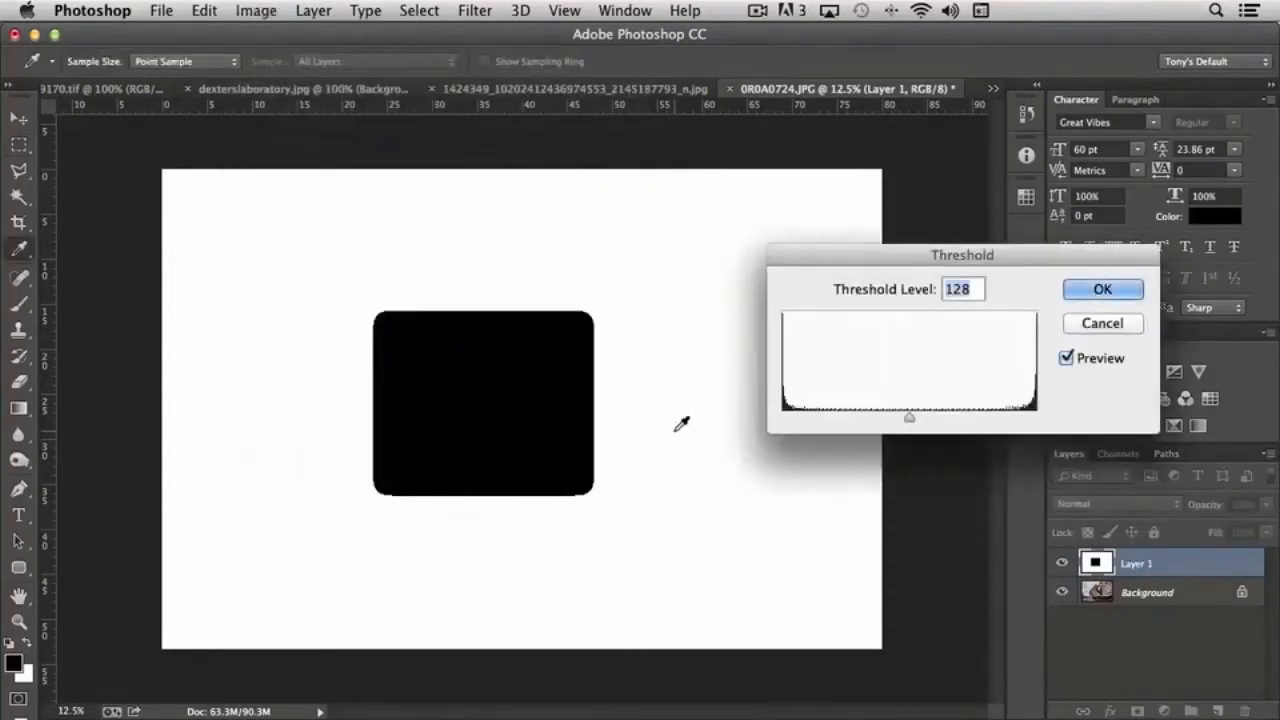
mouse_move(873, 388)
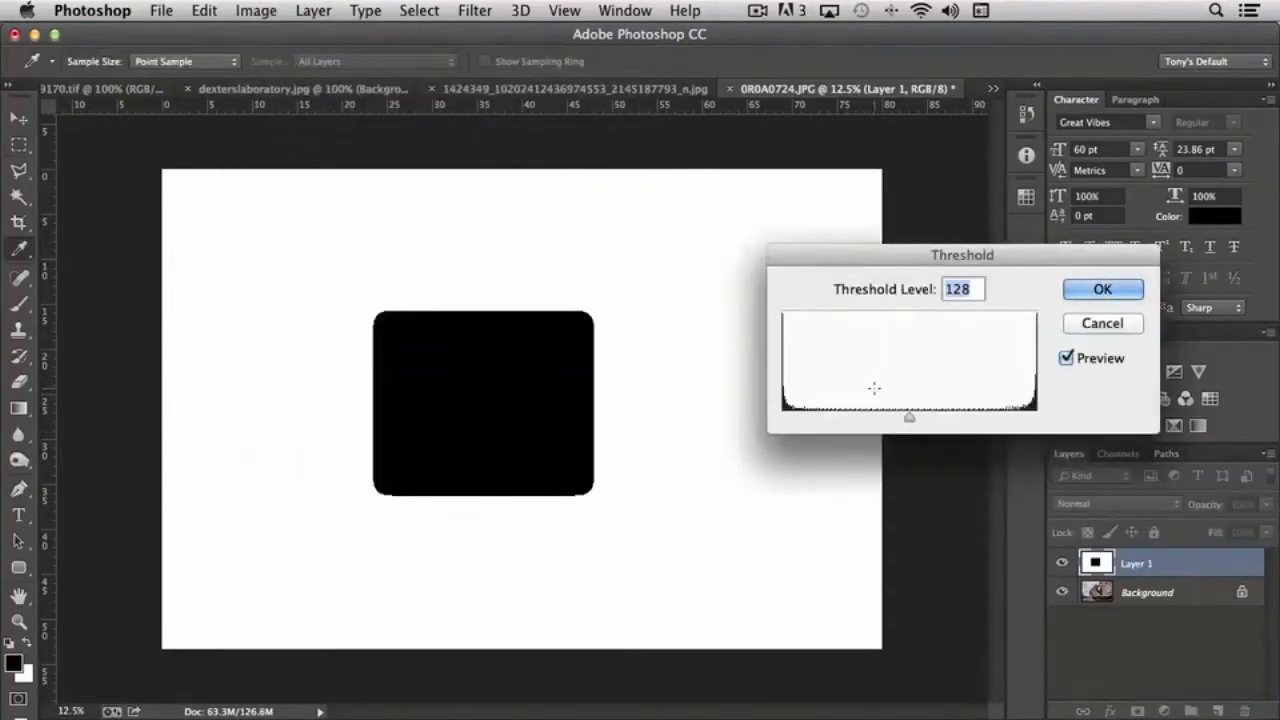
mouse_move(600, 465)
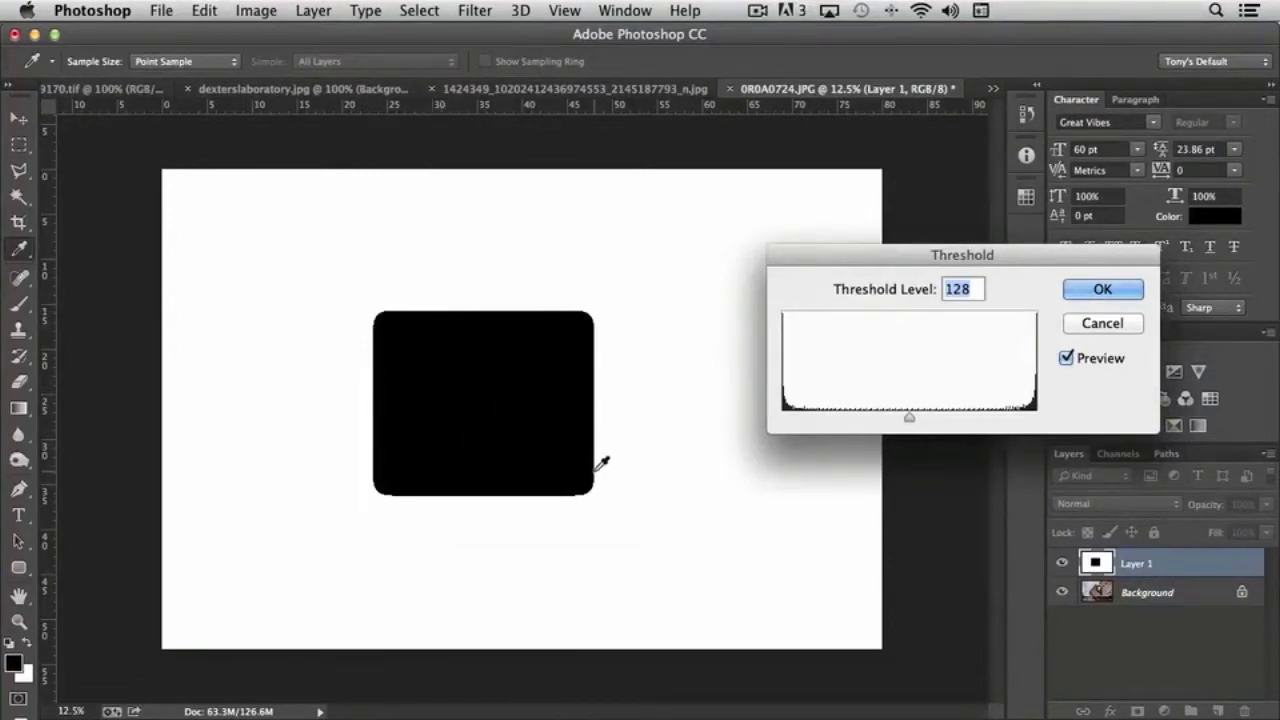
mouse_move(615, 362)
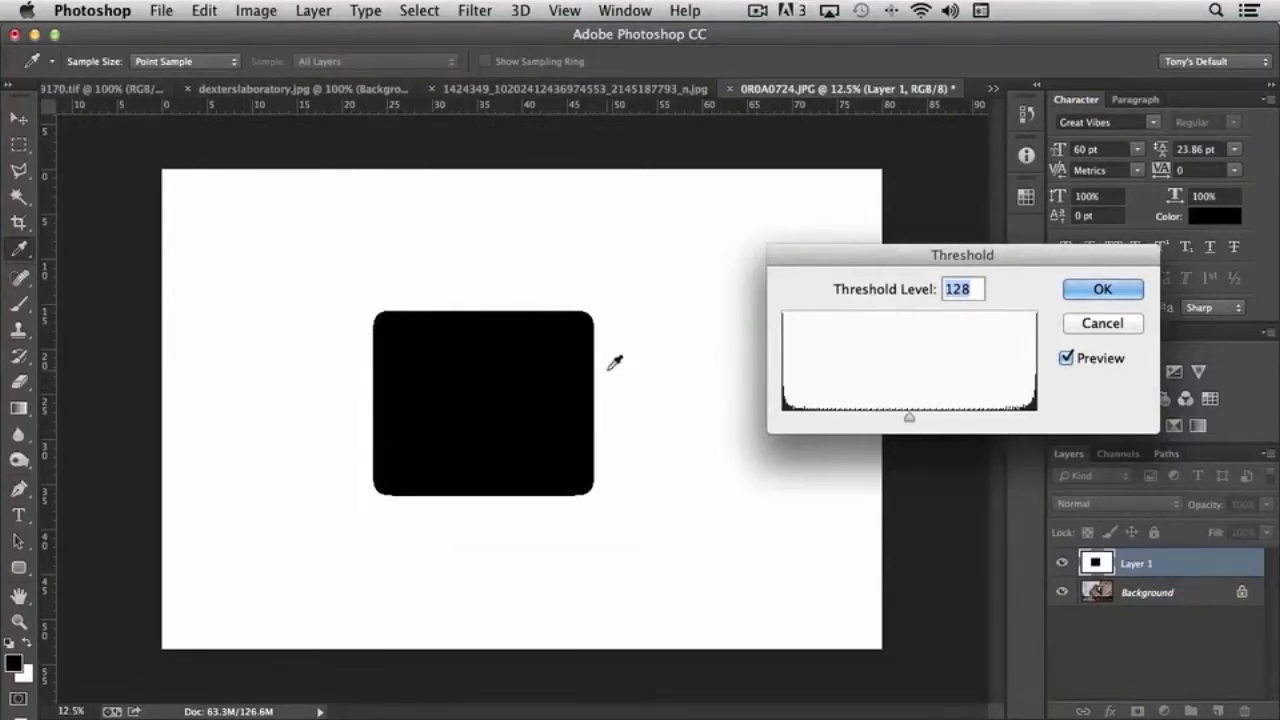
mouse_move(908, 422)
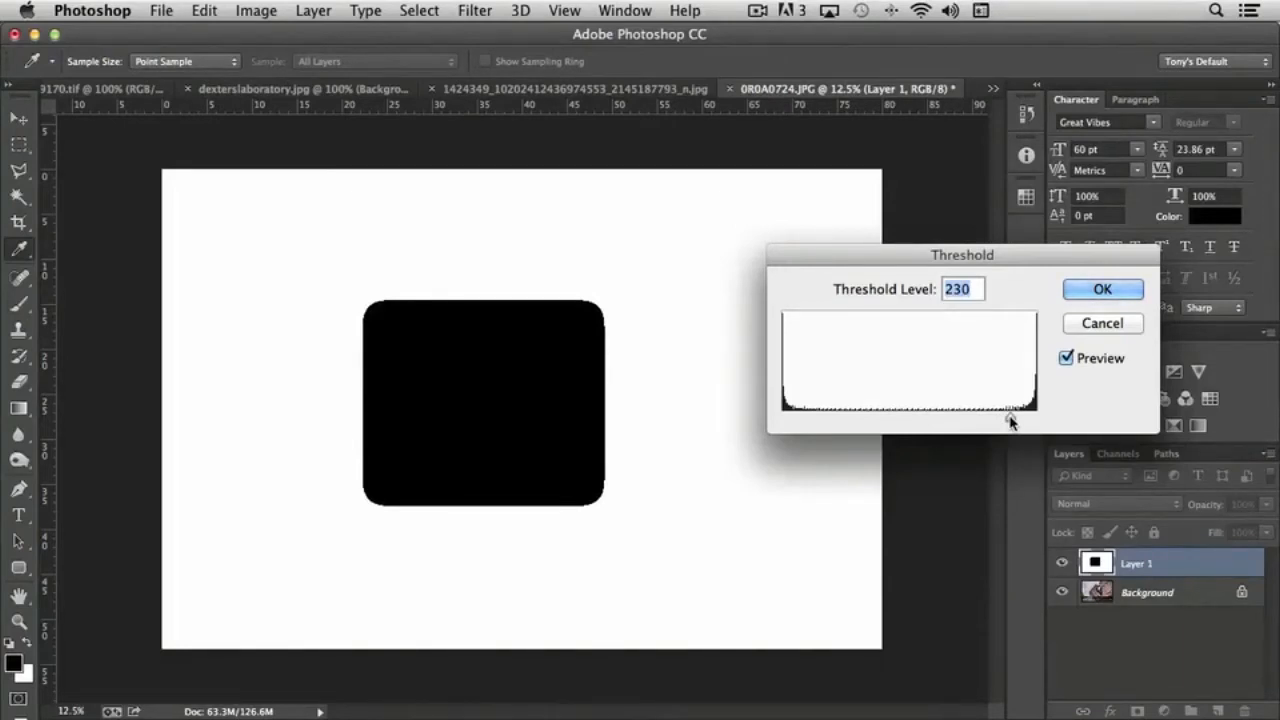
click(1066, 358)
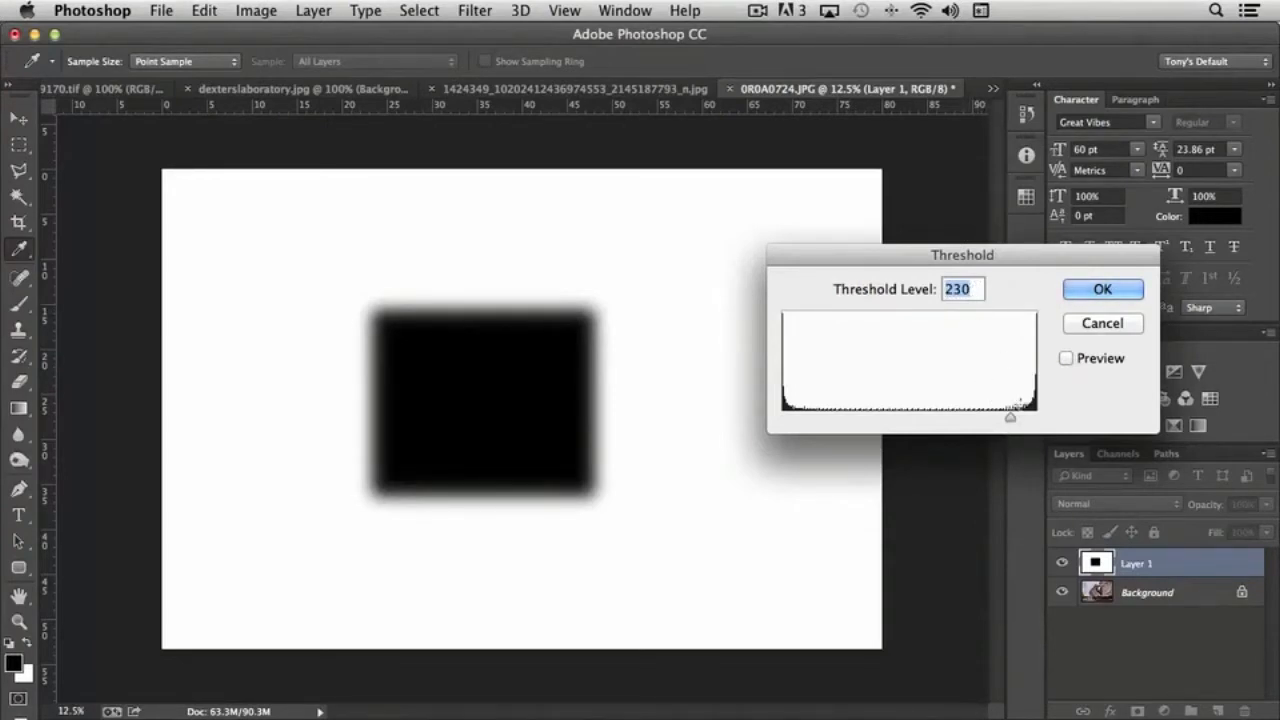
mouse_move(705, 405)
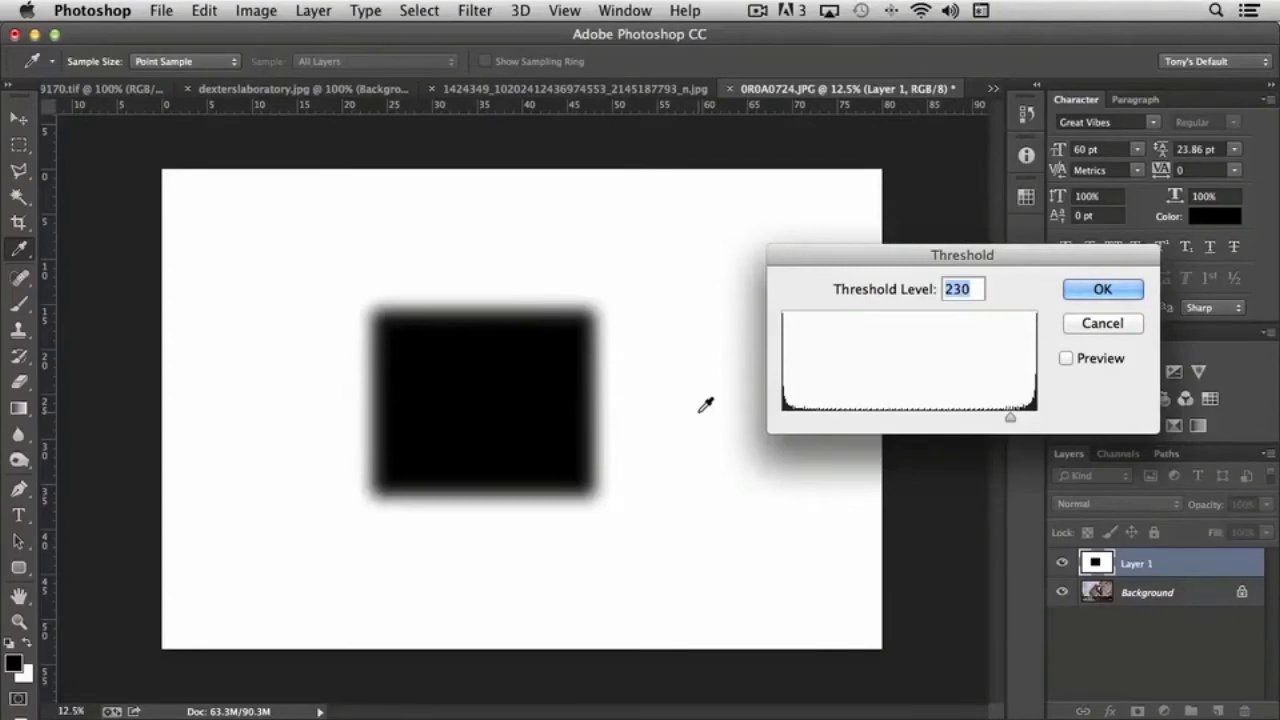
click(1066, 358)
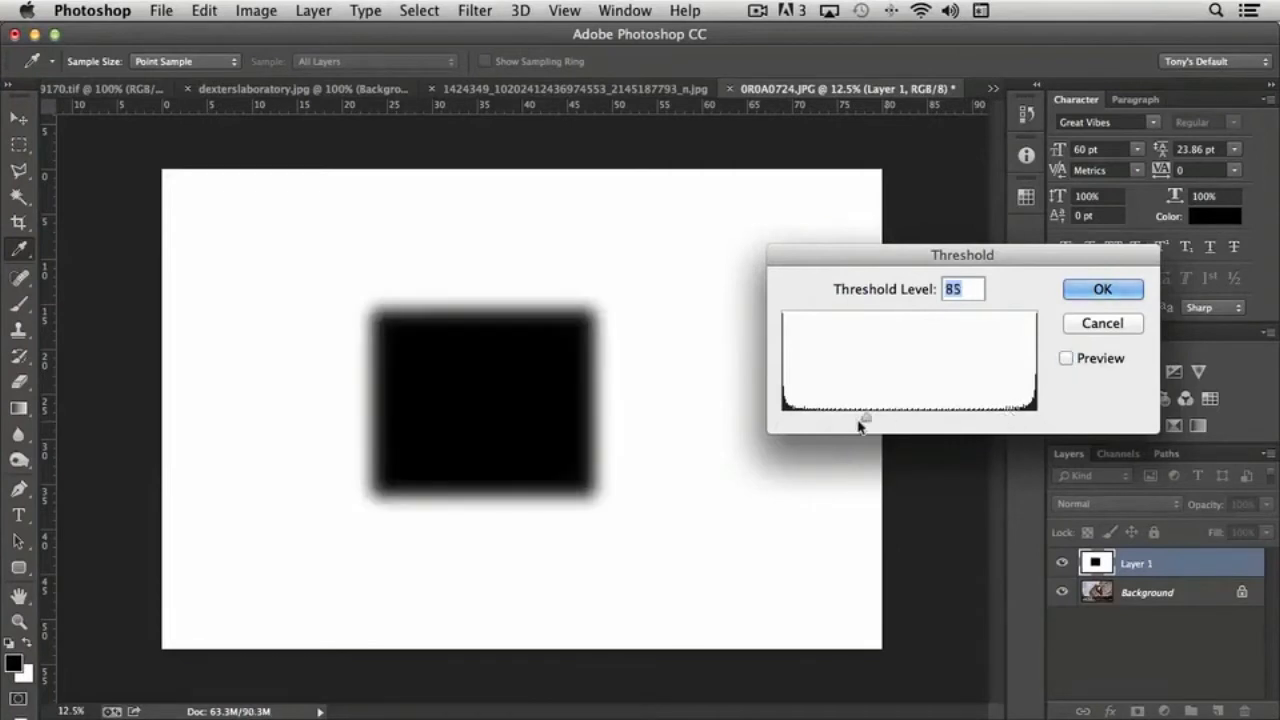
click(1066, 358)
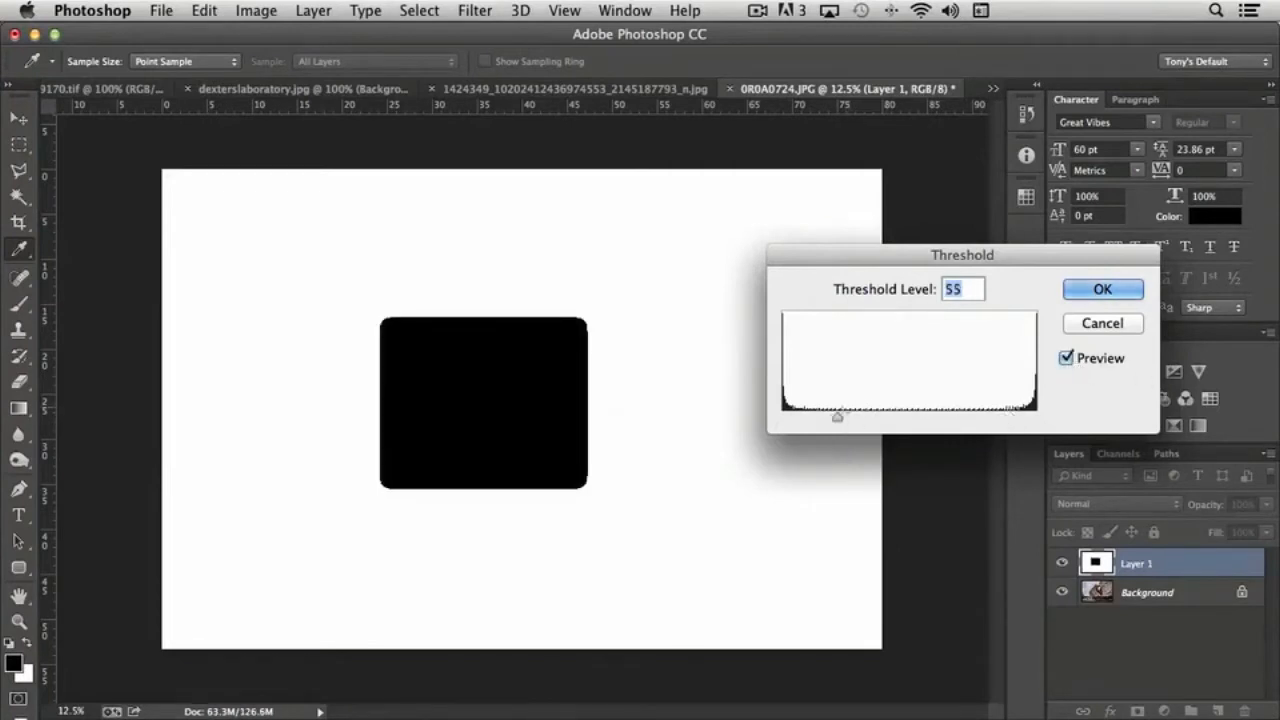
drag(837, 417, 789, 422)
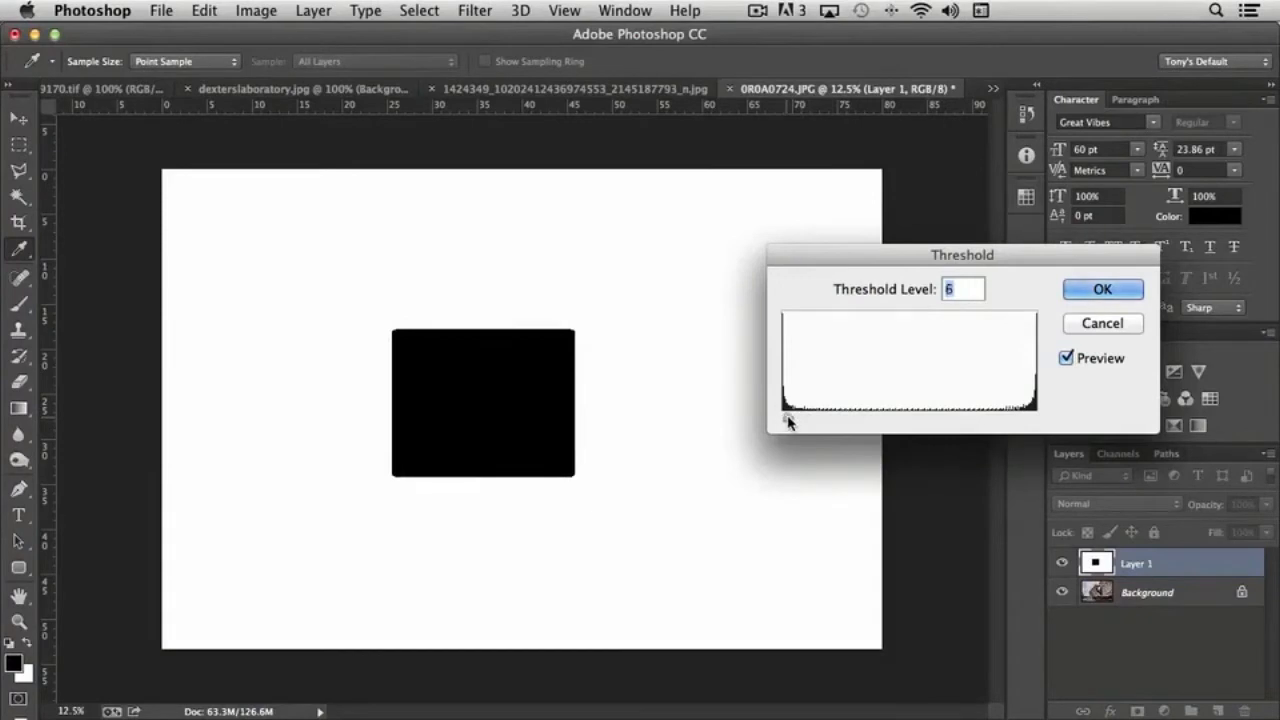
text(21)
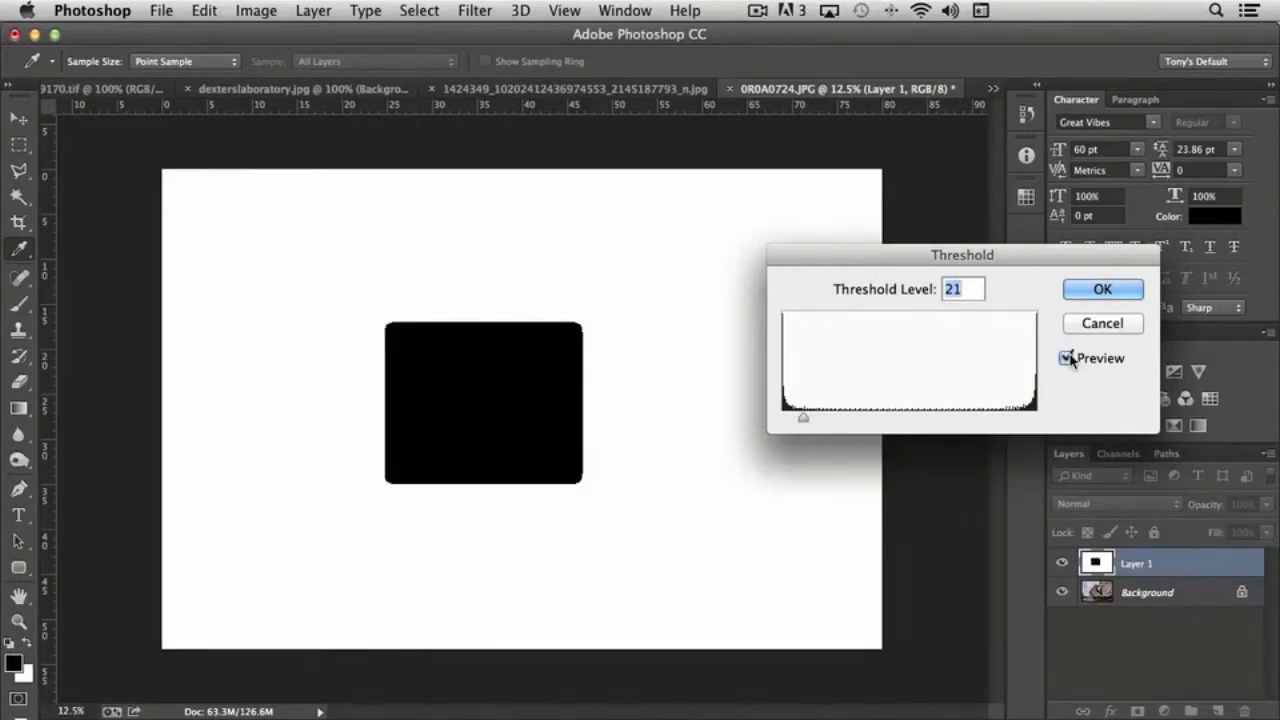
click(1066, 358)
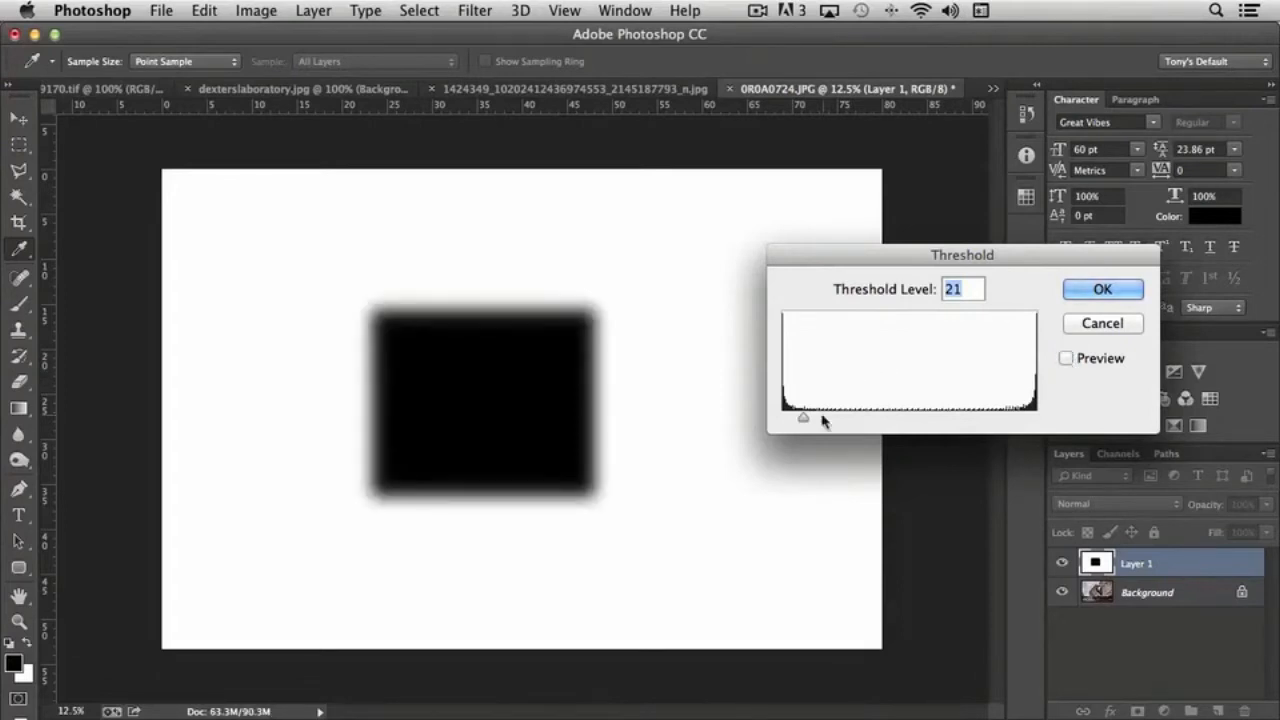
drag(803, 417, 884, 417)
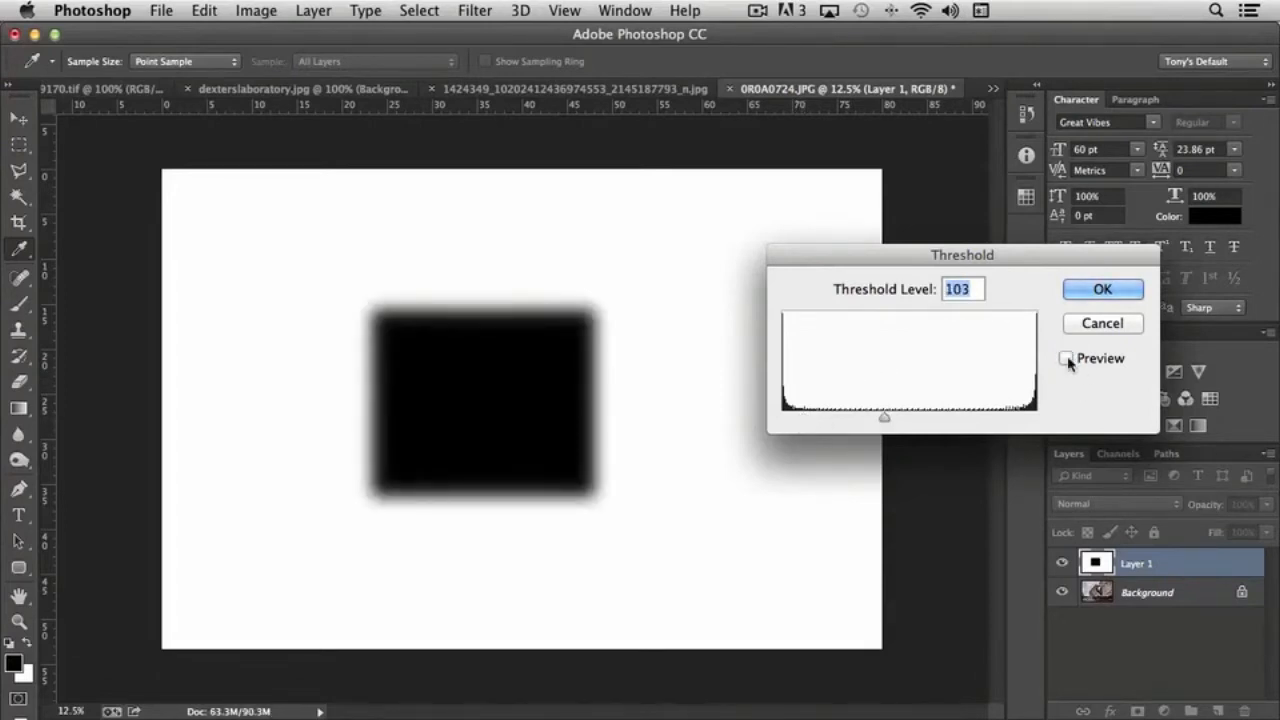
click(1066, 358)
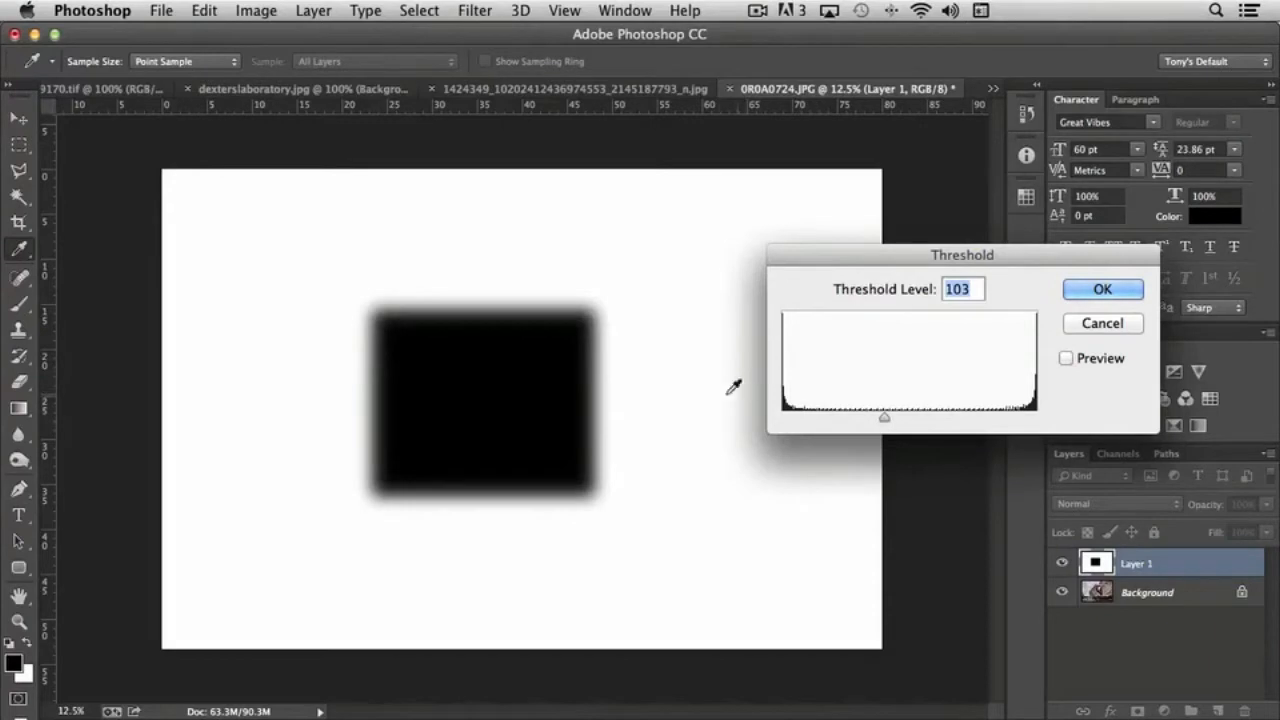
click(1065, 358)
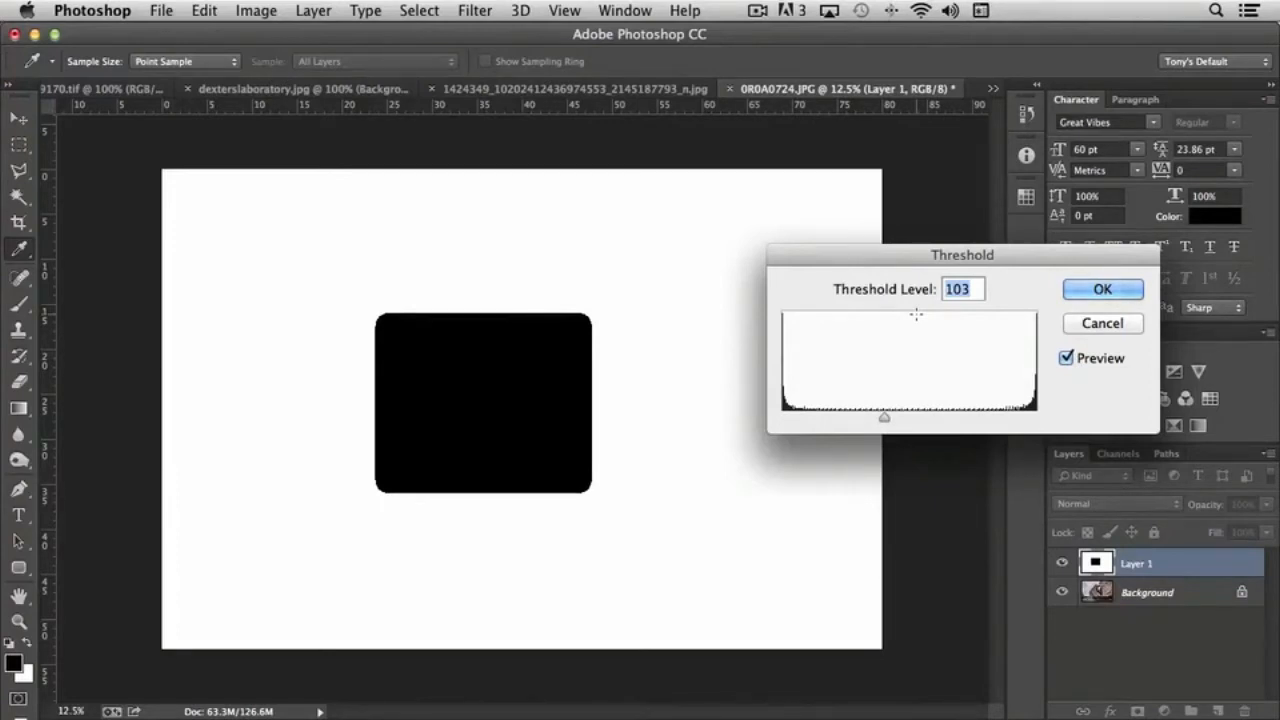
mouse_move(884, 423)
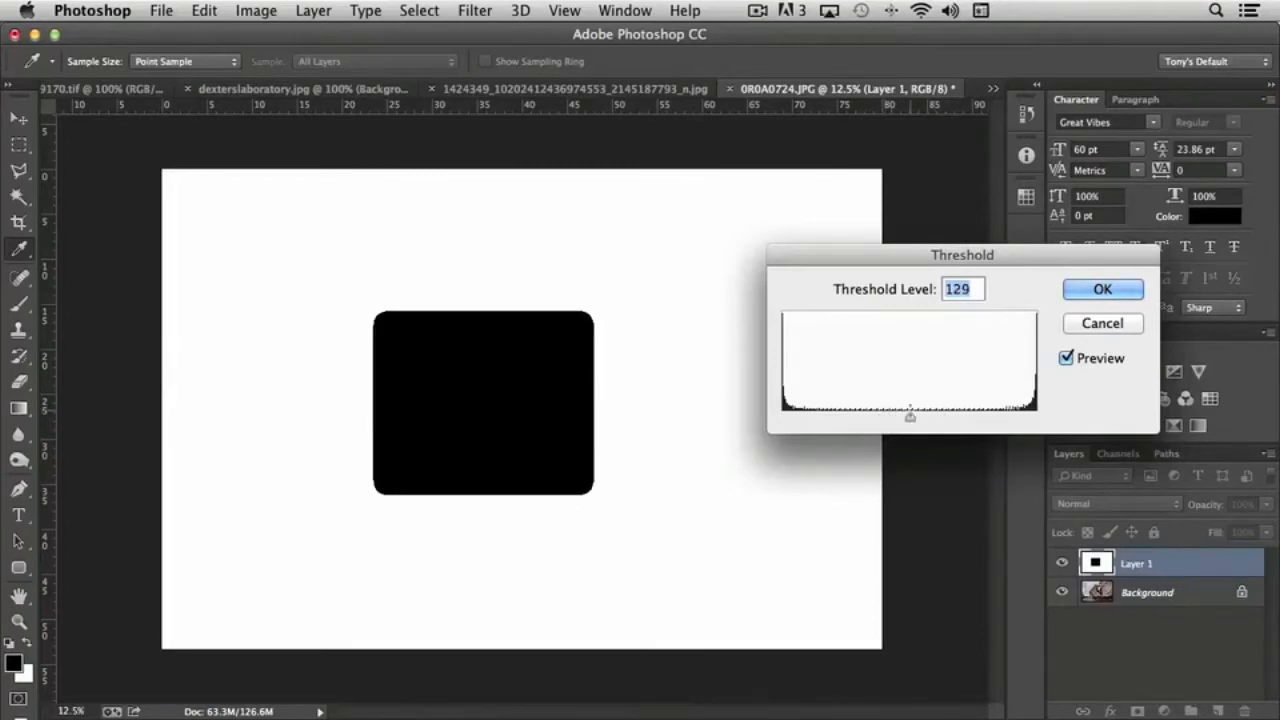
mouse_move(920, 422)
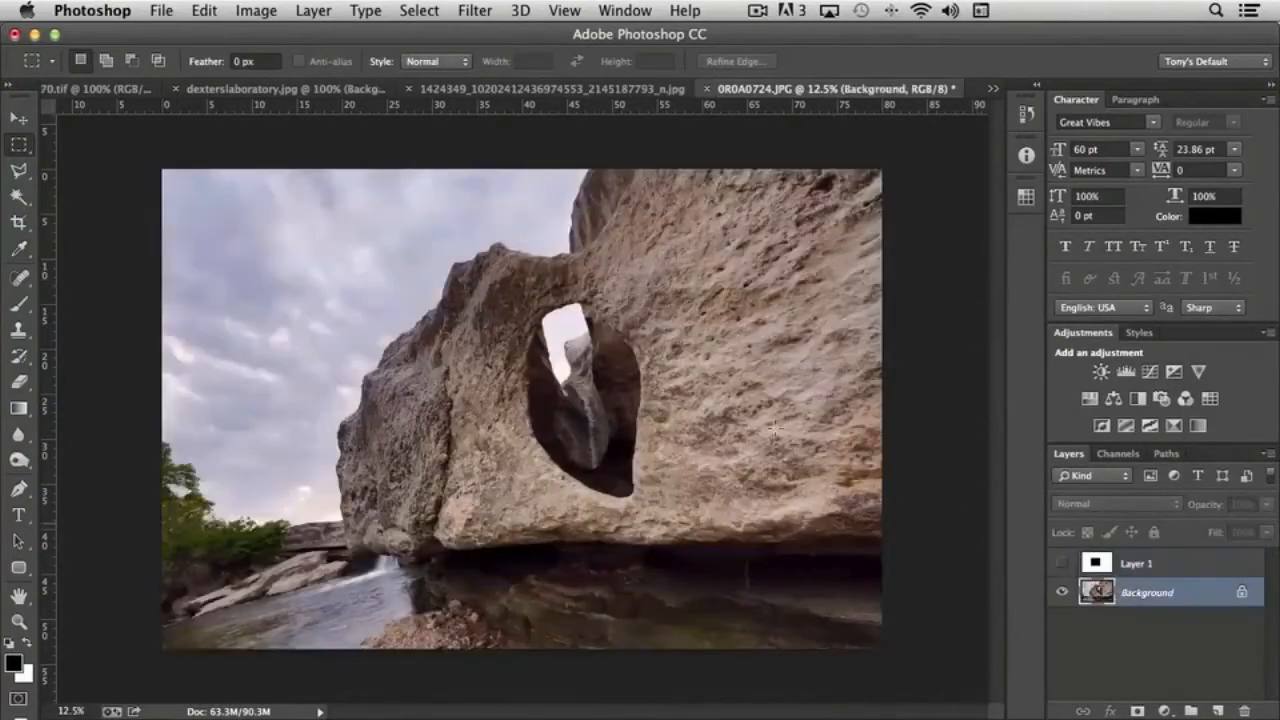
- Preview a Threshold at level 128 on the rock arch background photo
click(256, 10)
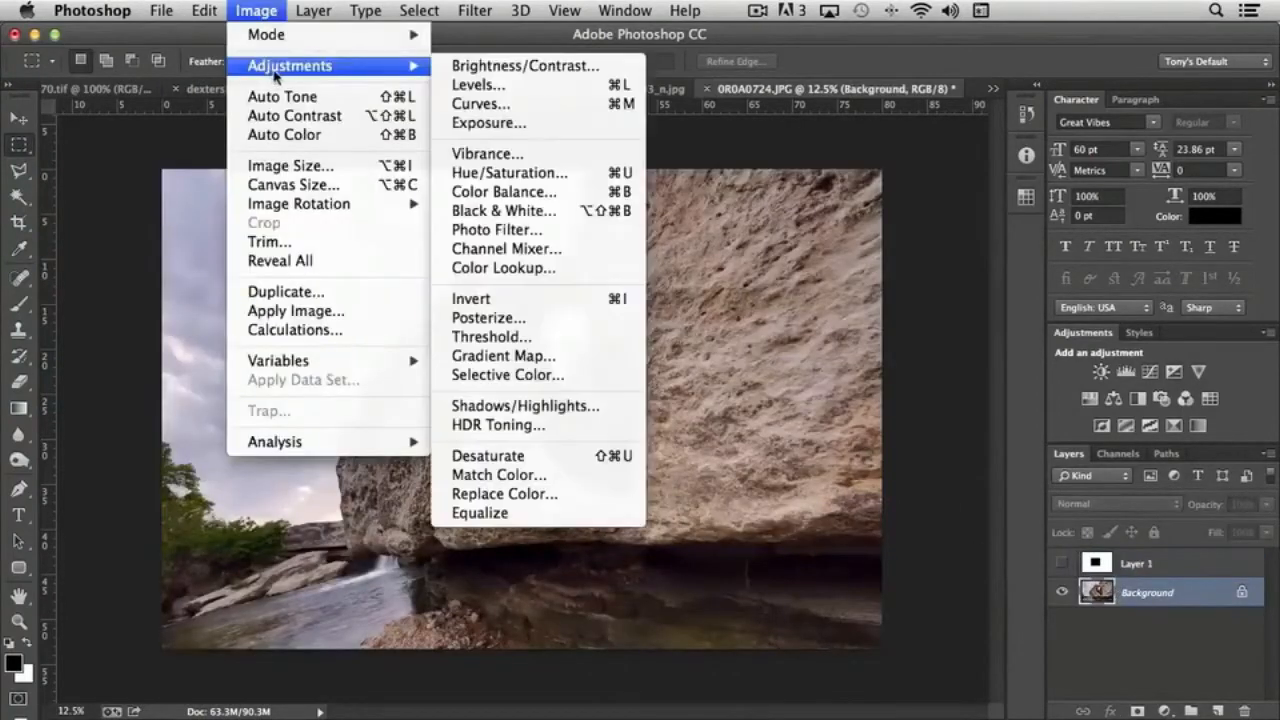
mouse_move(503, 210)
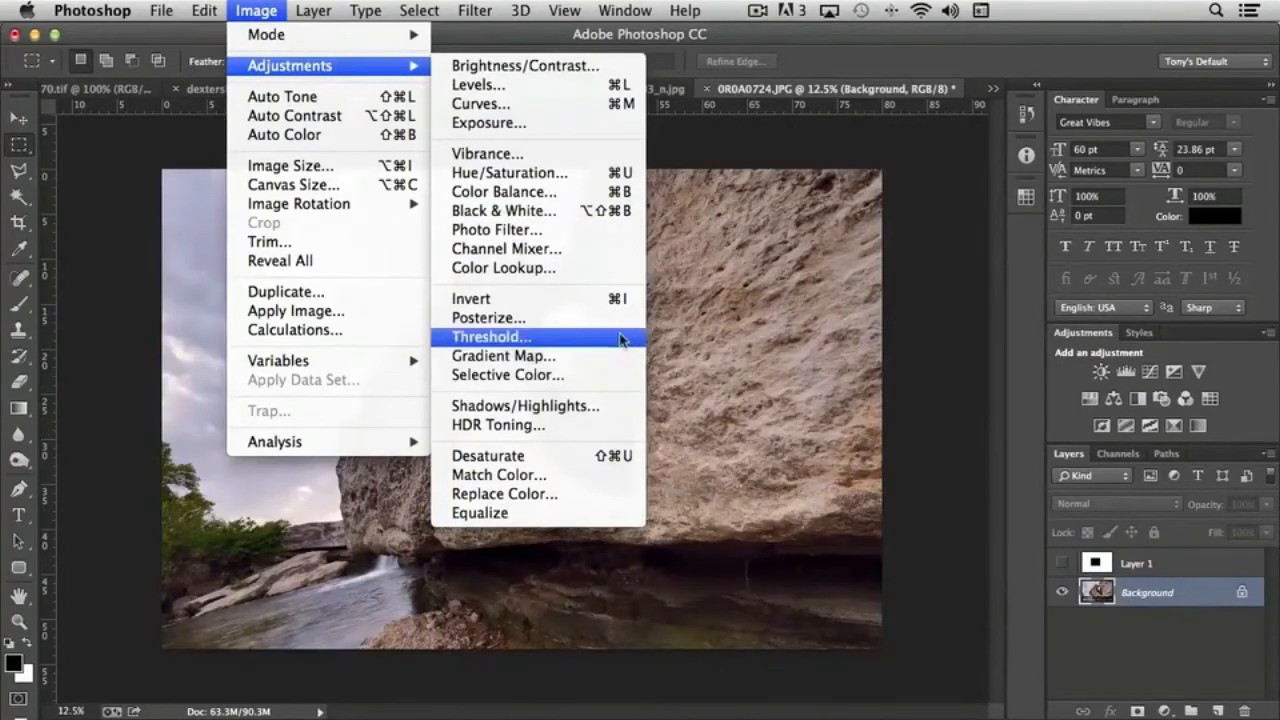
click(490, 336)
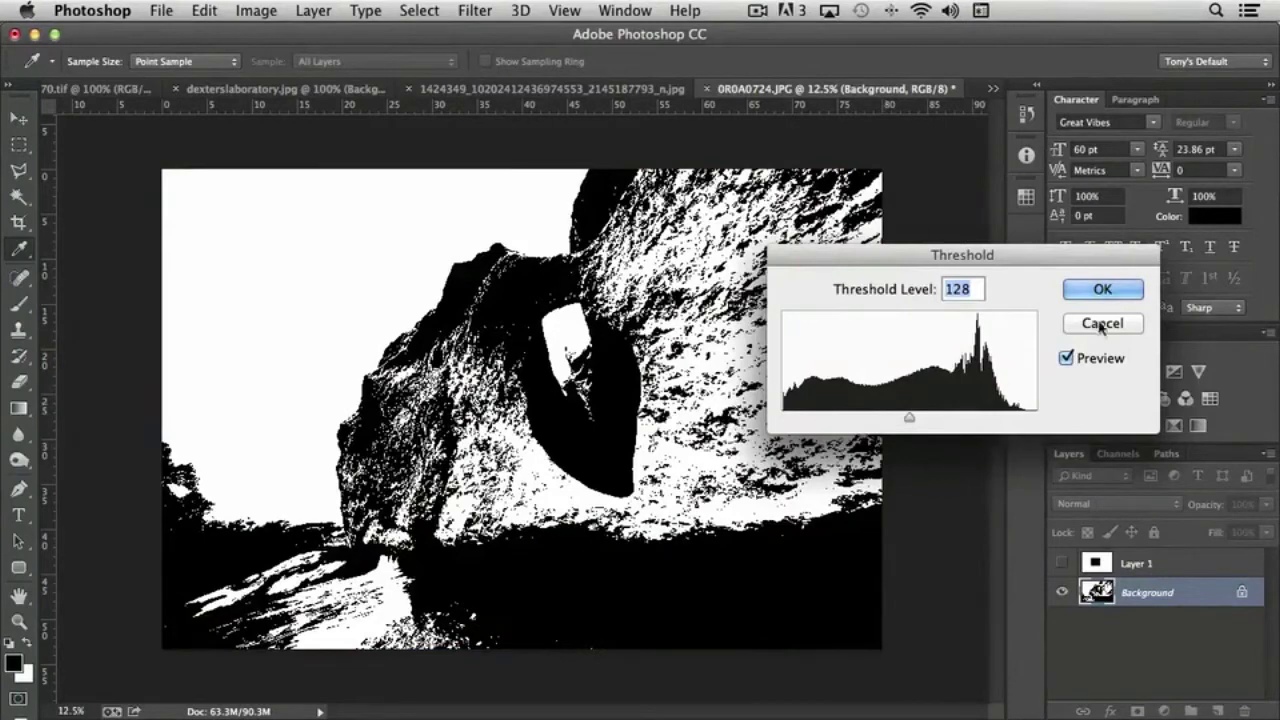
- Start a Gradient Map on the arch photo, move the dialog aside and show the gradient presets
click(256, 10)
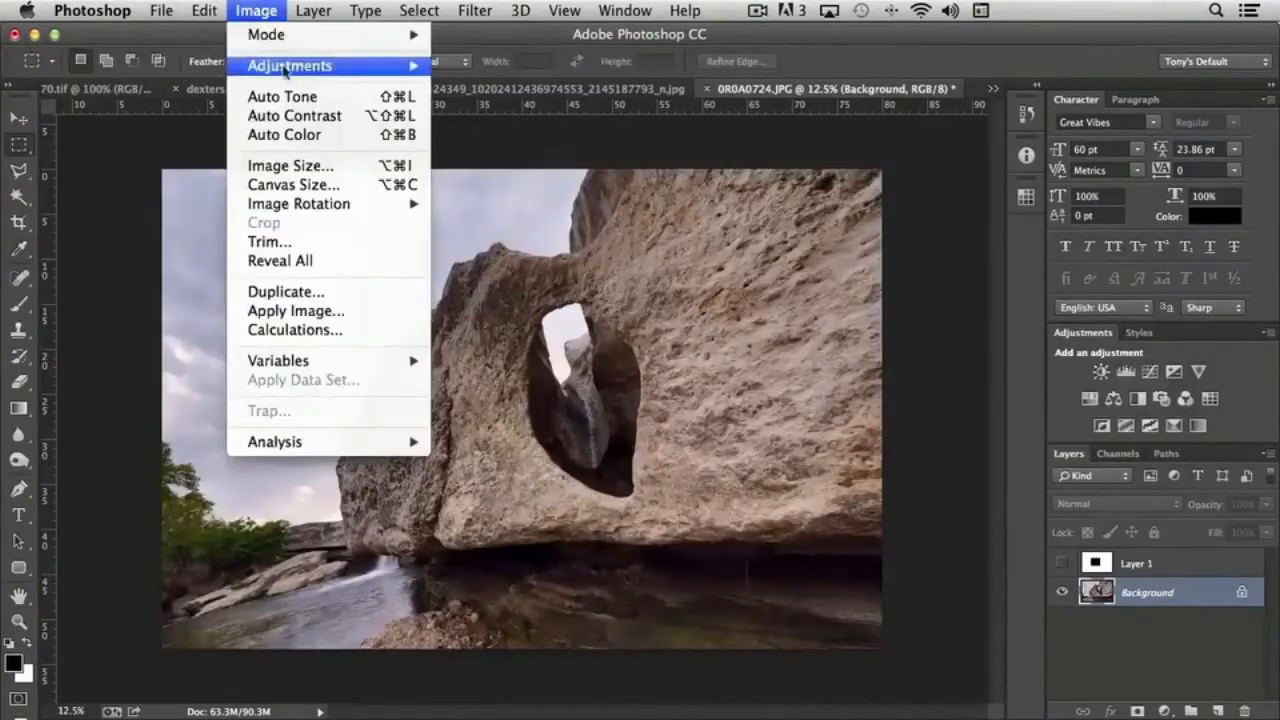
mouse_move(290, 65)
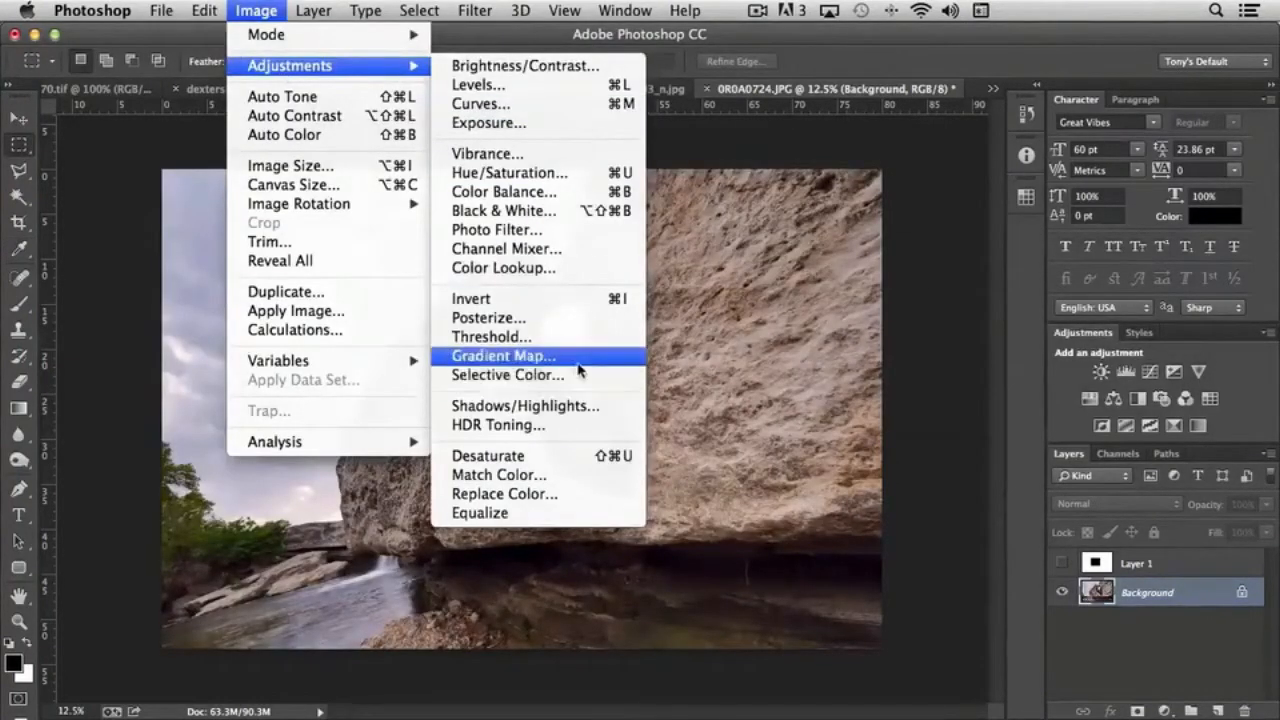
mouse_move(550, 360)
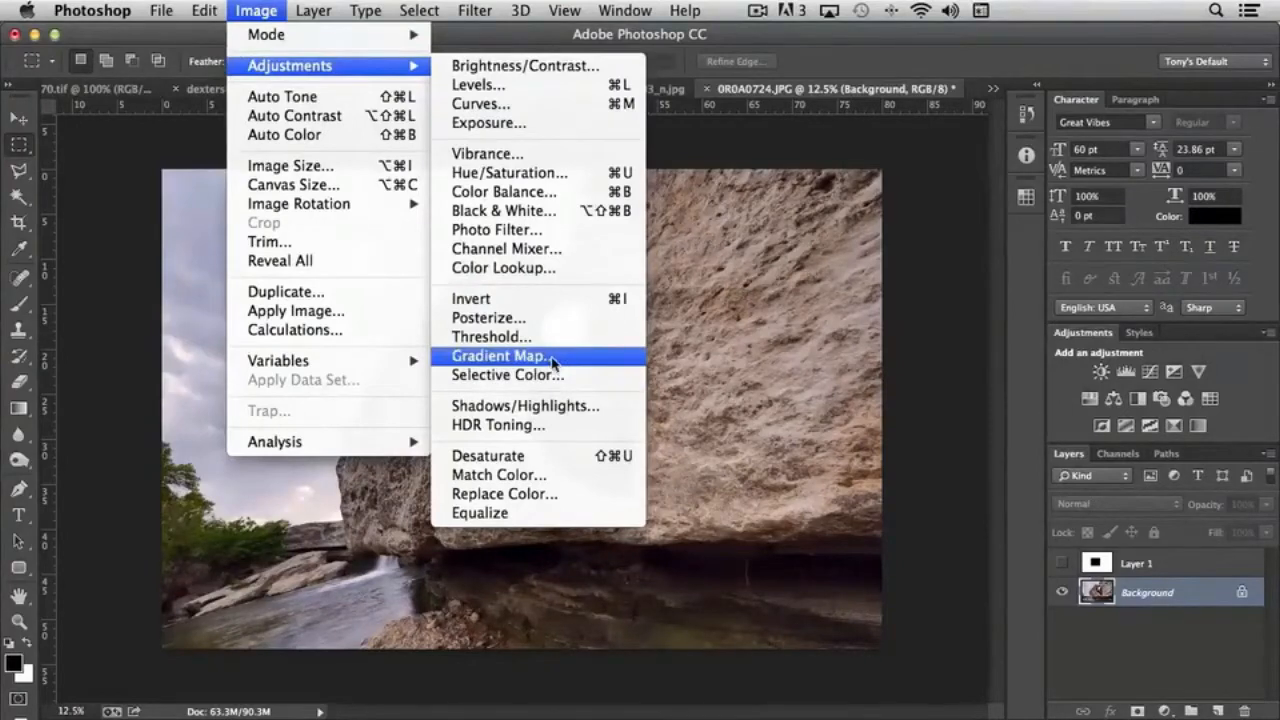
click(500, 355)
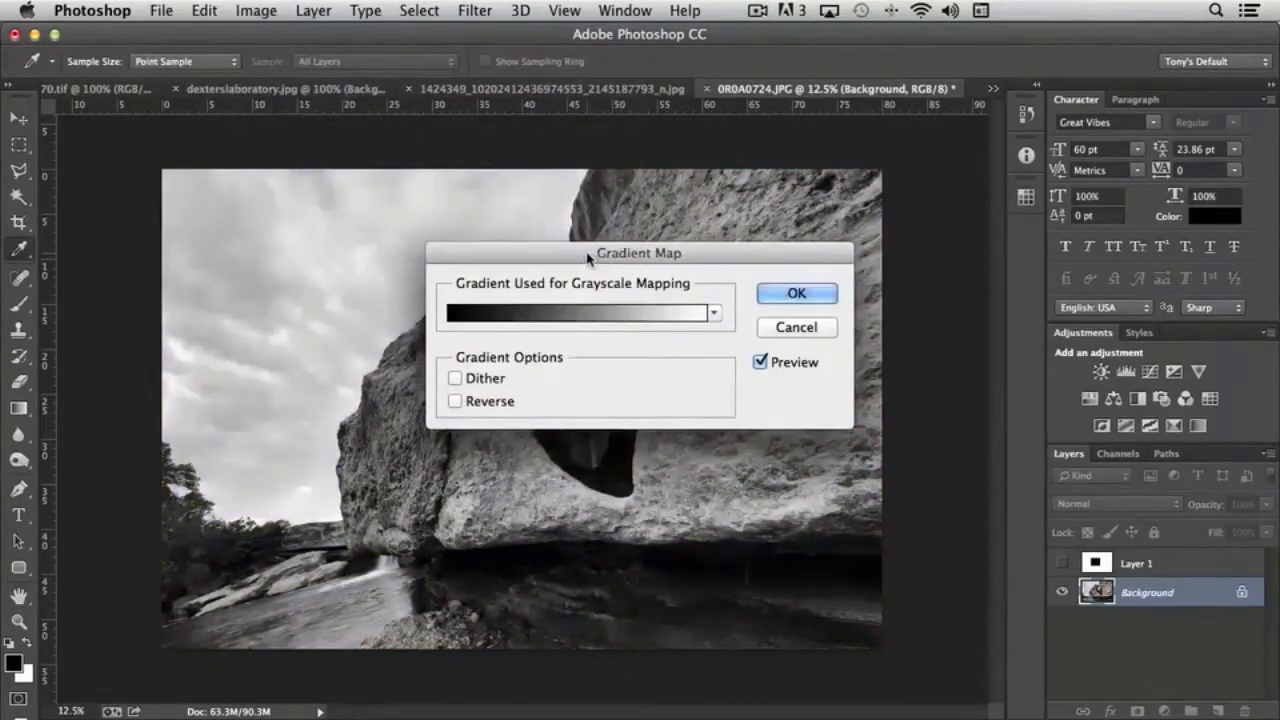
drag(638, 252, 918, 201)
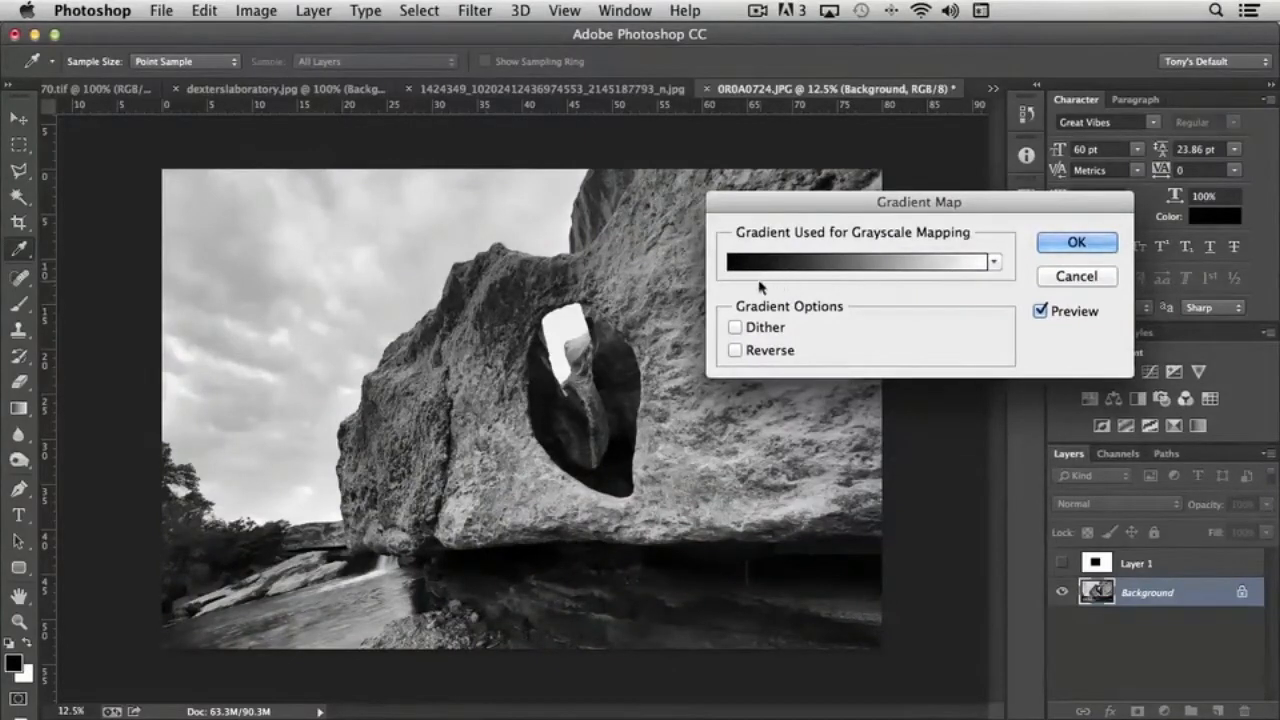
mouse_move(975, 268)
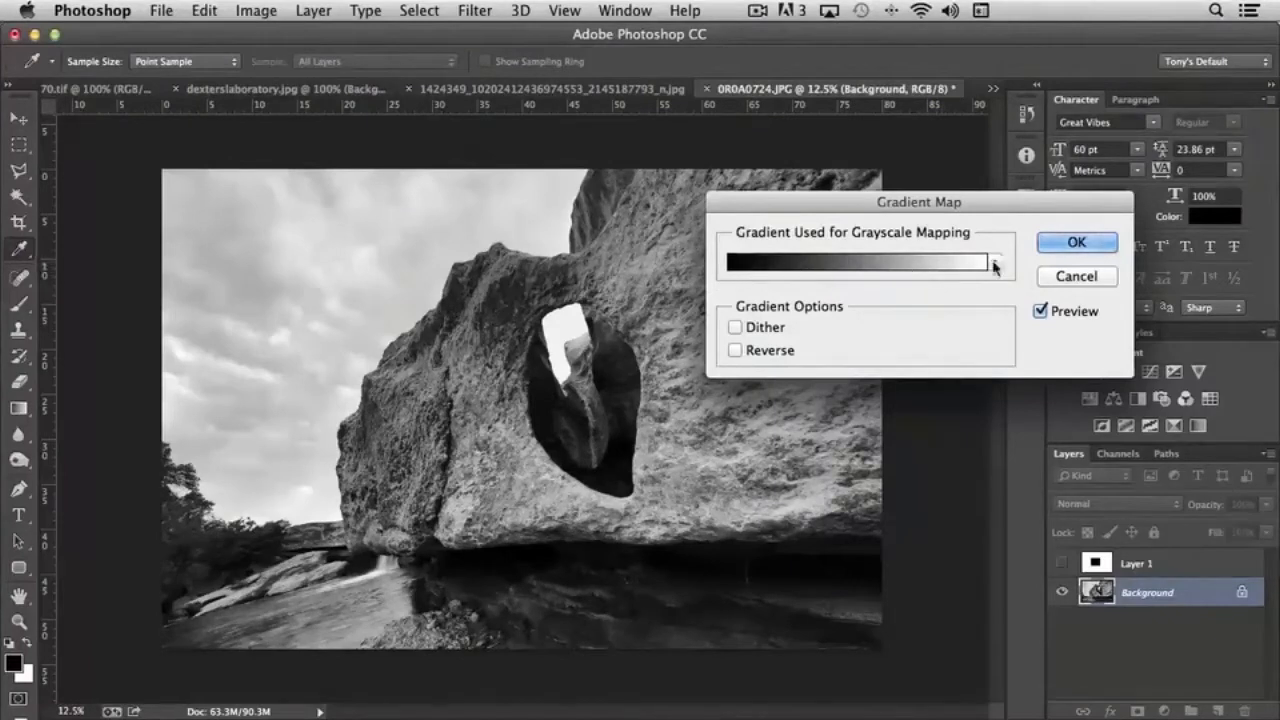
mouse_move(893, 267)
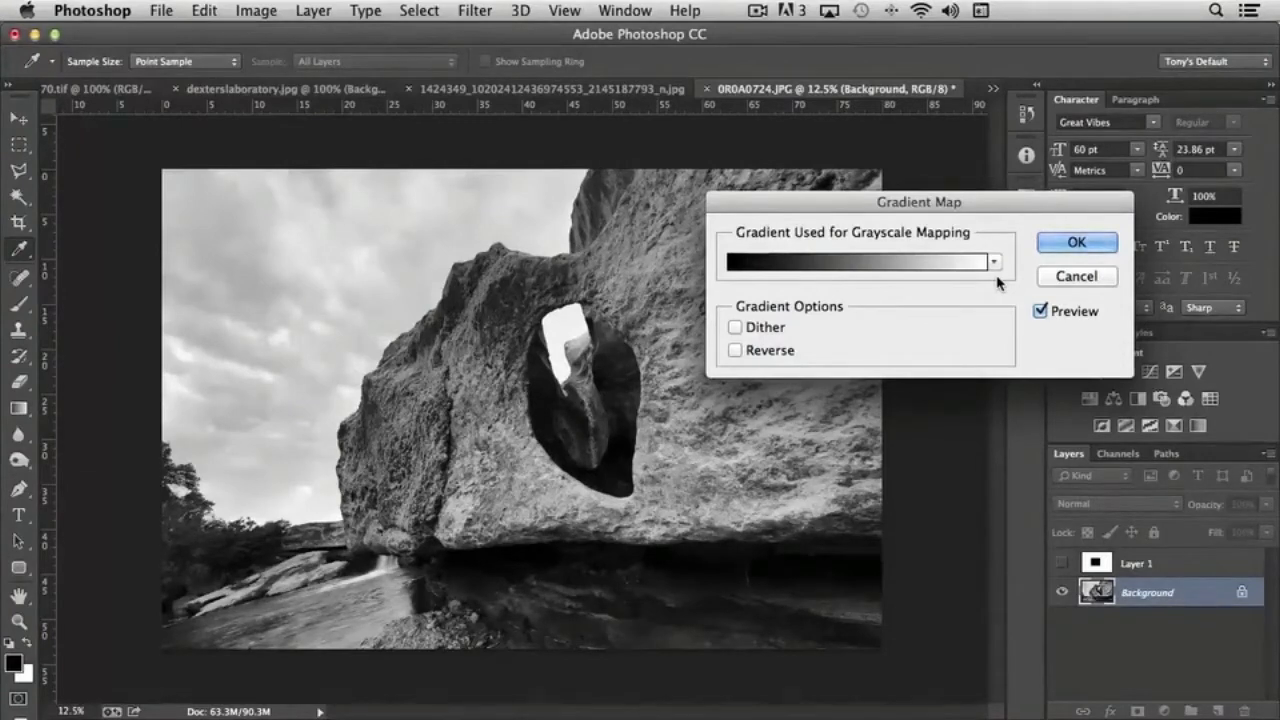
click(992, 262)
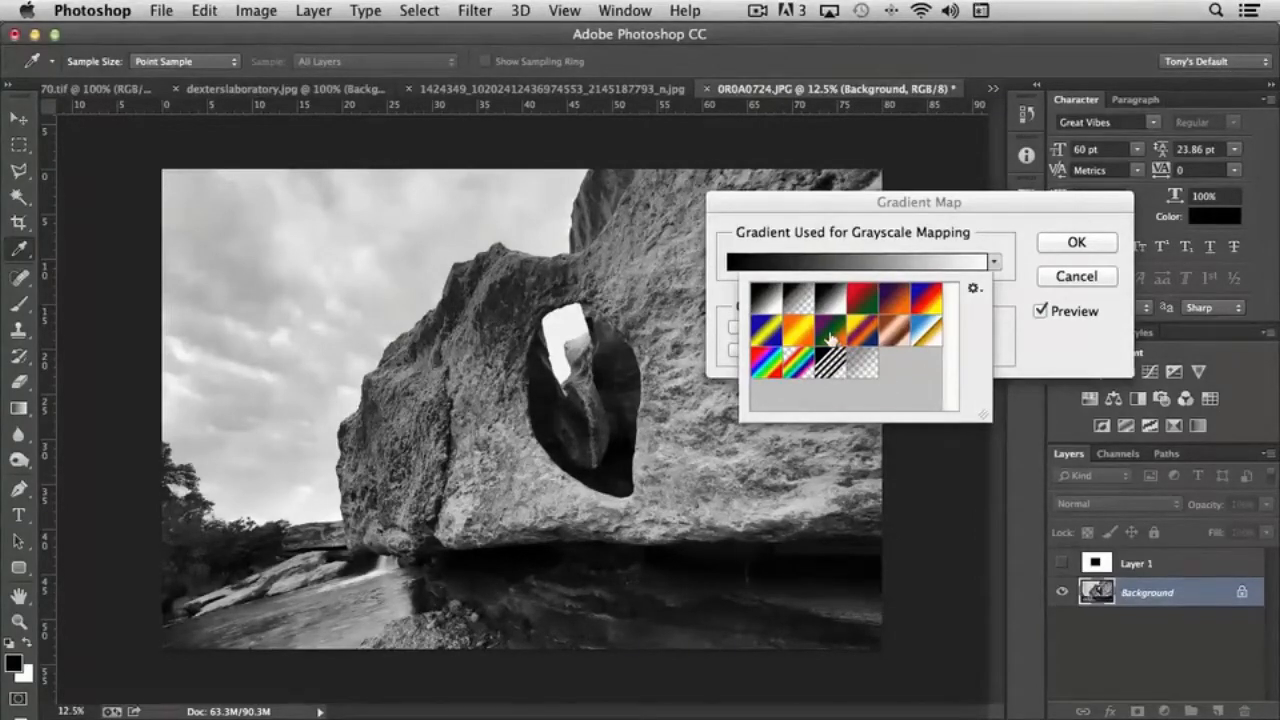
- Recolour the arch photo with the Violet, Green, Orange gradient preset
click(828, 335)
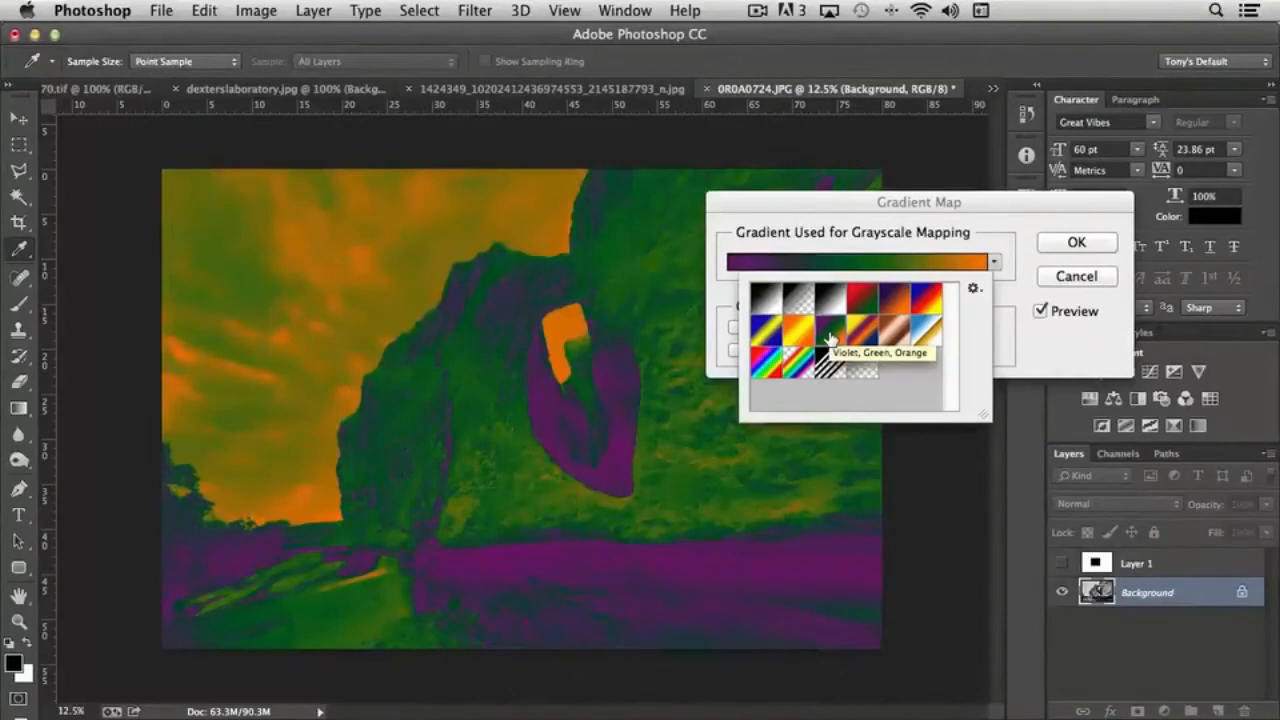
mouse_move(625, 420)
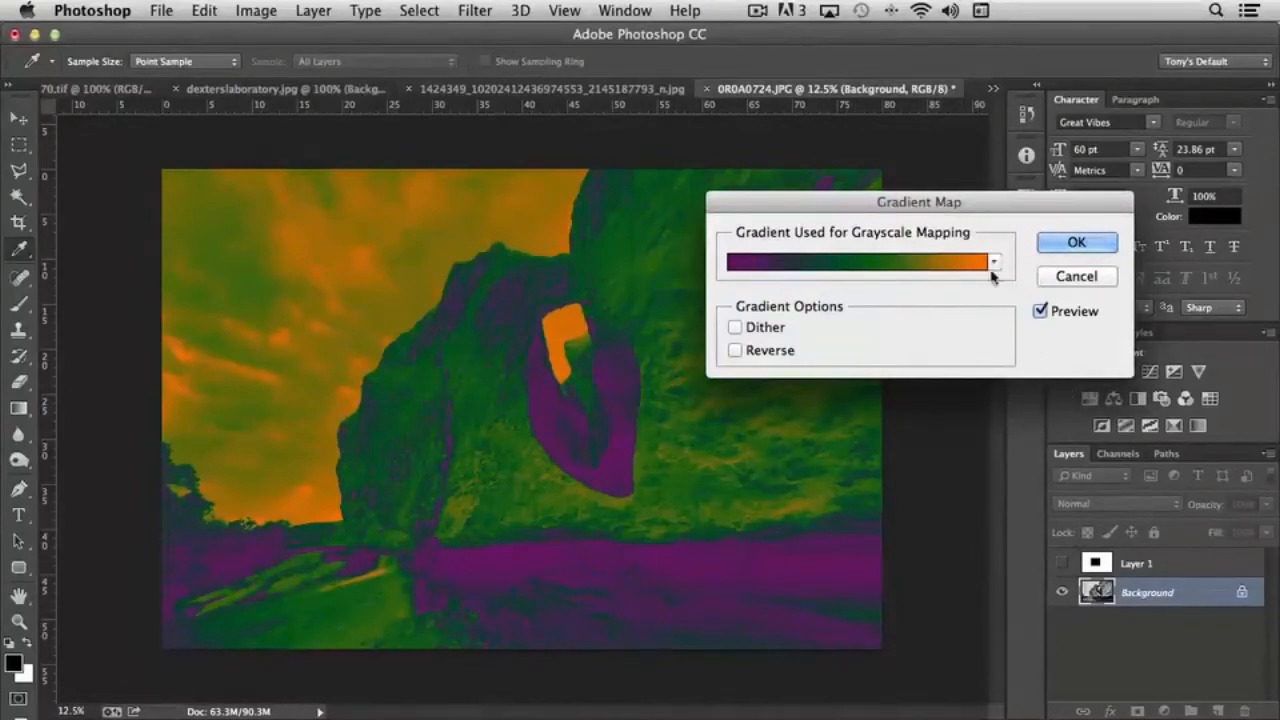
mouse_move(990, 280)
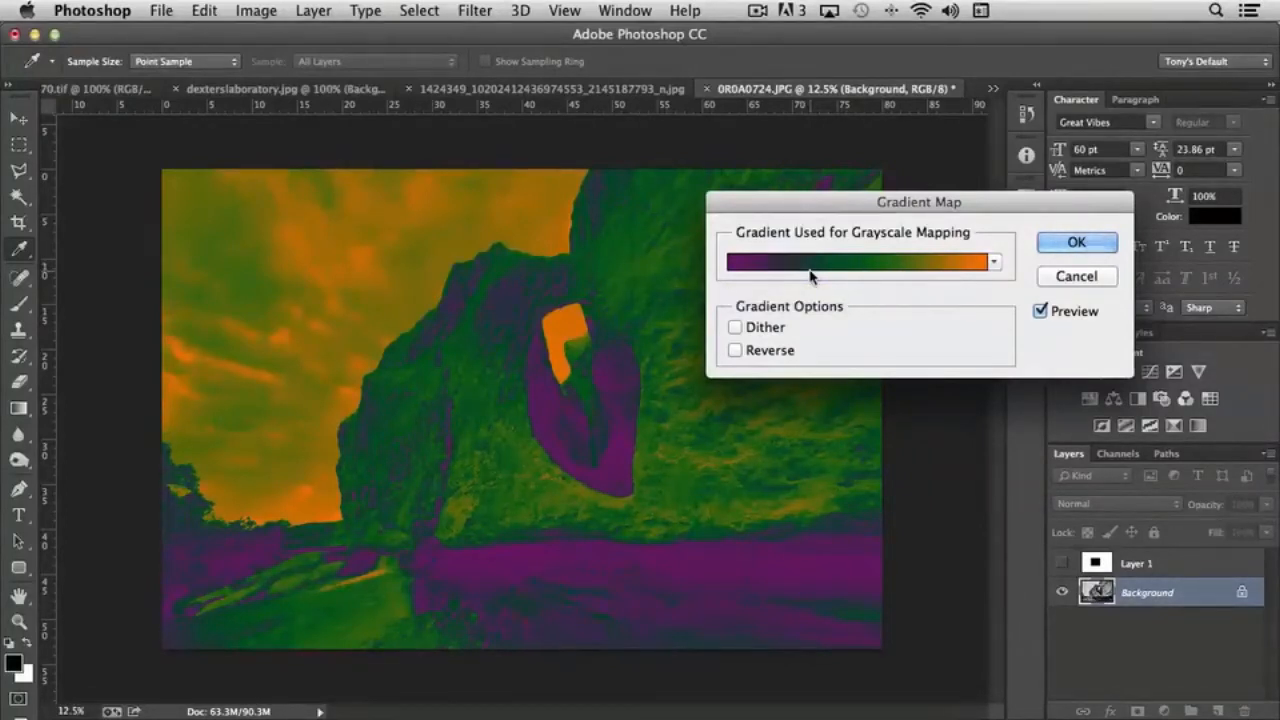
- In the Gradient Editor move the green stop toward shadows and duplicate it toward the highlights
click(860, 261)
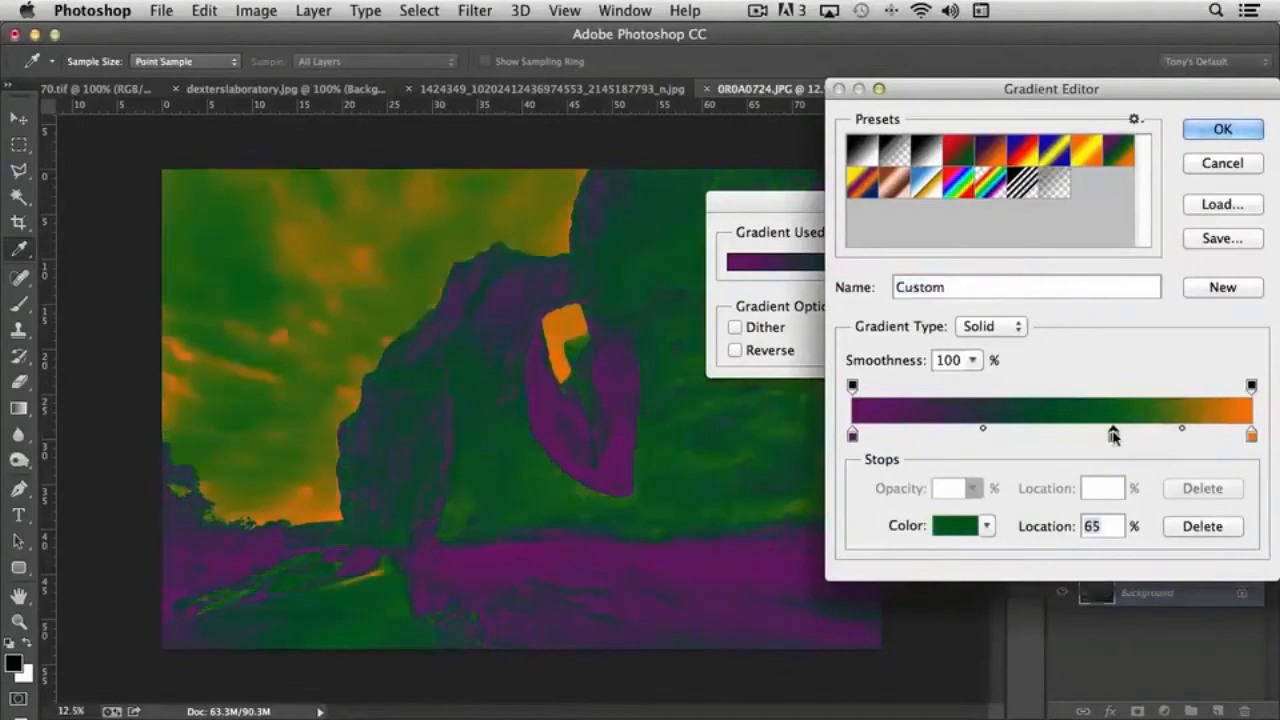
drag(1113, 433, 997, 433)
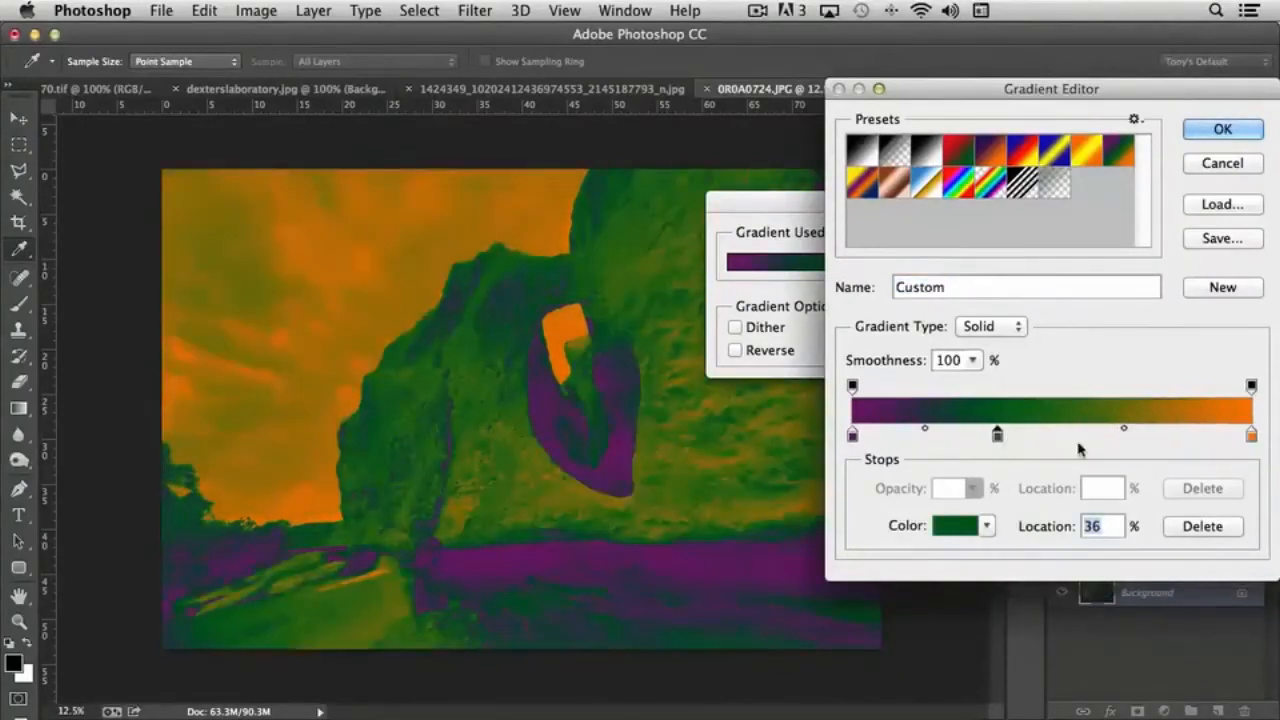
drag(997, 434, 1007, 434)
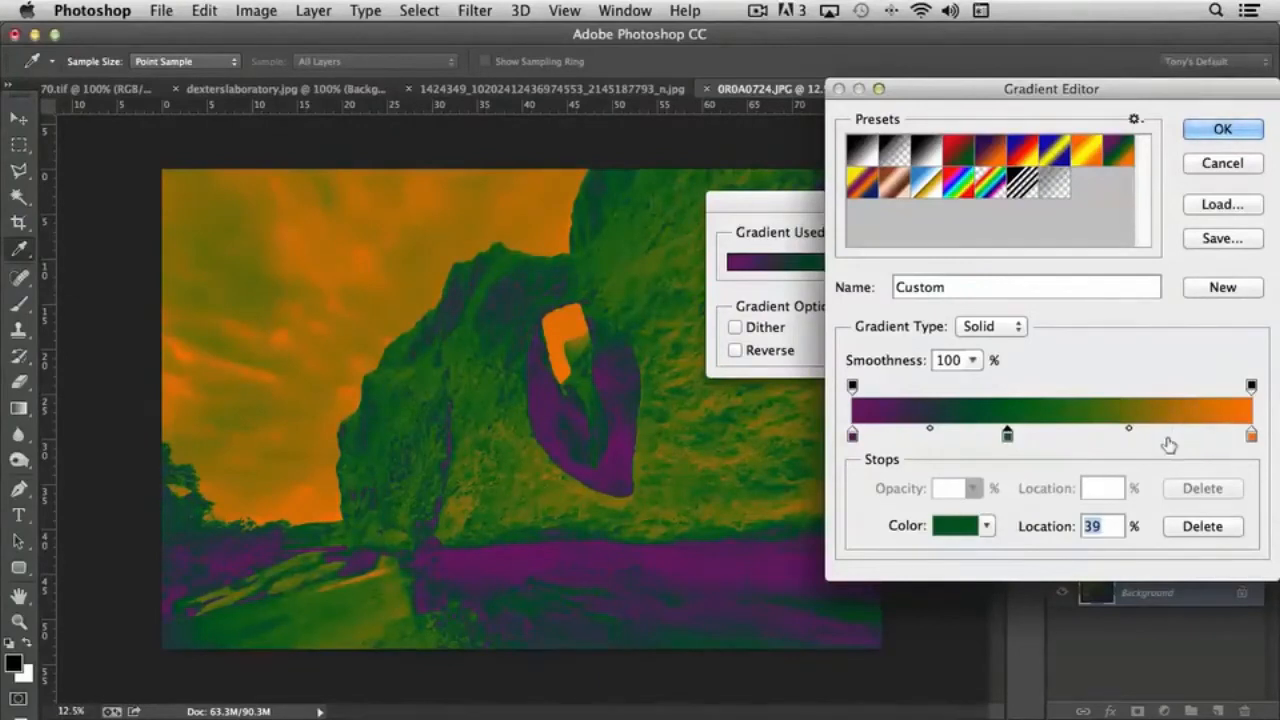
drag(1007, 433, 1163, 433)
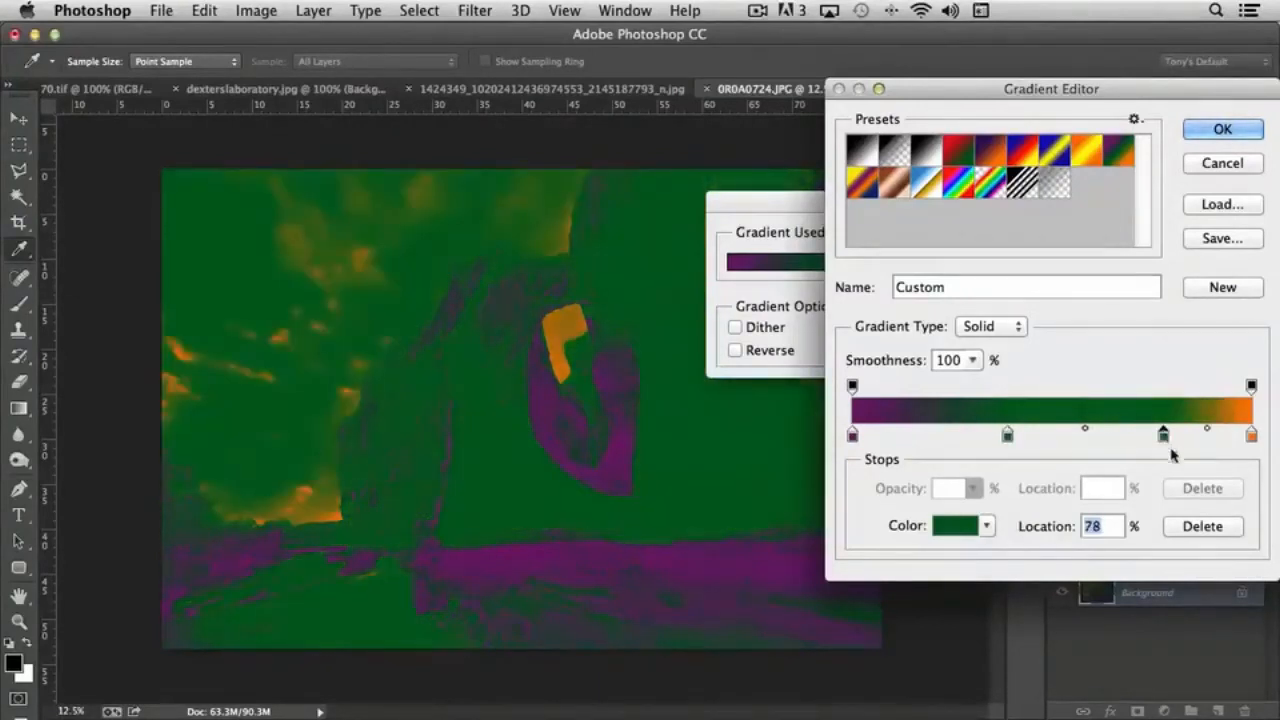
mouse_move(1180, 463)
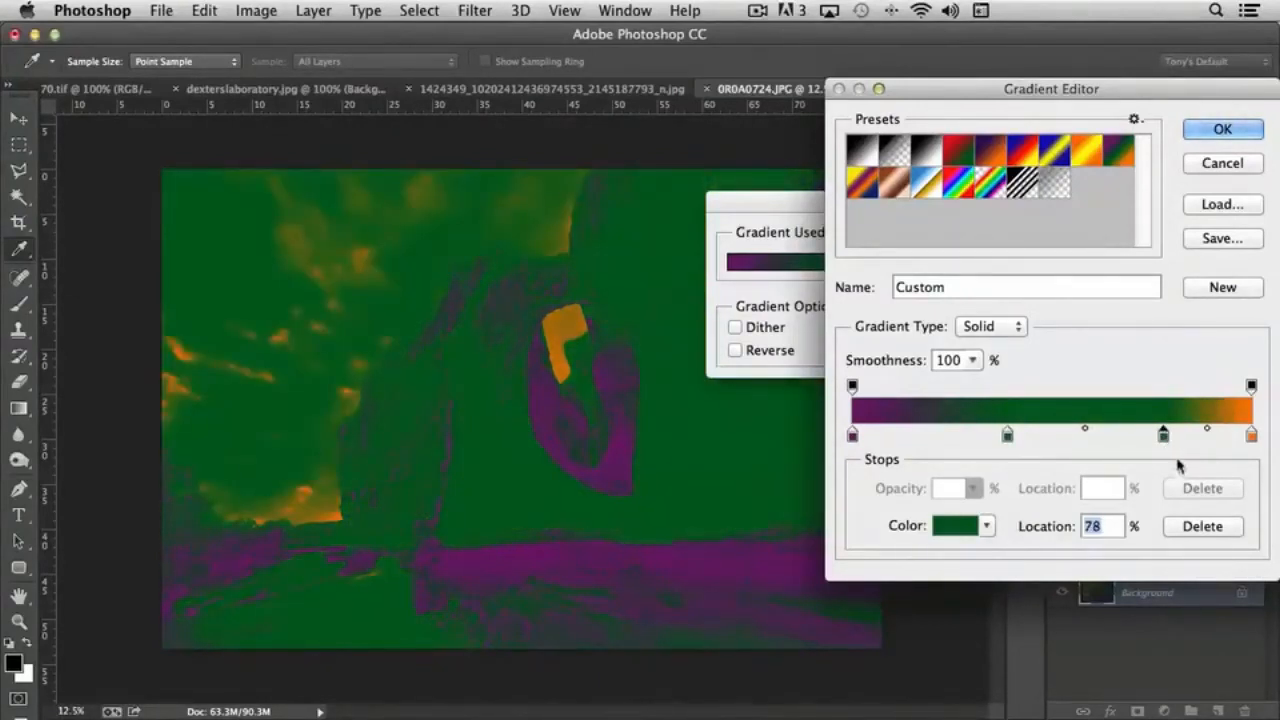
mouse_move(1163, 440)
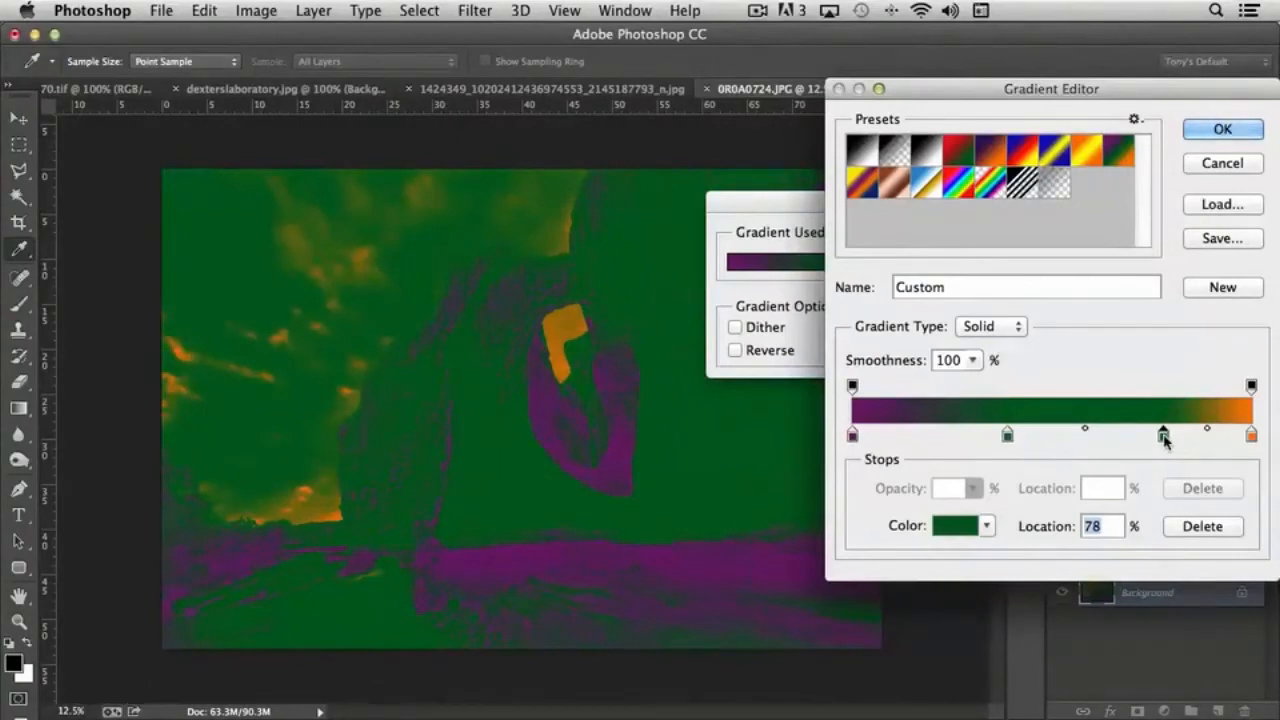
click(956, 526)
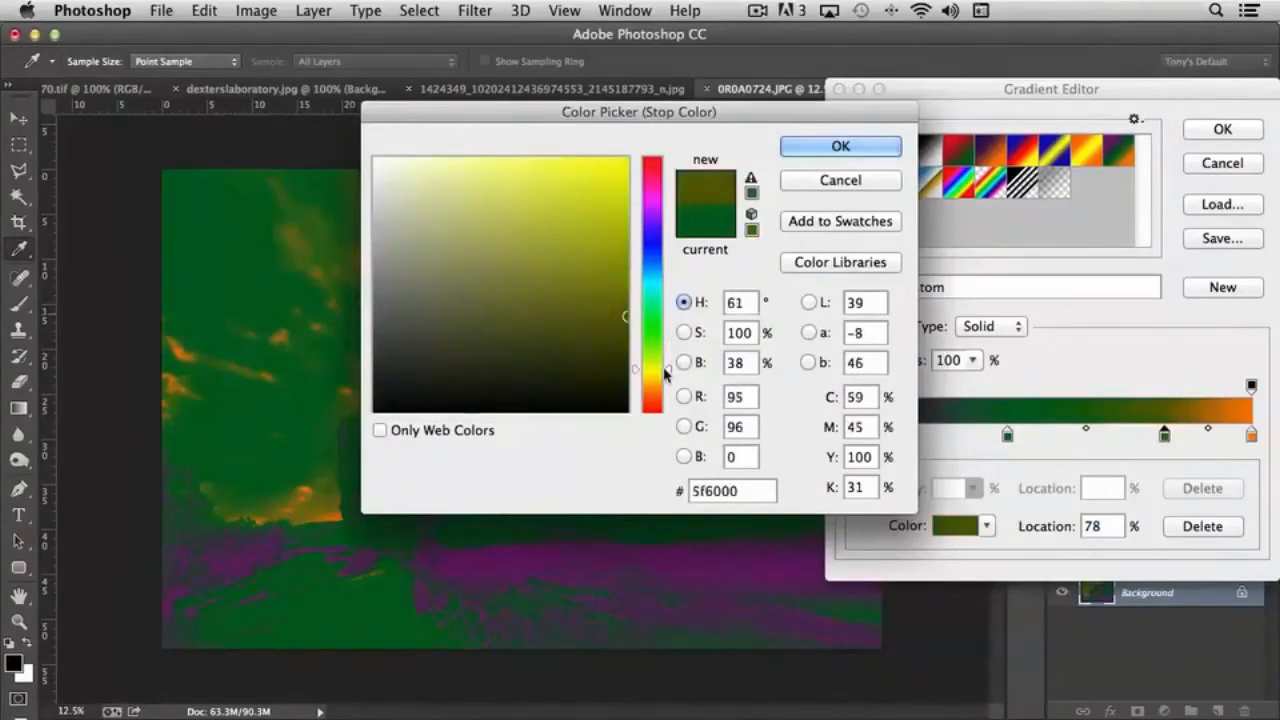
- Change the new stop's colour to a bright yellow-green in the Color Picker
click(538, 198)
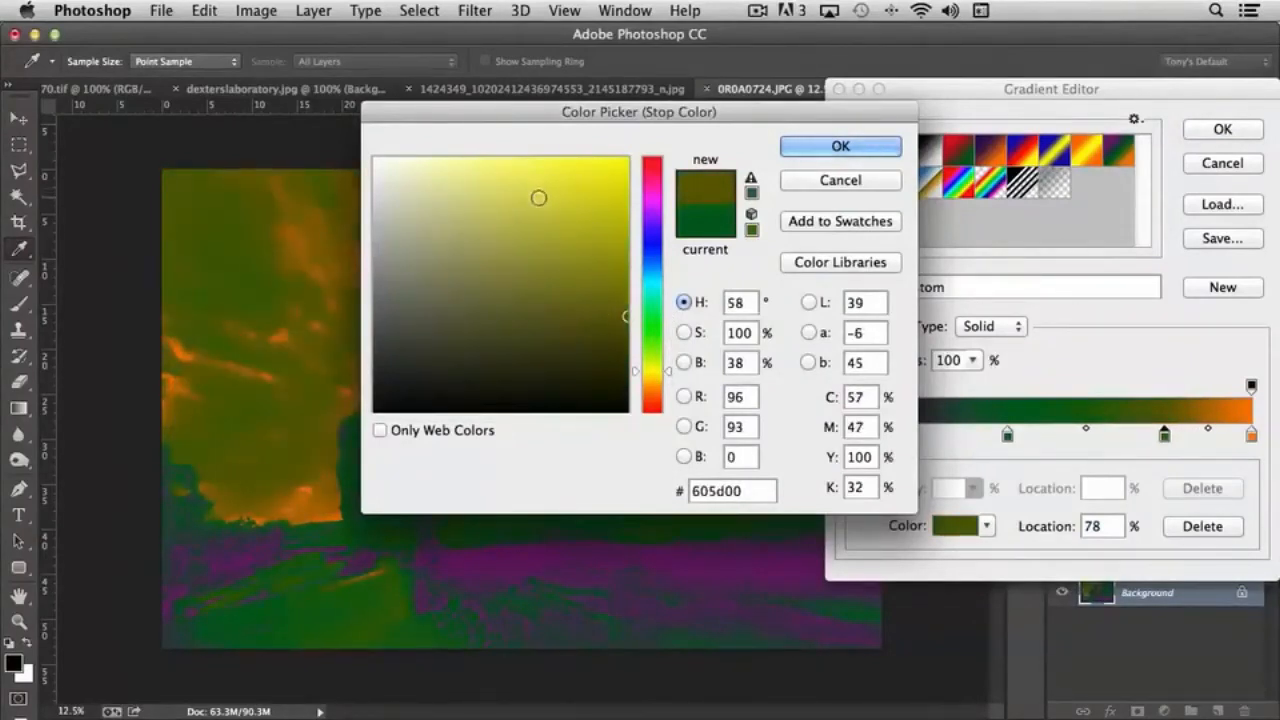
click(570, 212)
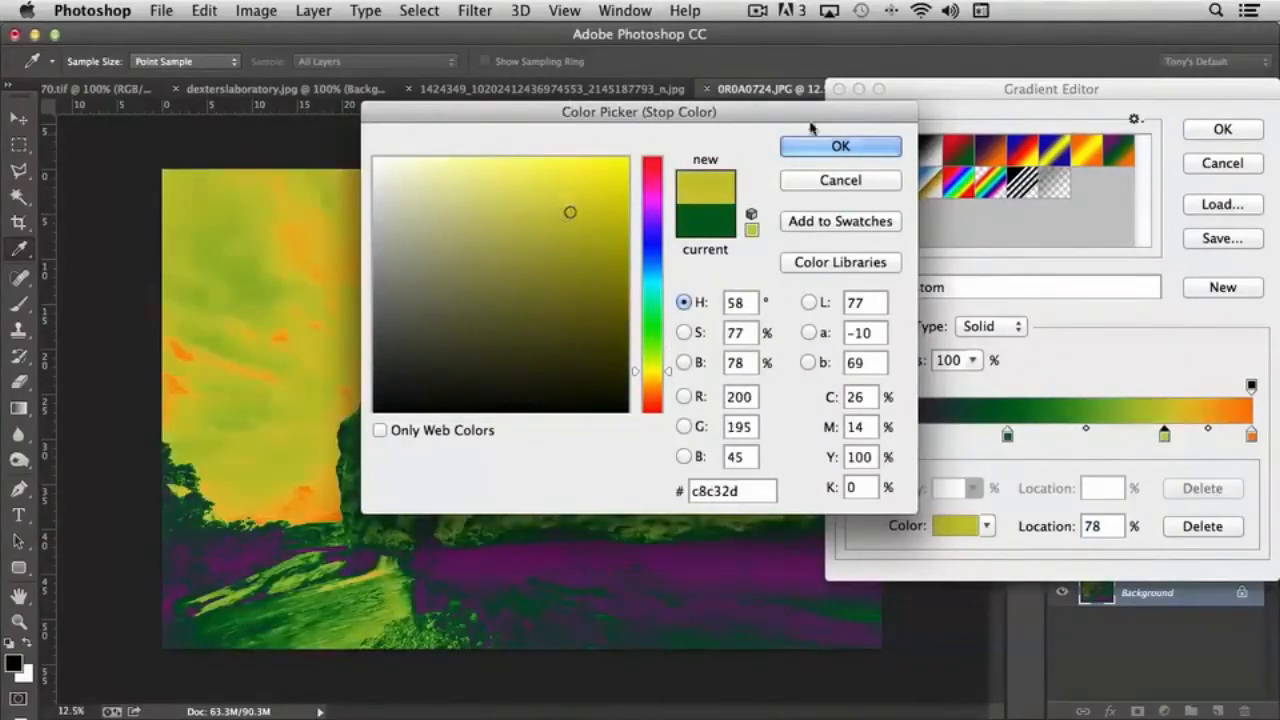
click(839, 146)
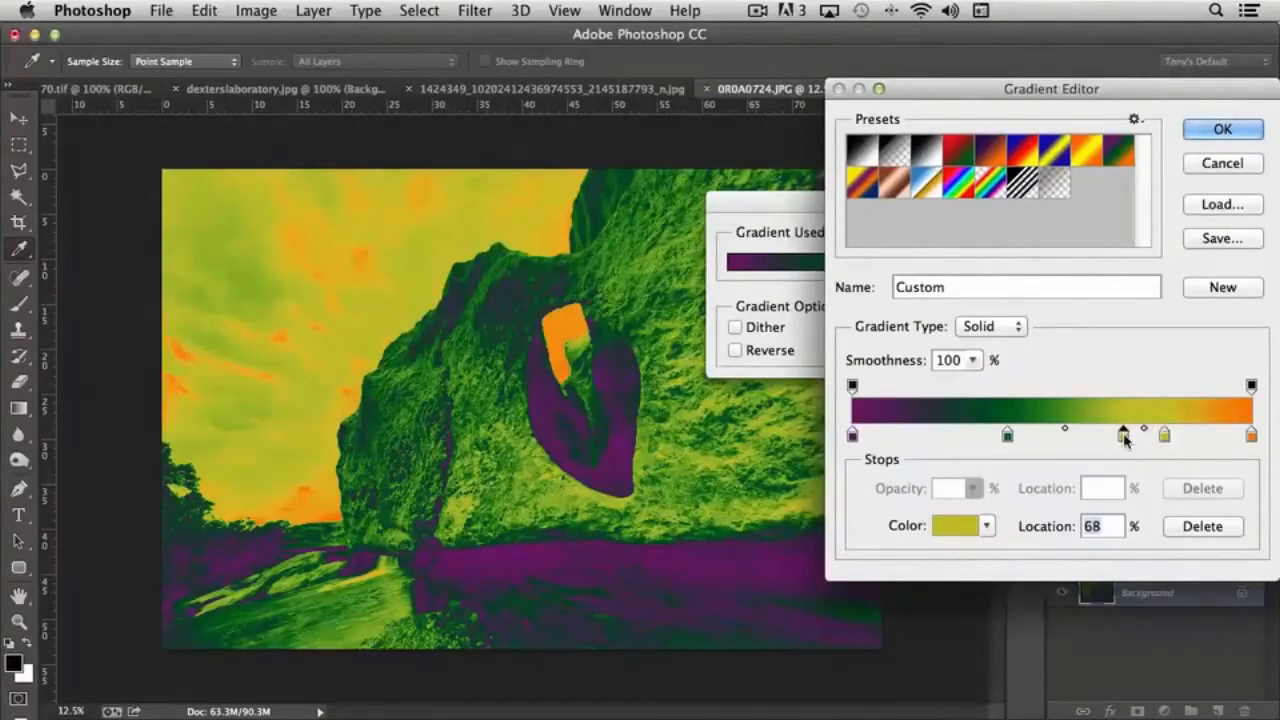
- Reposition the yellow-green stop to about 78 percent on the gradient
drag(1122, 434, 1135, 434)
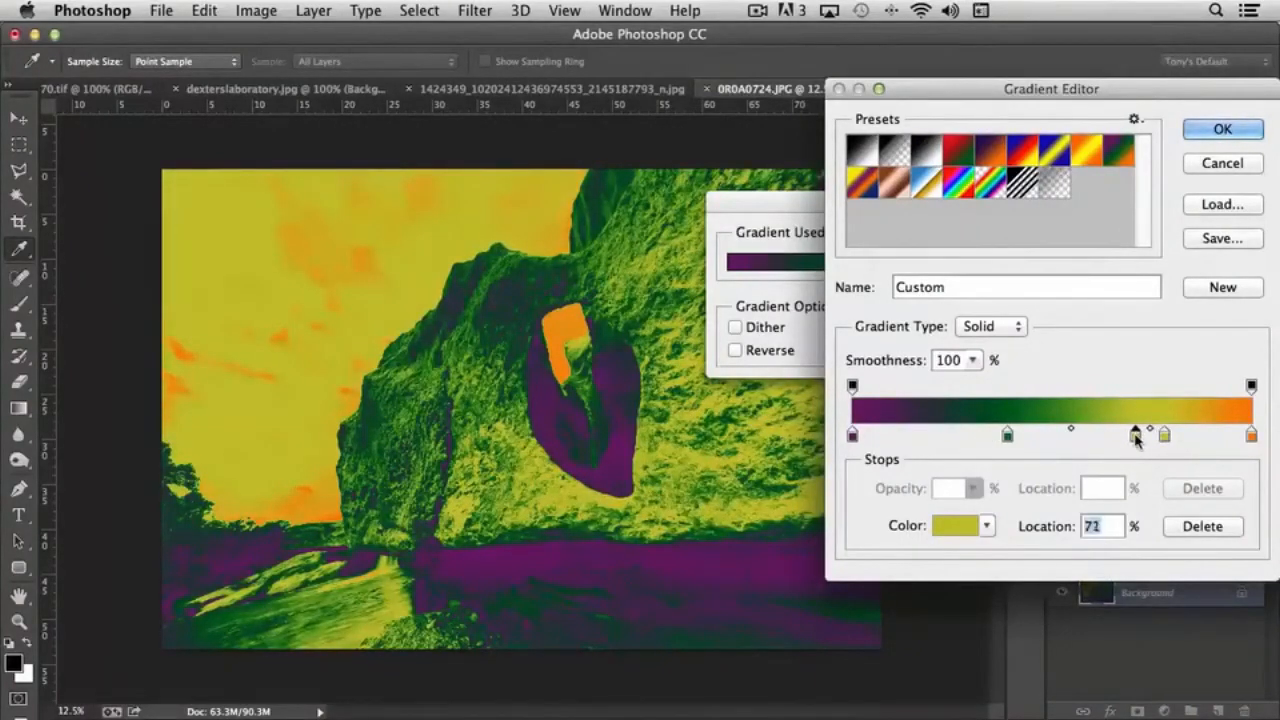
drag(1135, 434, 1195, 434)
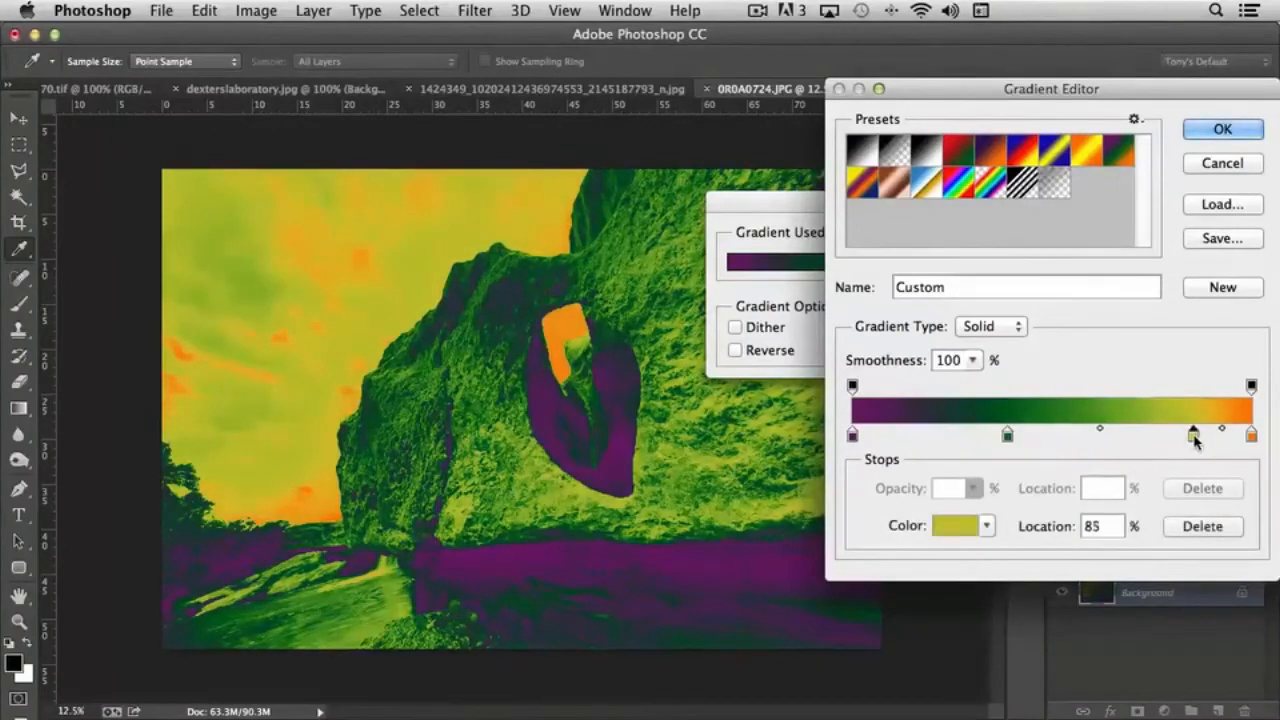
drag(1193, 434, 1155, 434)
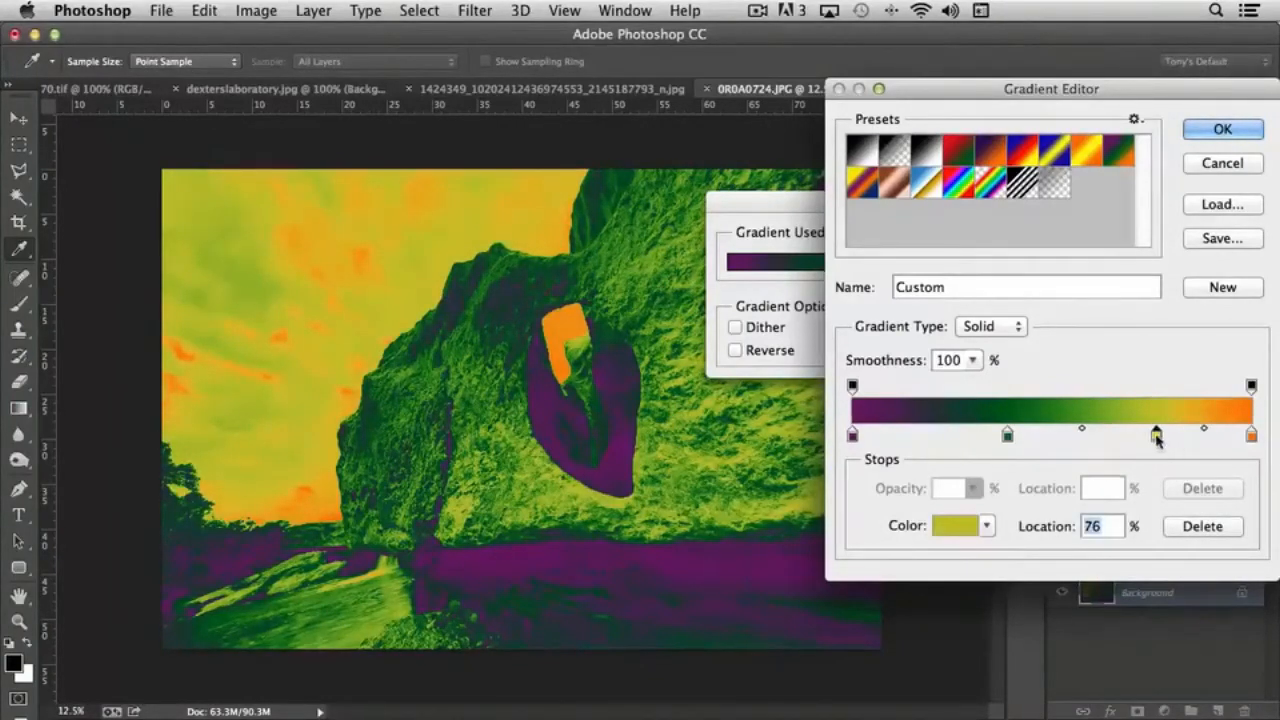
drag(1153, 434, 1165, 434)
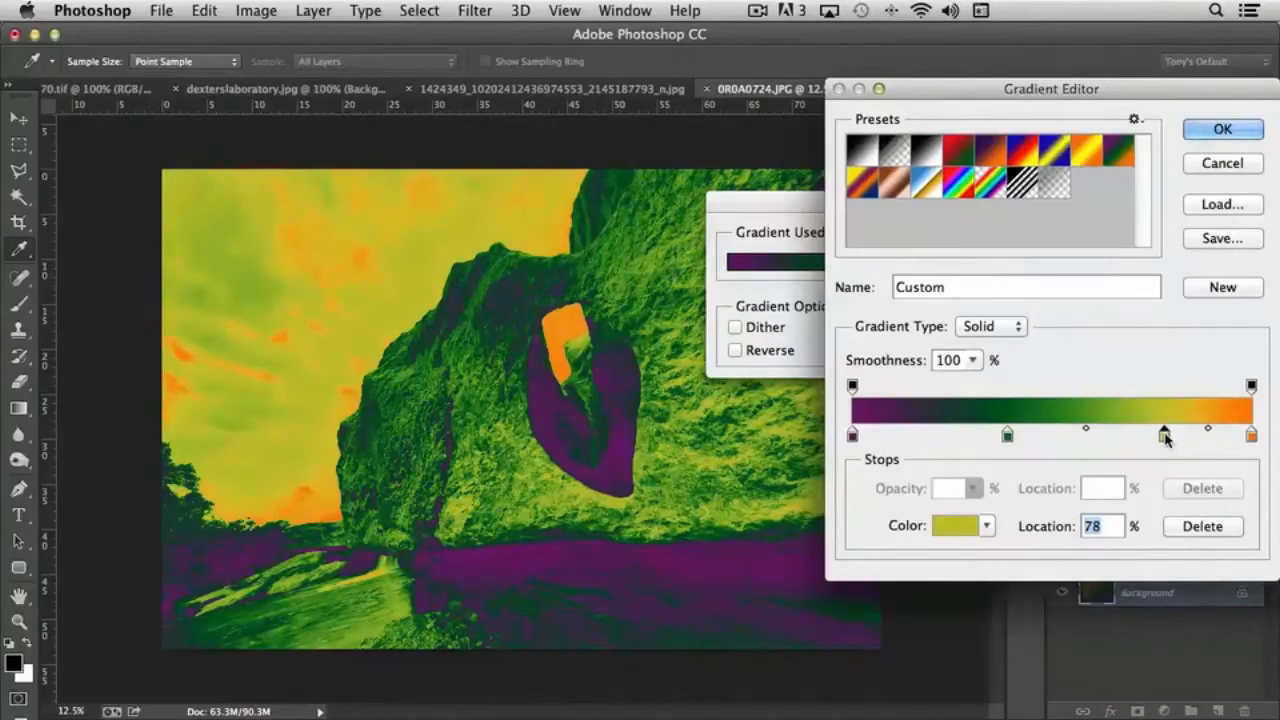
mouse_move(1165, 437)
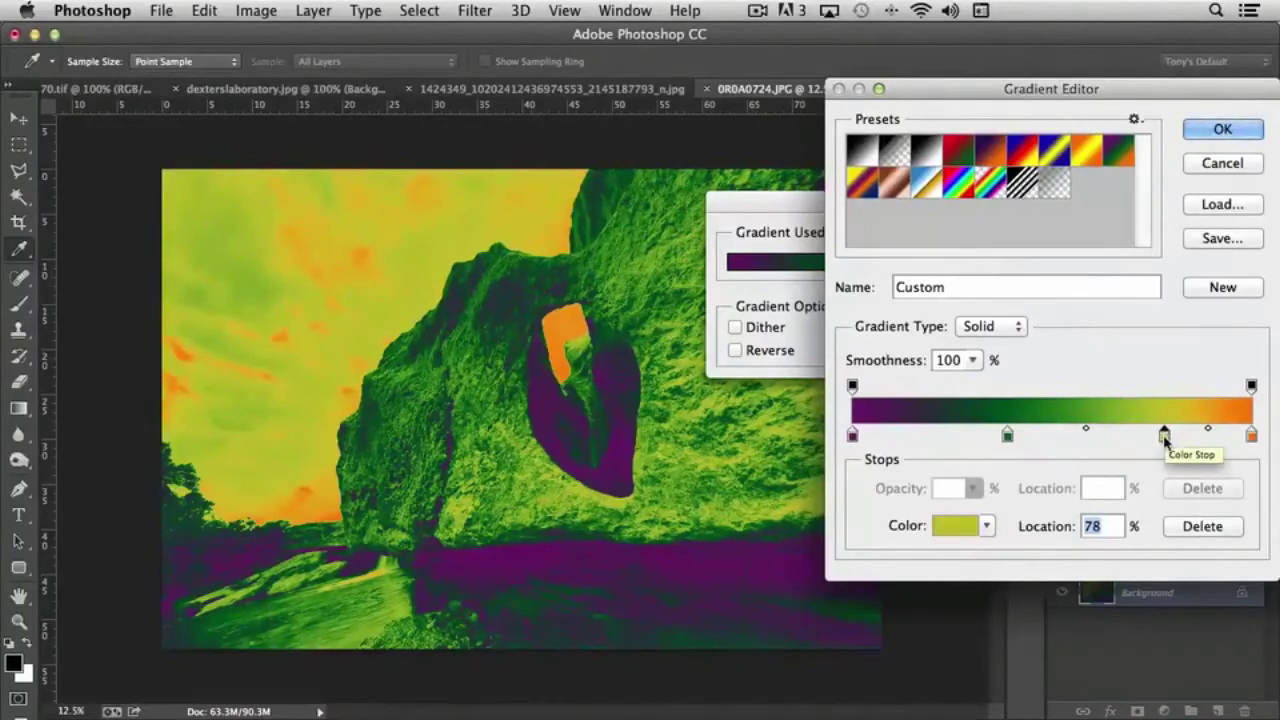
mouse_move(1165, 450)
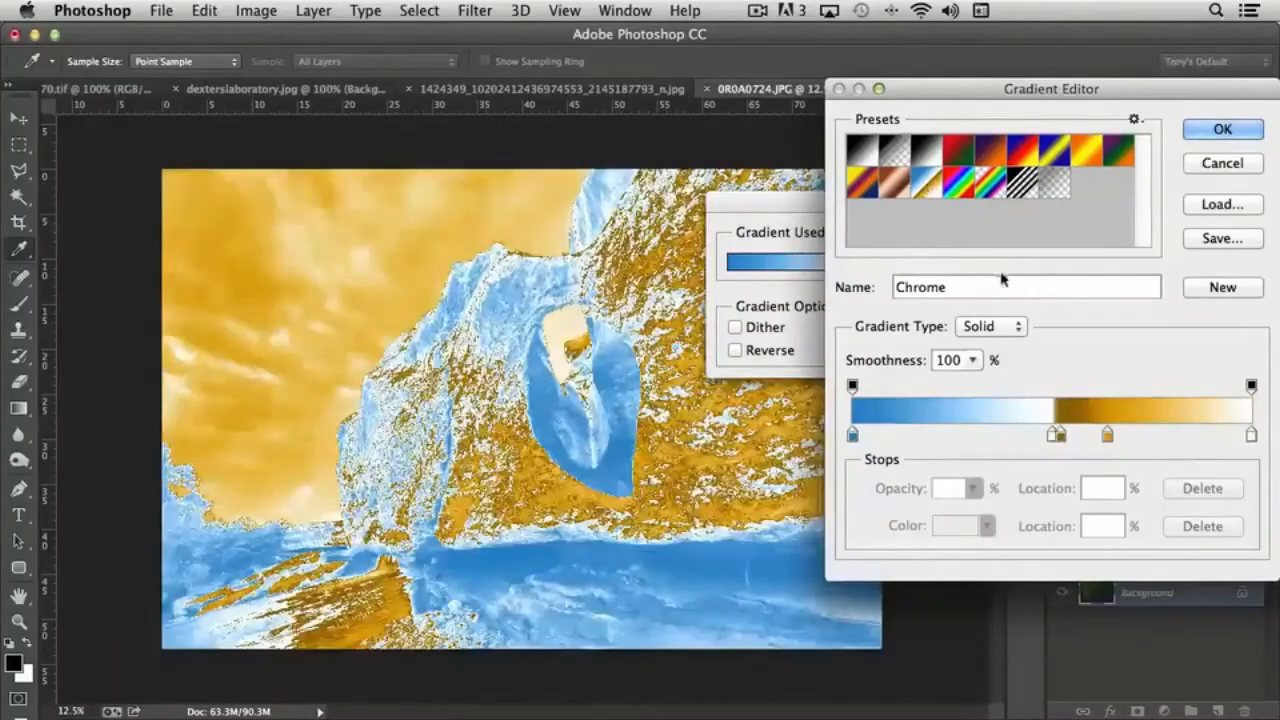
- Try the Copper, Orange-Yellow-Orange, Black-White and Yellow-Violet-Orange-Blue presets, then cancel the Gradient Map
click(895, 193)
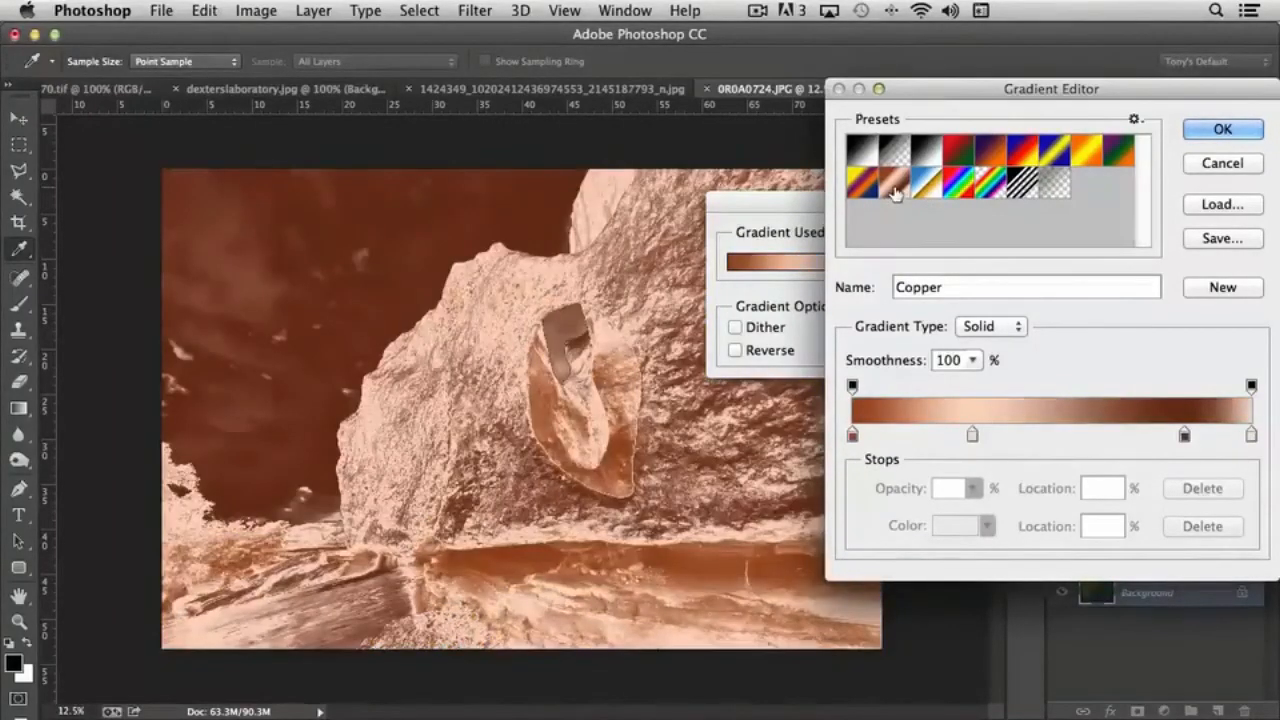
mouse_move(1090, 160)
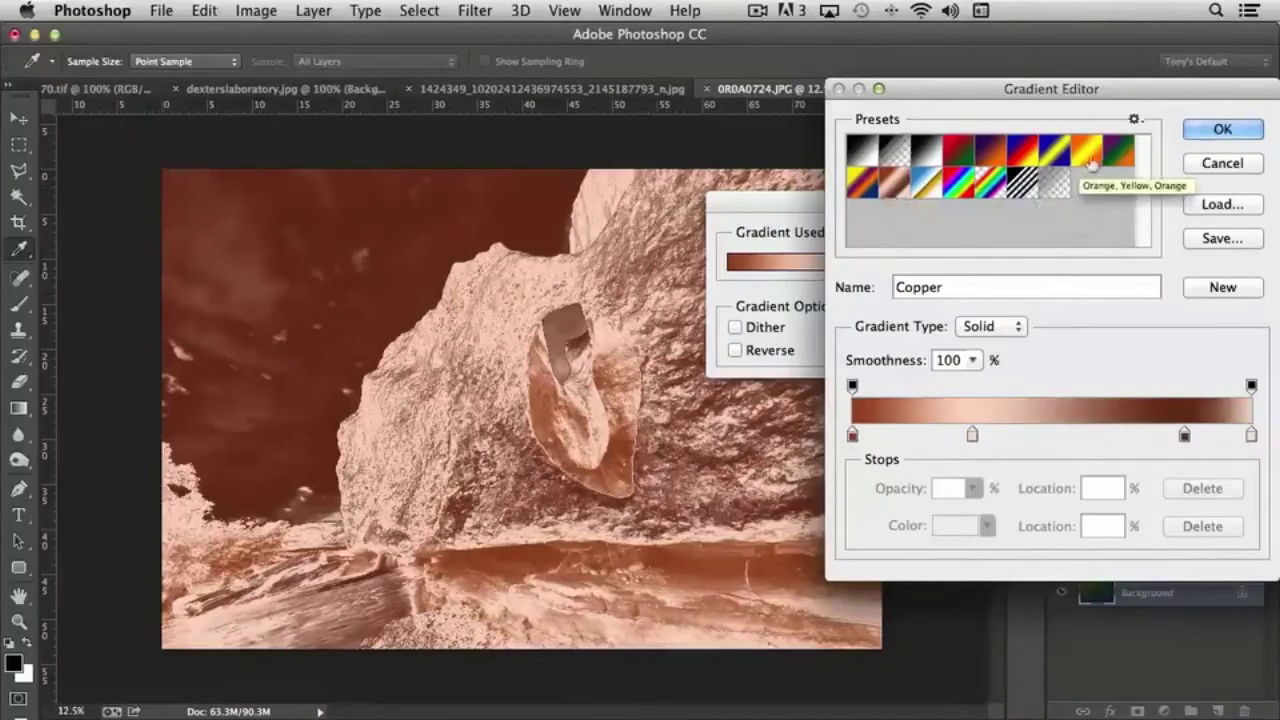
click(1092, 155)
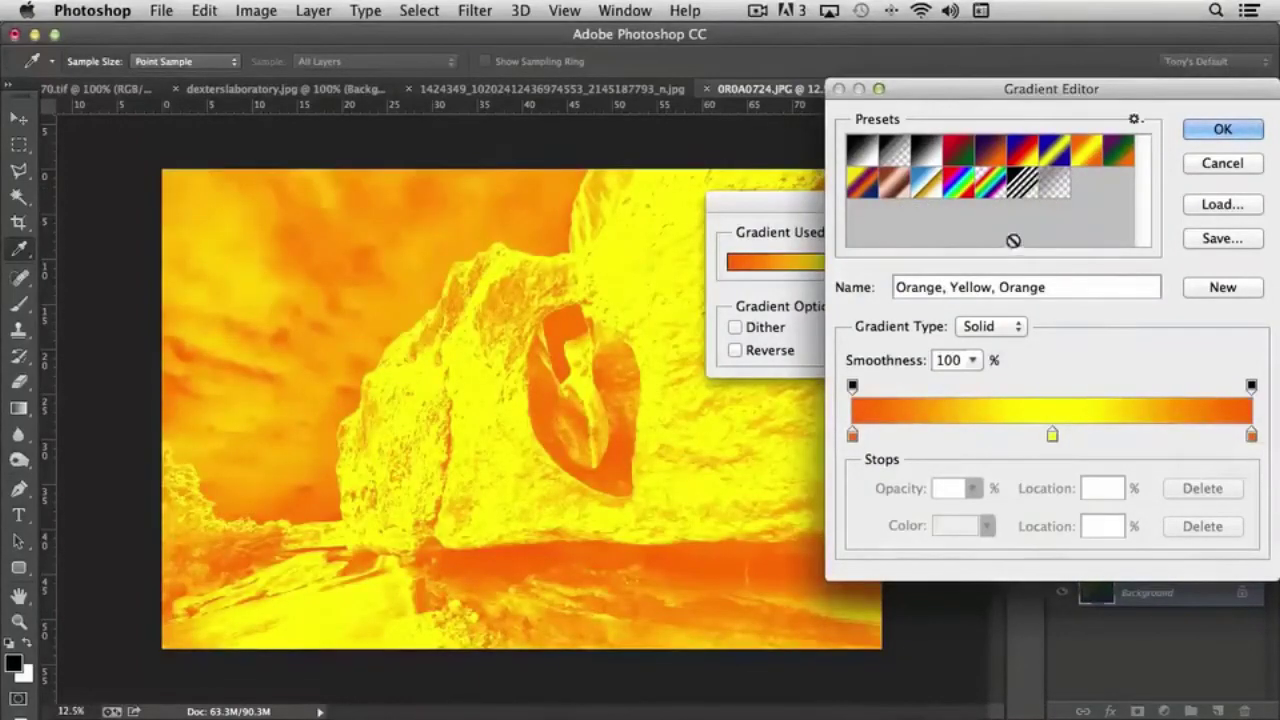
click(888, 140)
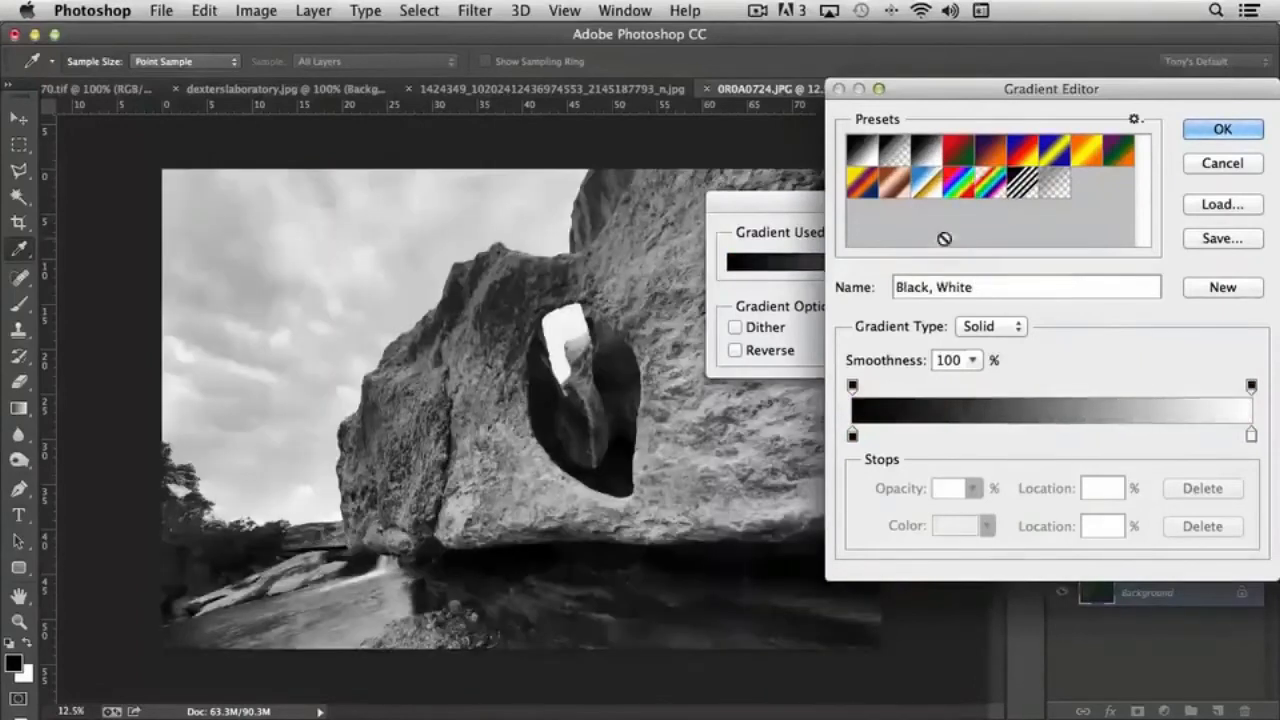
click(863, 193)
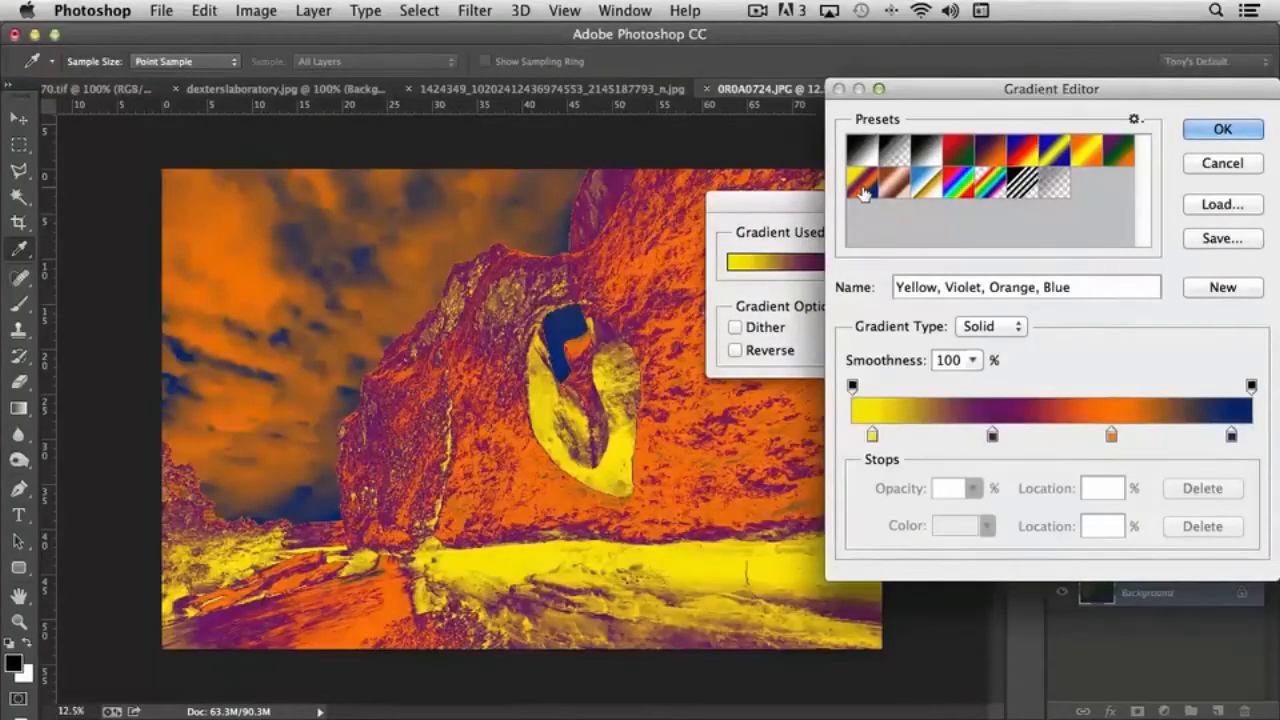
mouse_move(866, 190)
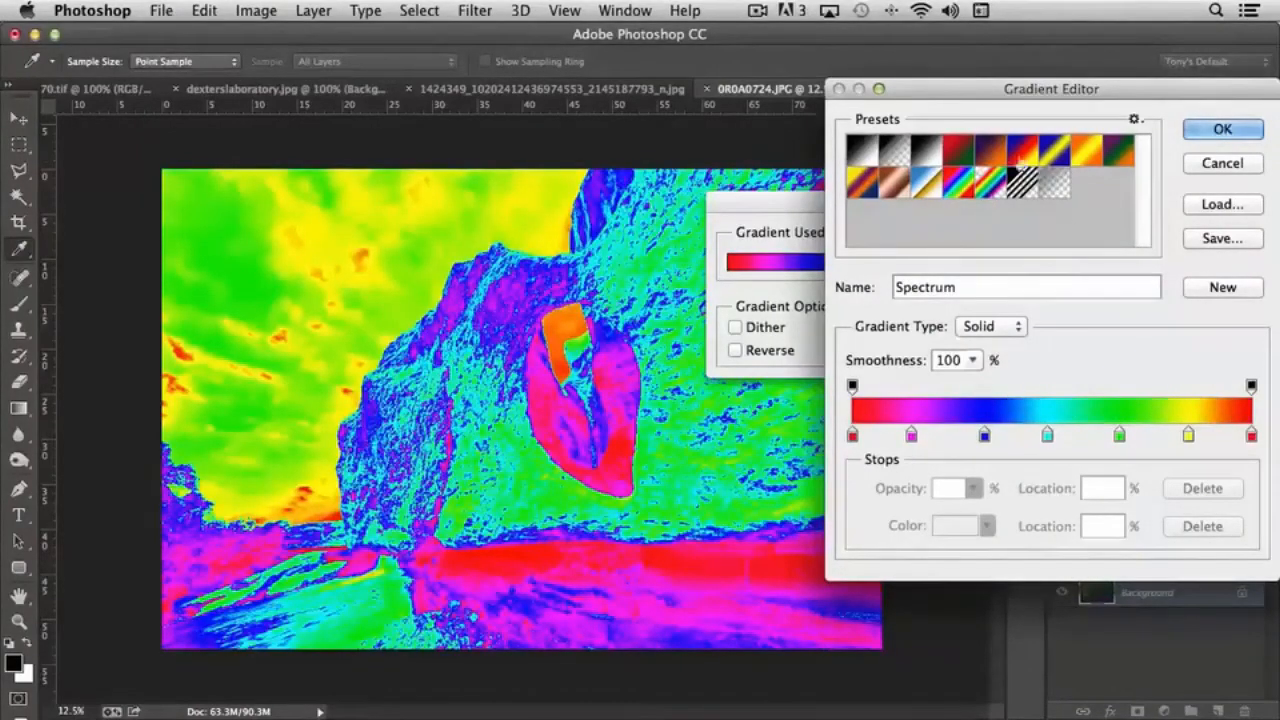
click(1221, 128)
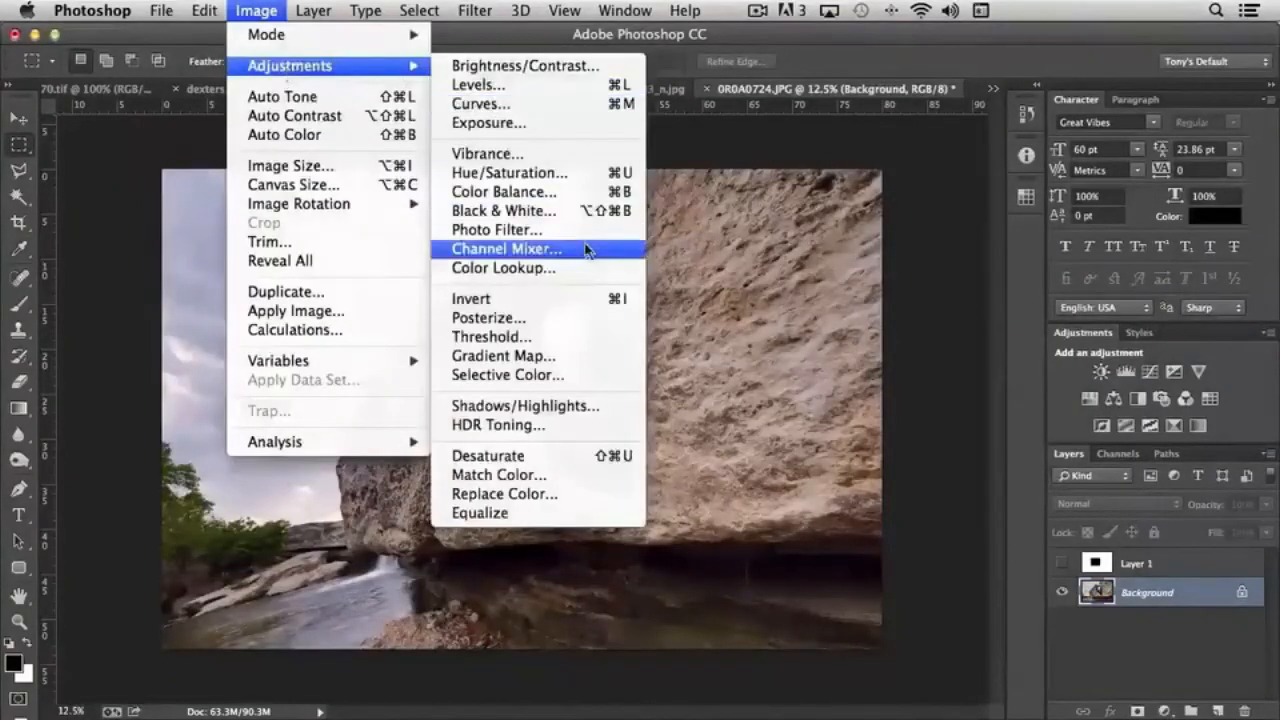
mouse_move(508, 374)
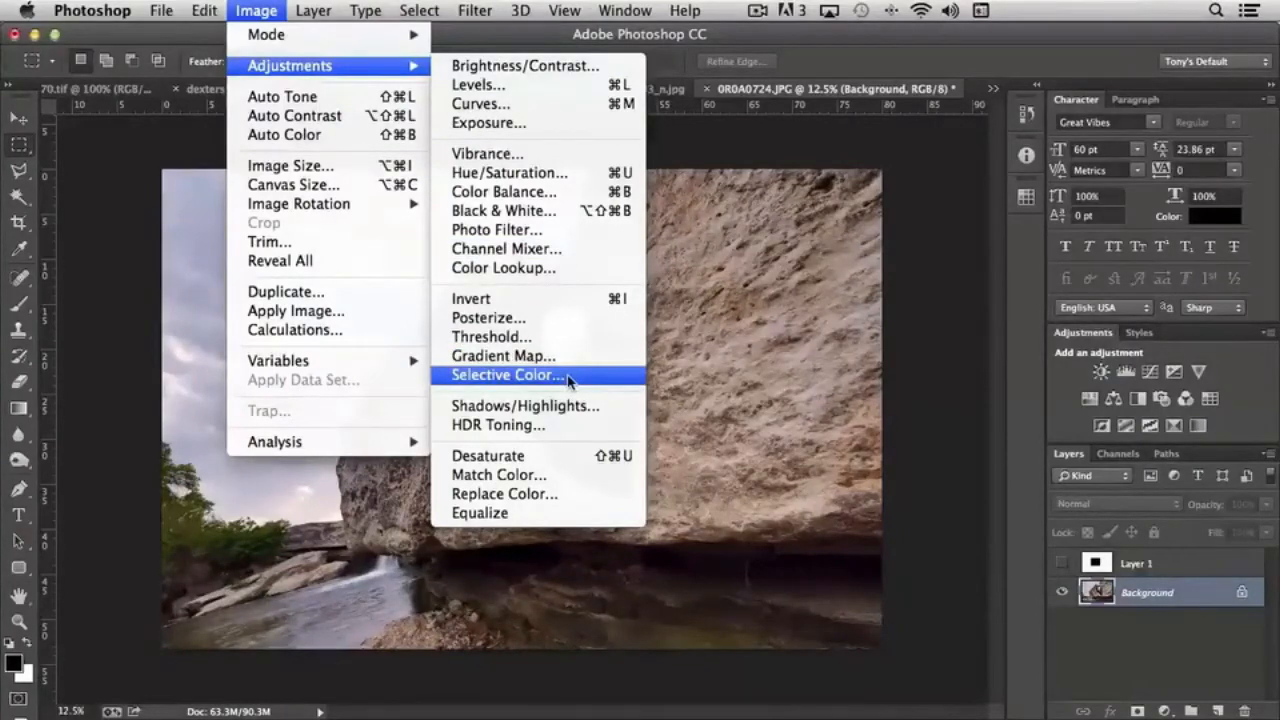
- Bring up the Selective Color adjustment on the arch photo, Reds at zero
click(505, 374)
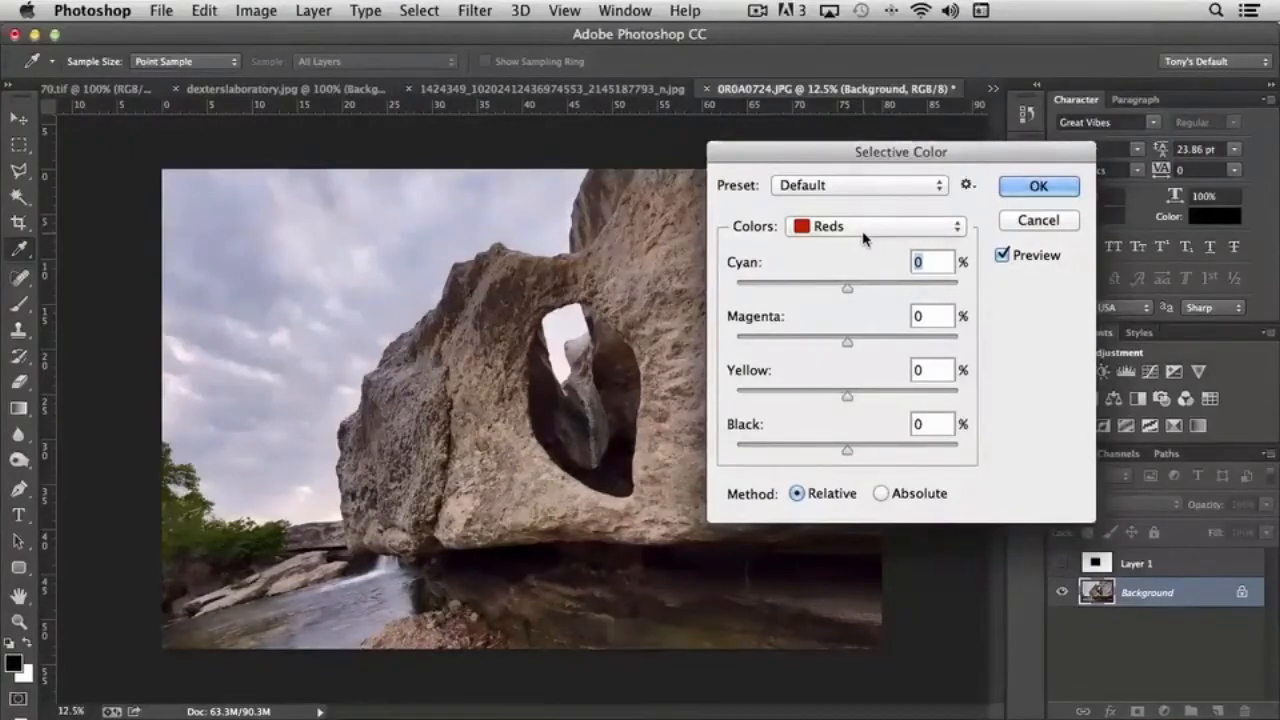
mouse_move(870, 235)
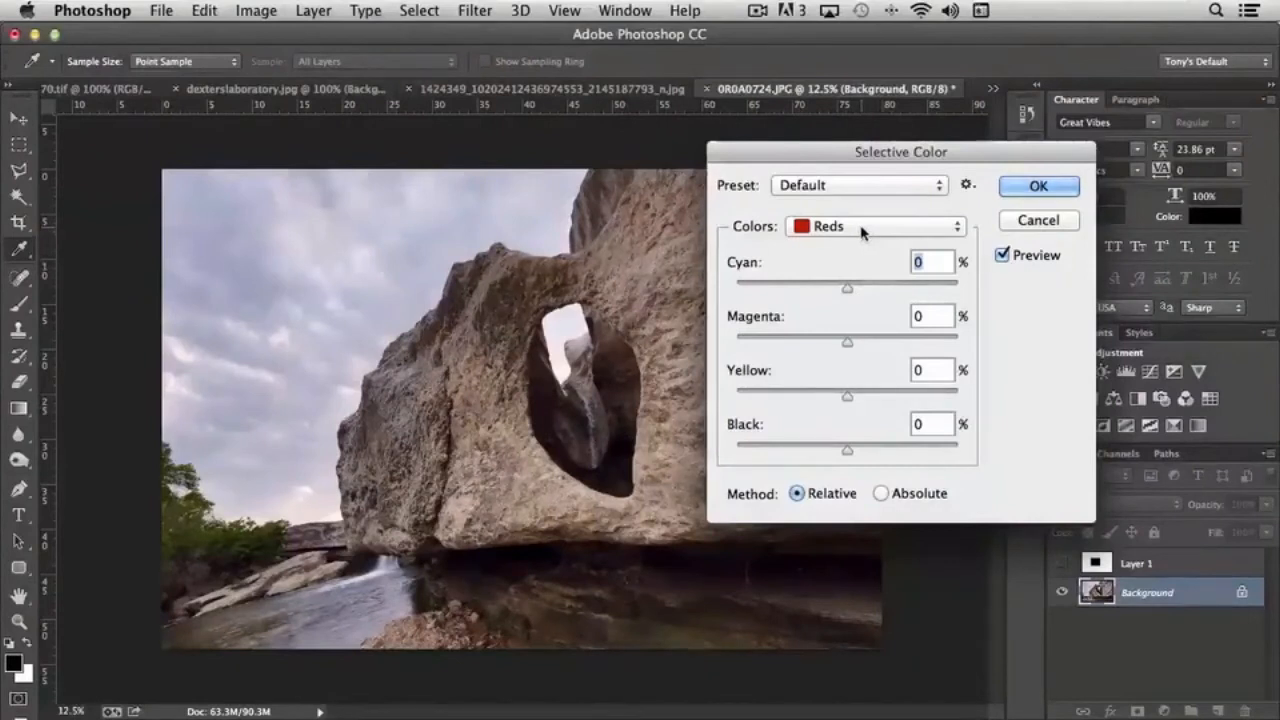
- Target Blues in Selective Color and set Cyan +7, Magenta +5, Yellow +2, Black 0
click(873, 226)
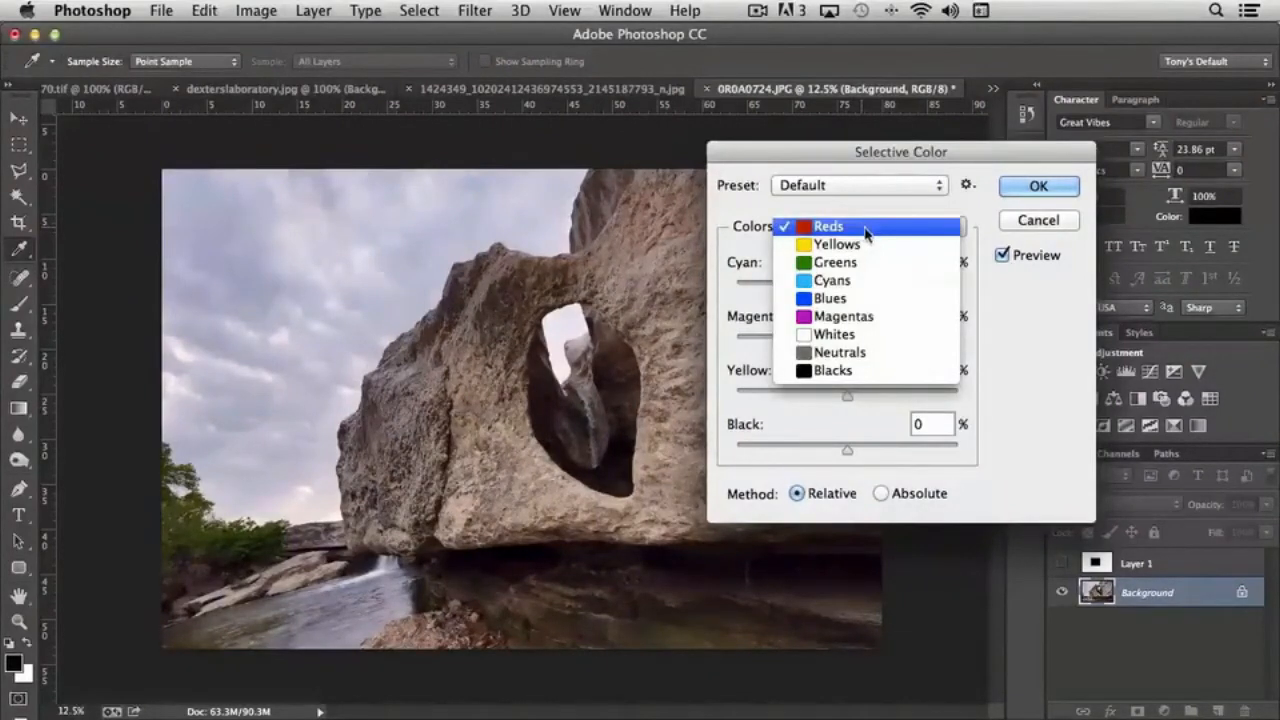
mouse_move(830, 298)
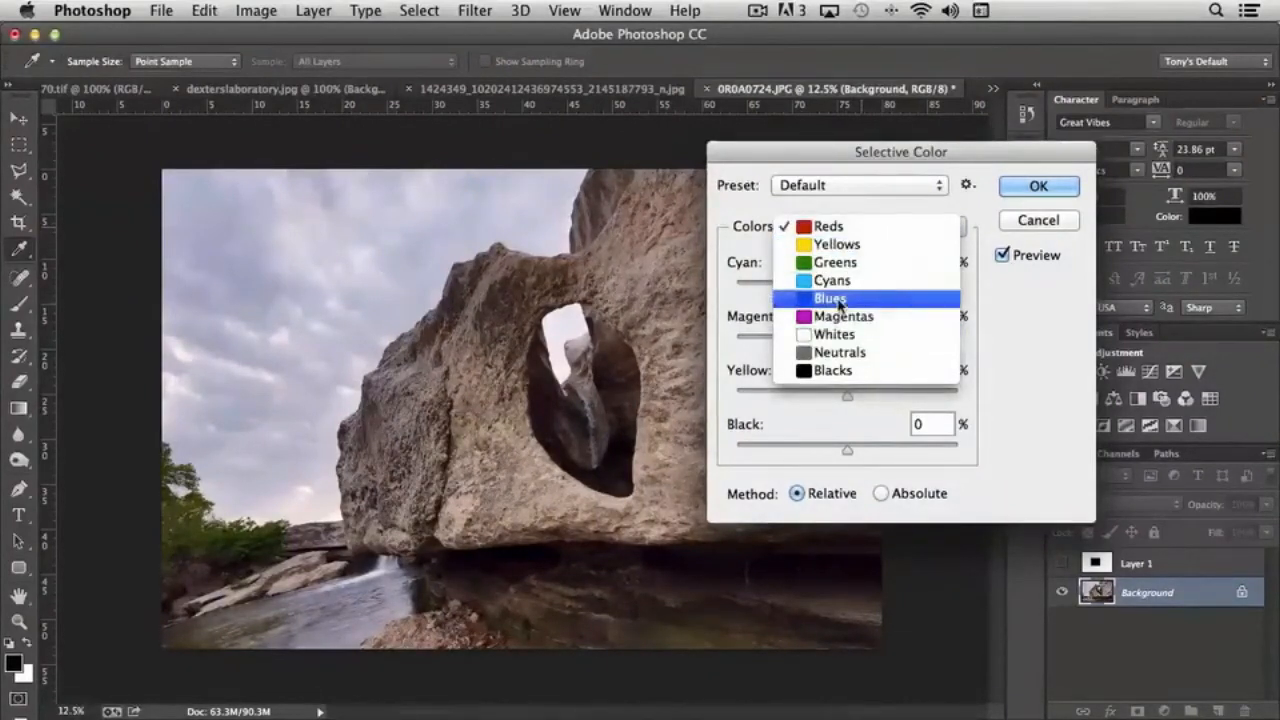
click(830, 298)
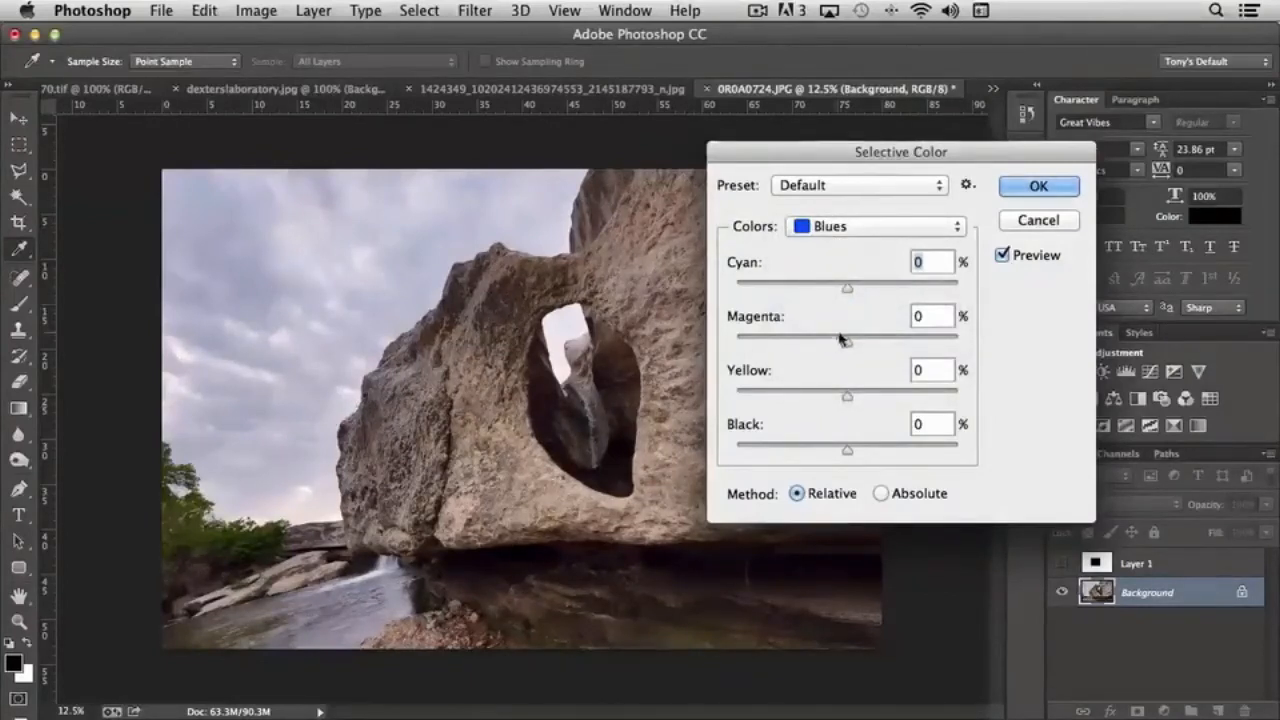
mouse_move(851, 352)
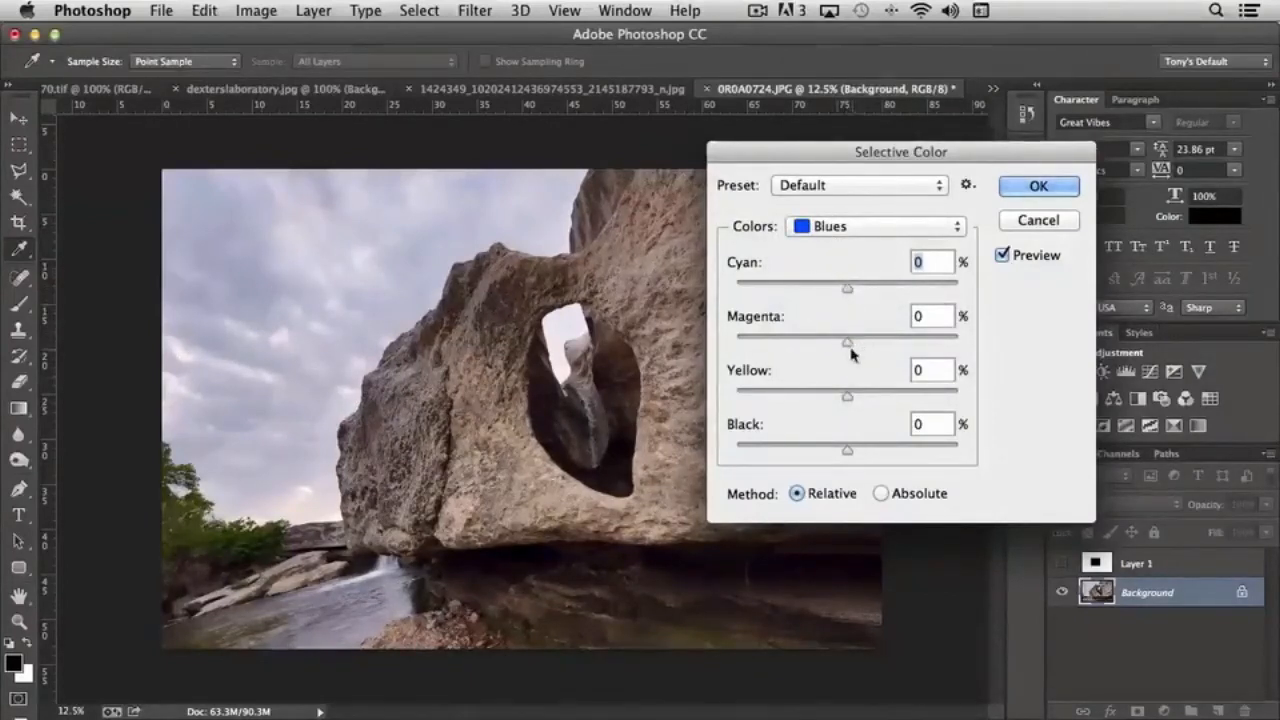
drag(846, 337, 785, 337)
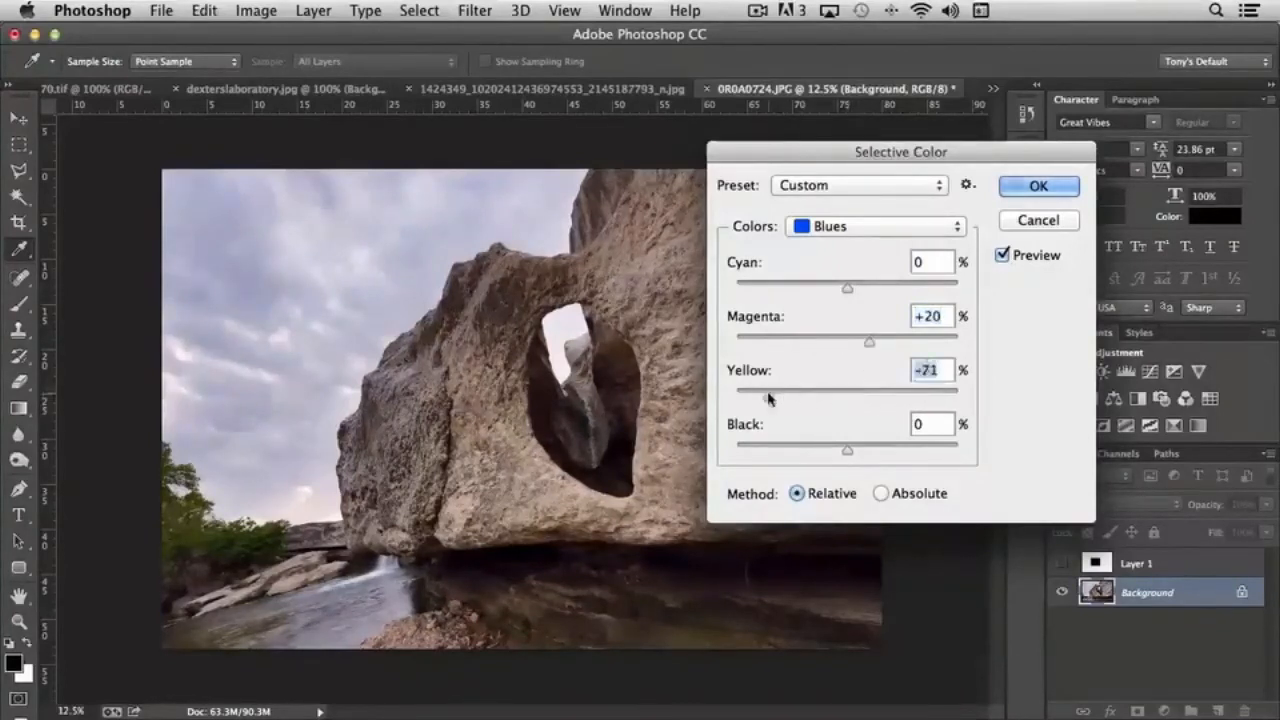
drag(780, 395, 913, 395)
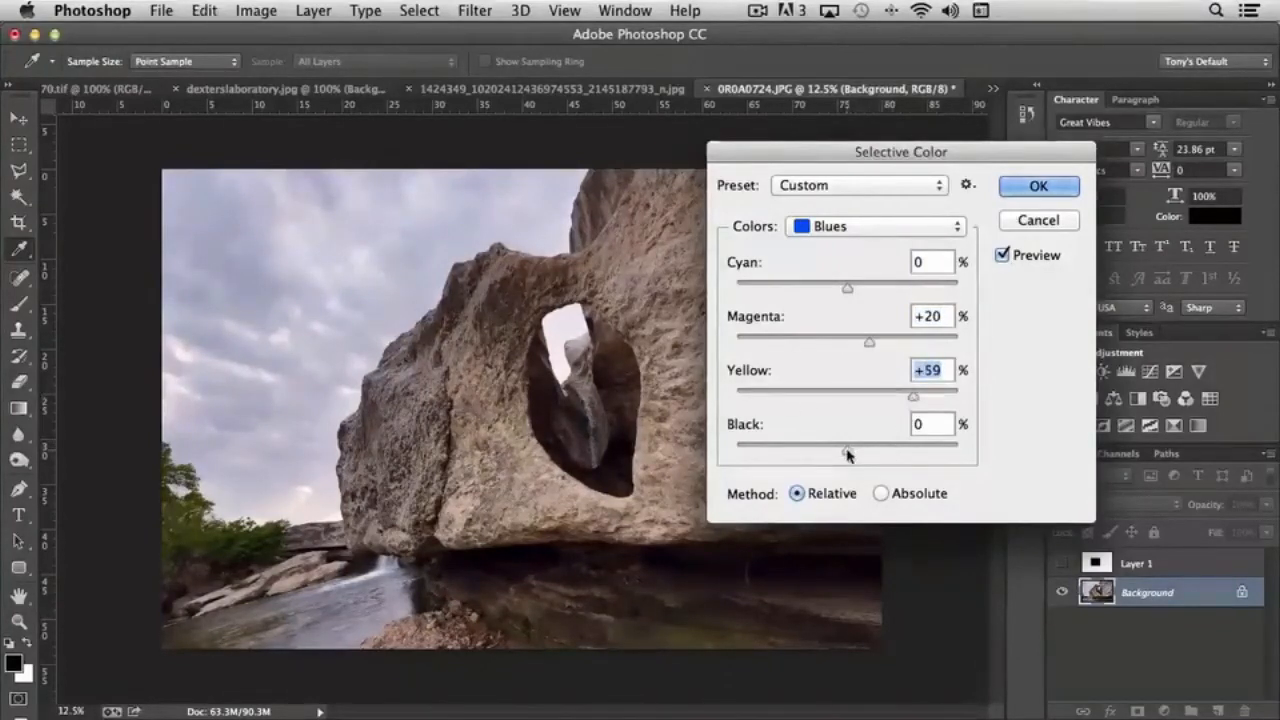
drag(847, 443, 790, 443)
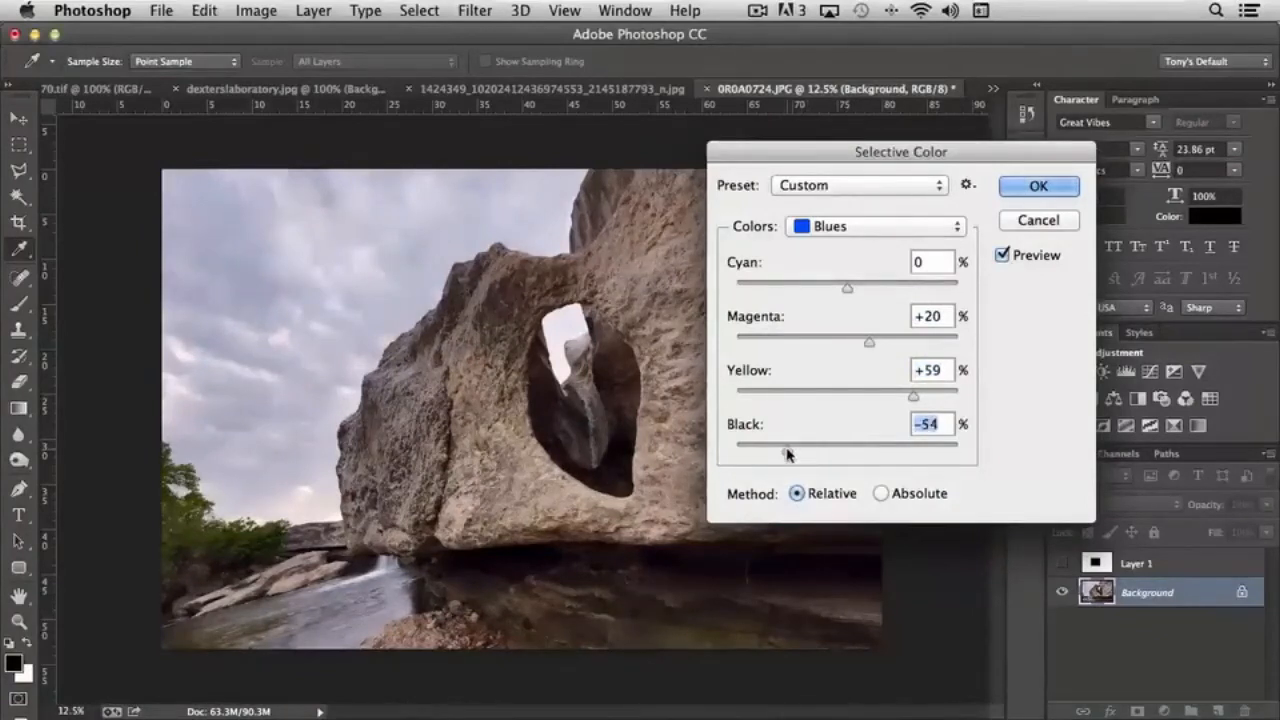
drag(790, 455, 910, 455)
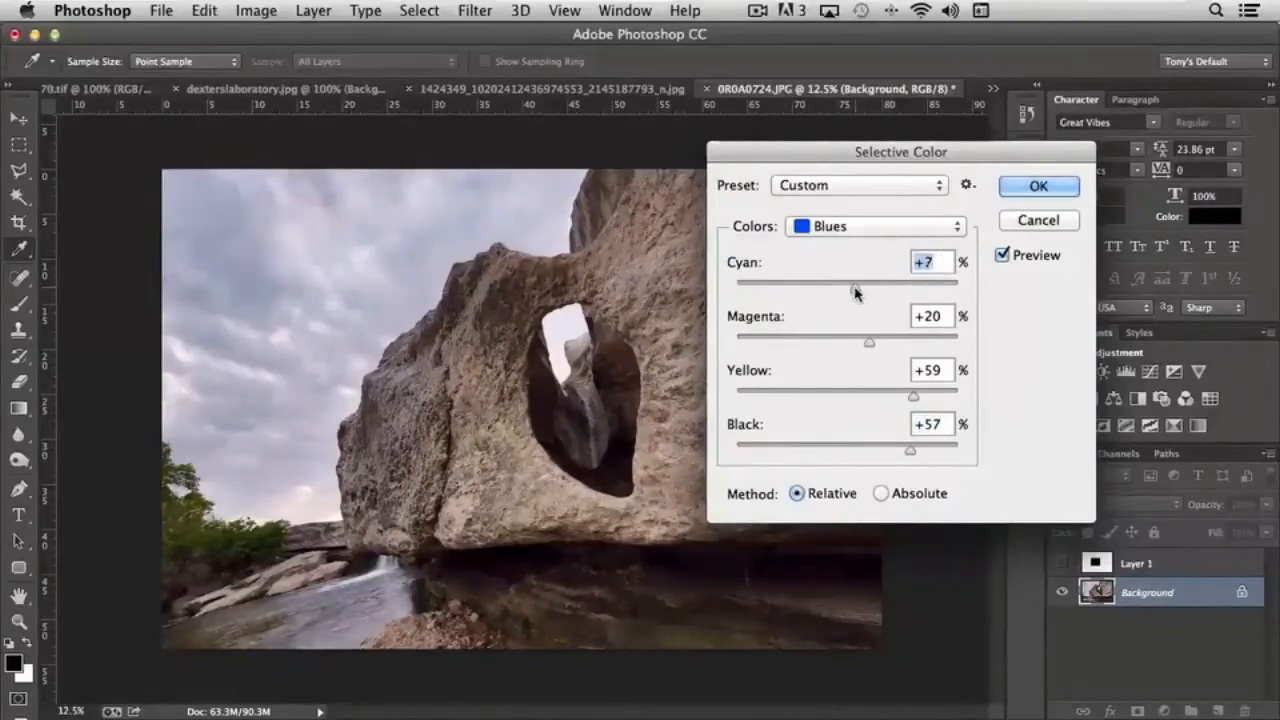
drag(868, 341, 852, 341)
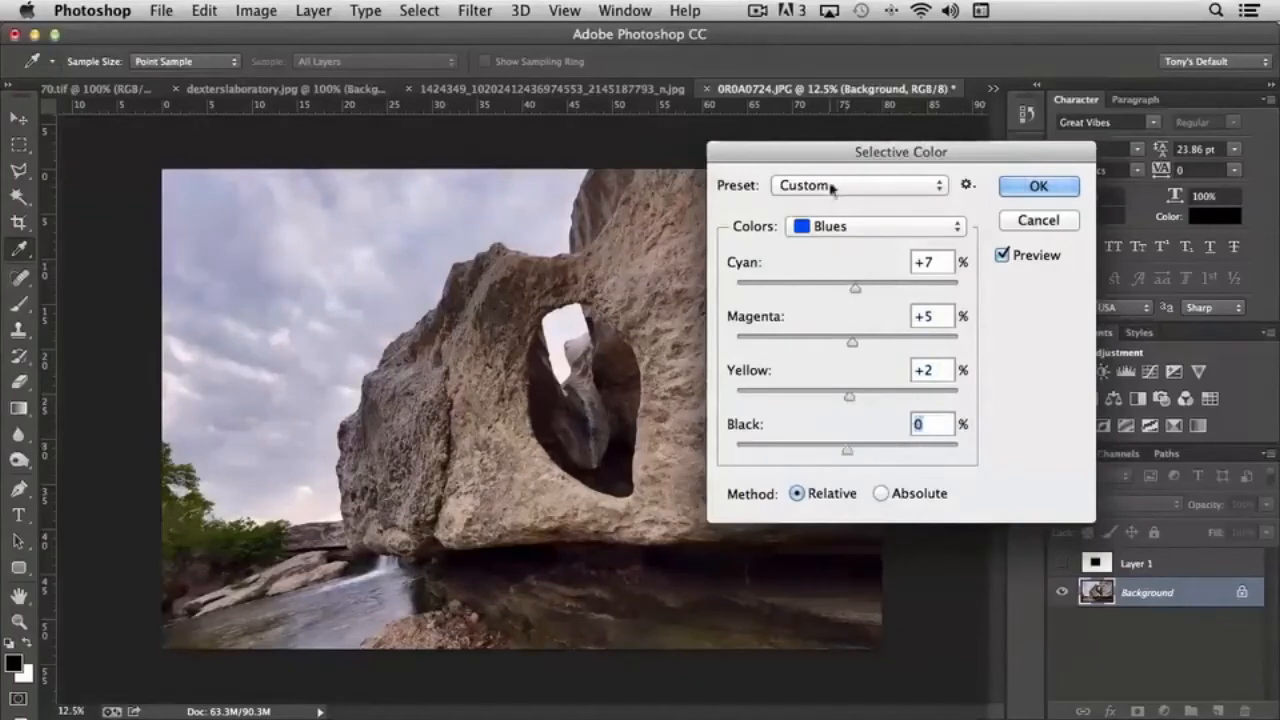
- Target Greens with Cyan +14, Magenta -1, Yellow -34, trying Absolute before keeping Relative
click(875, 226)
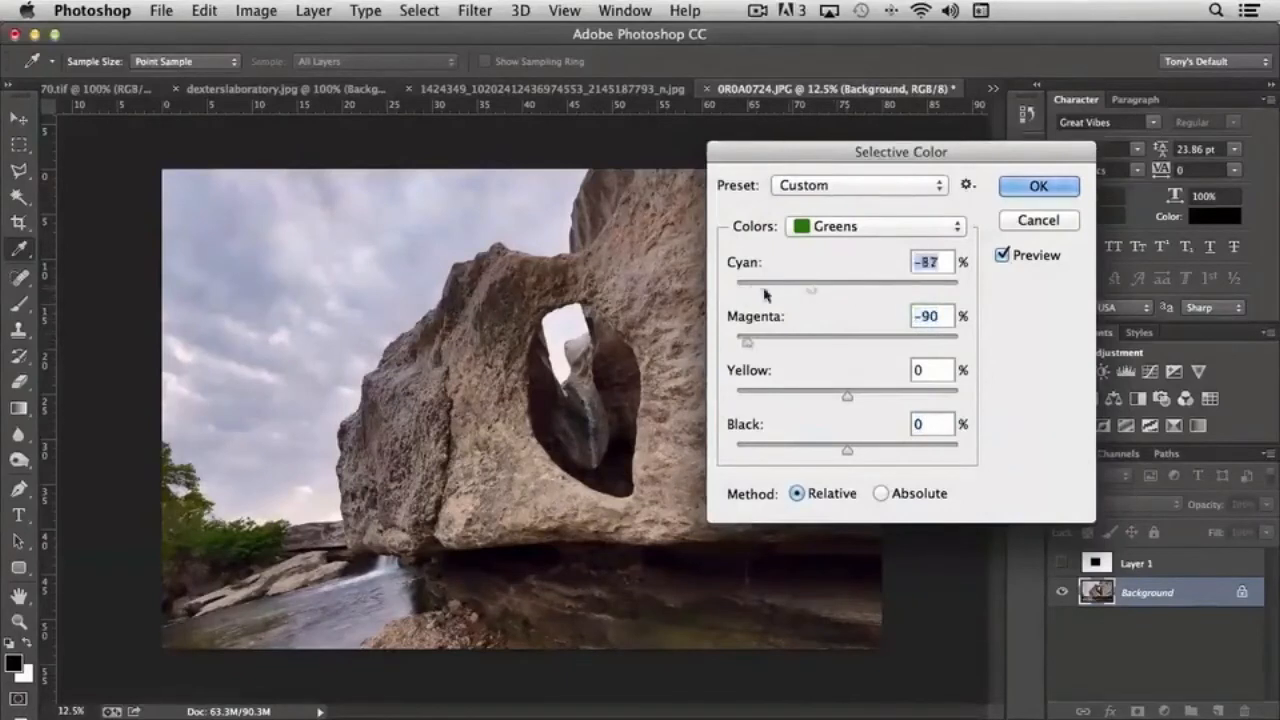
drag(812, 288, 862, 288)
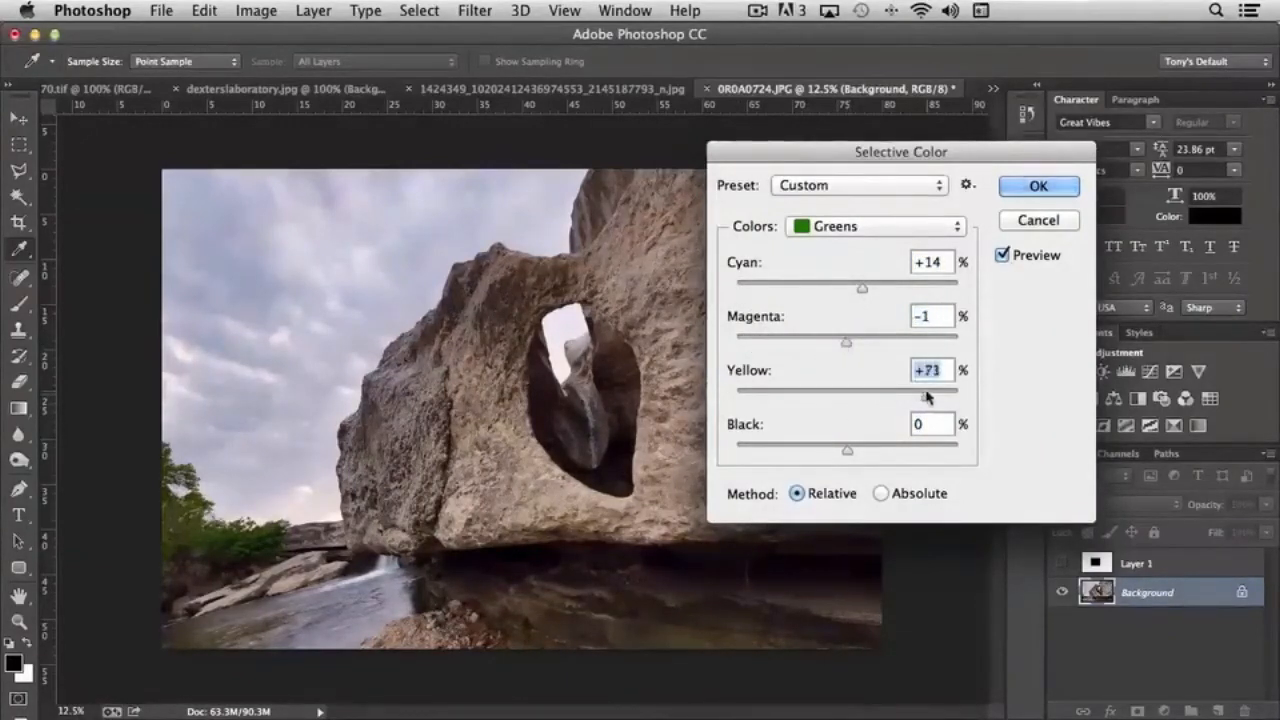
drag(895, 392, 808, 395)
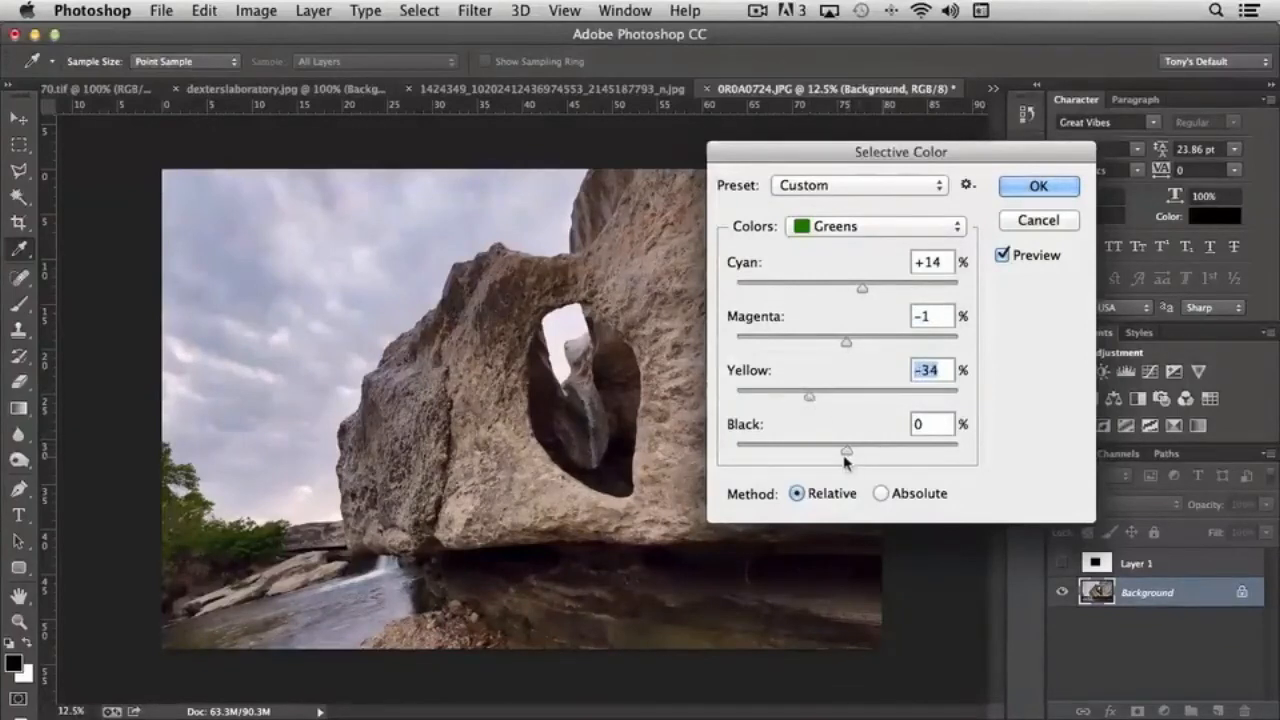
click(879, 493)
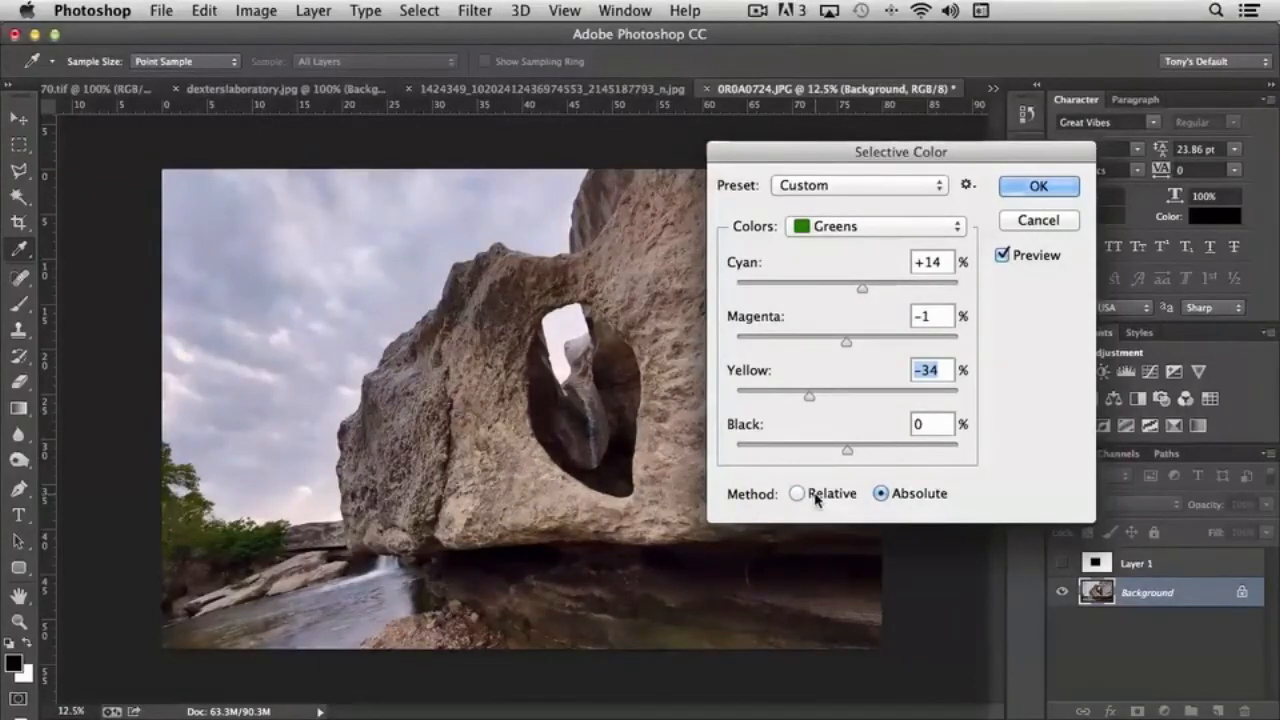
click(797, 493)
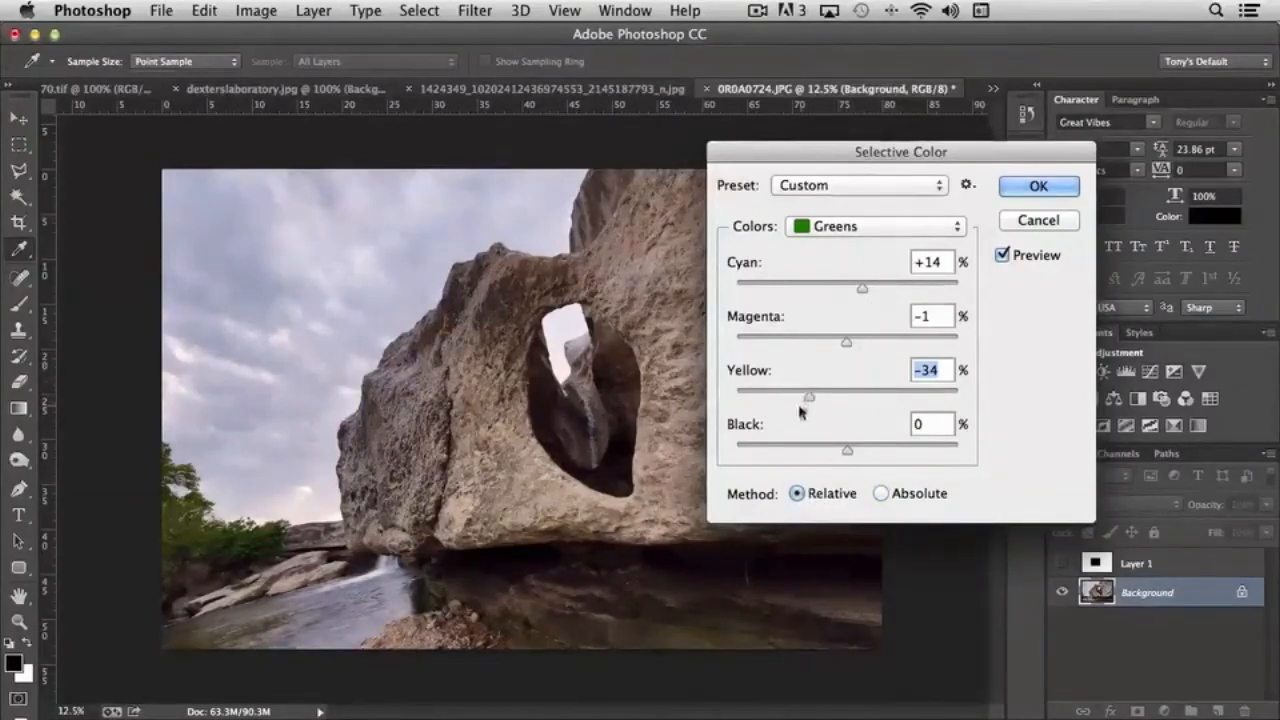
click(873, 226)
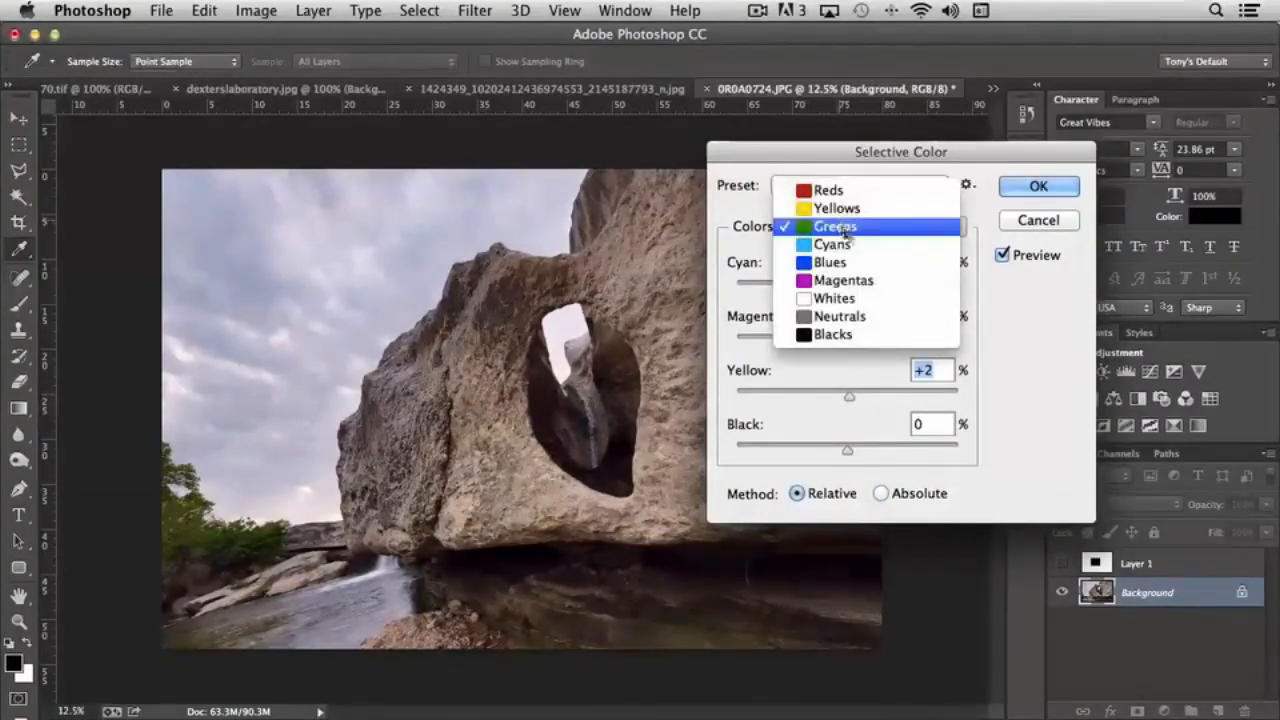
- Target Reds in Selective Color and set Cyan +63, Magenta +5, Yellow +37
click(828, 190)
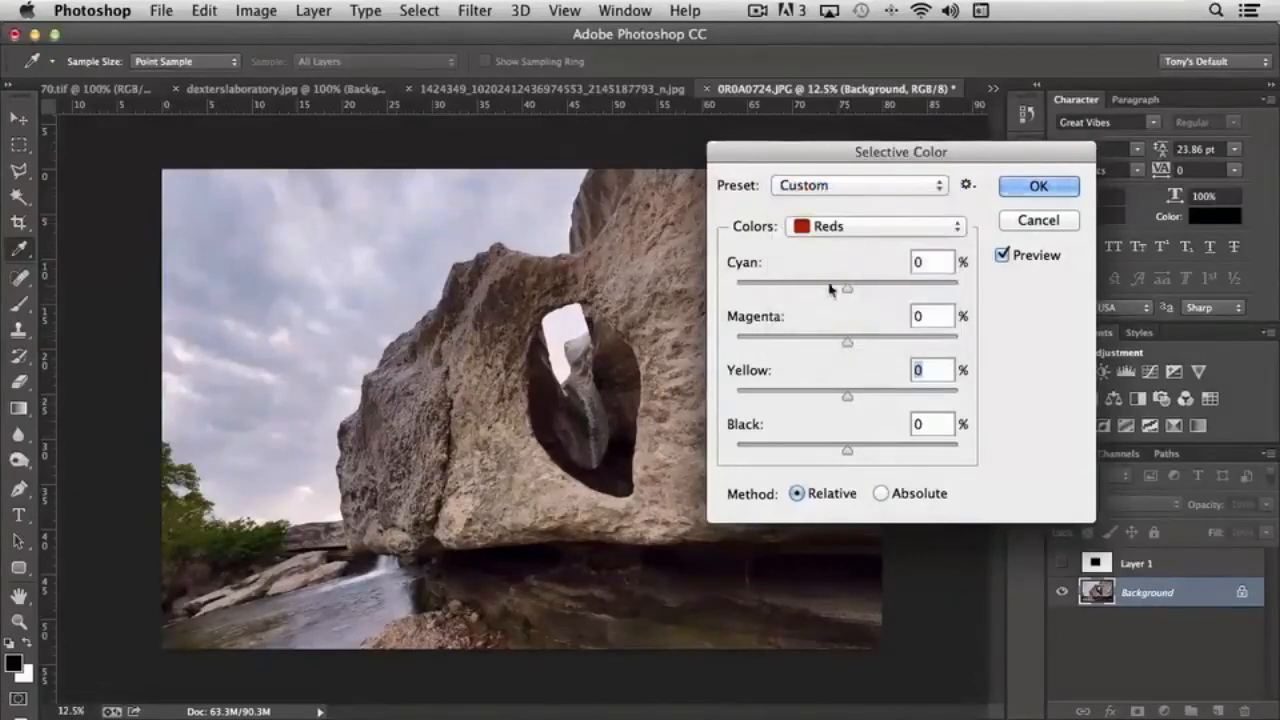
drag(847, 289, 885, 289)
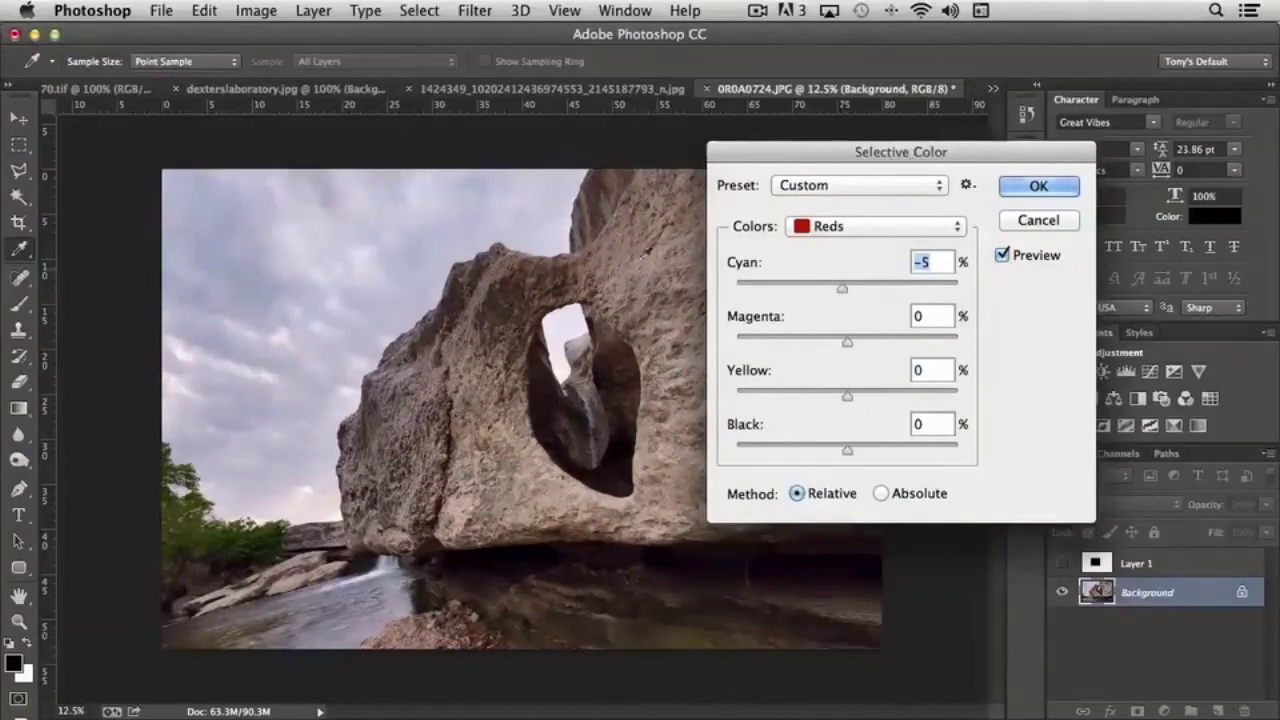
mouse_move(875, 335)
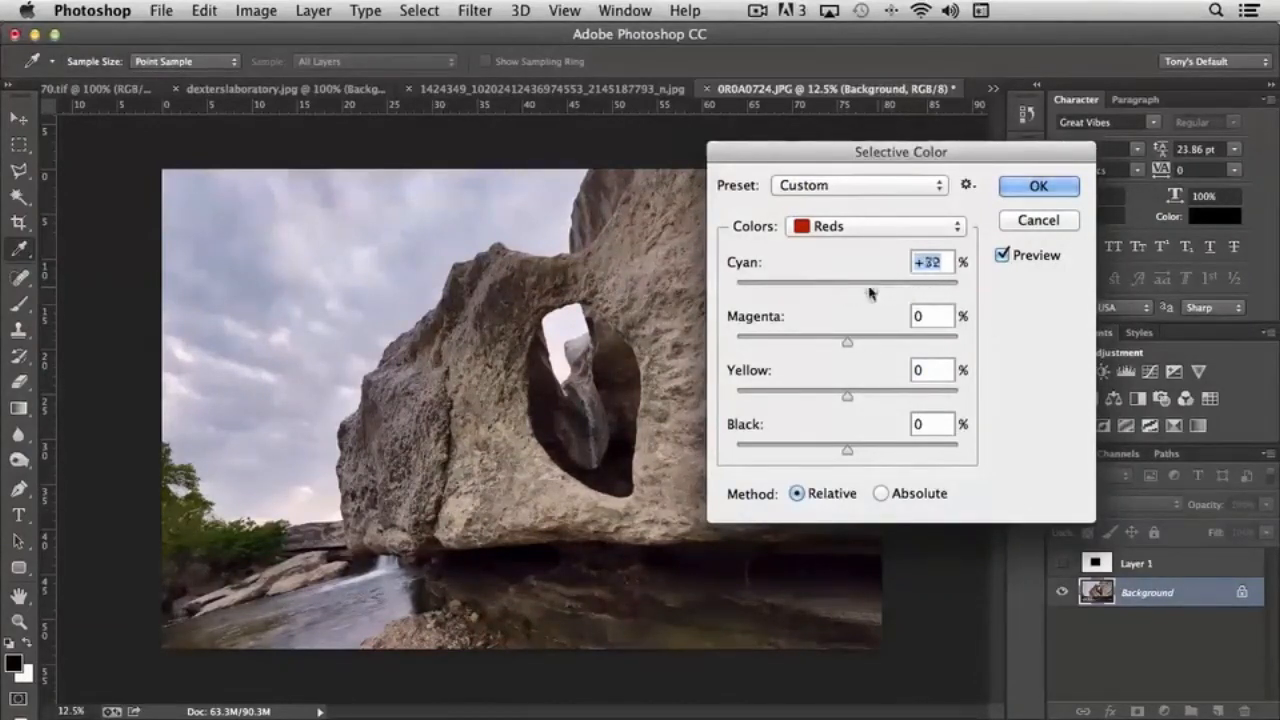
drag(847, 287, 917, 287)
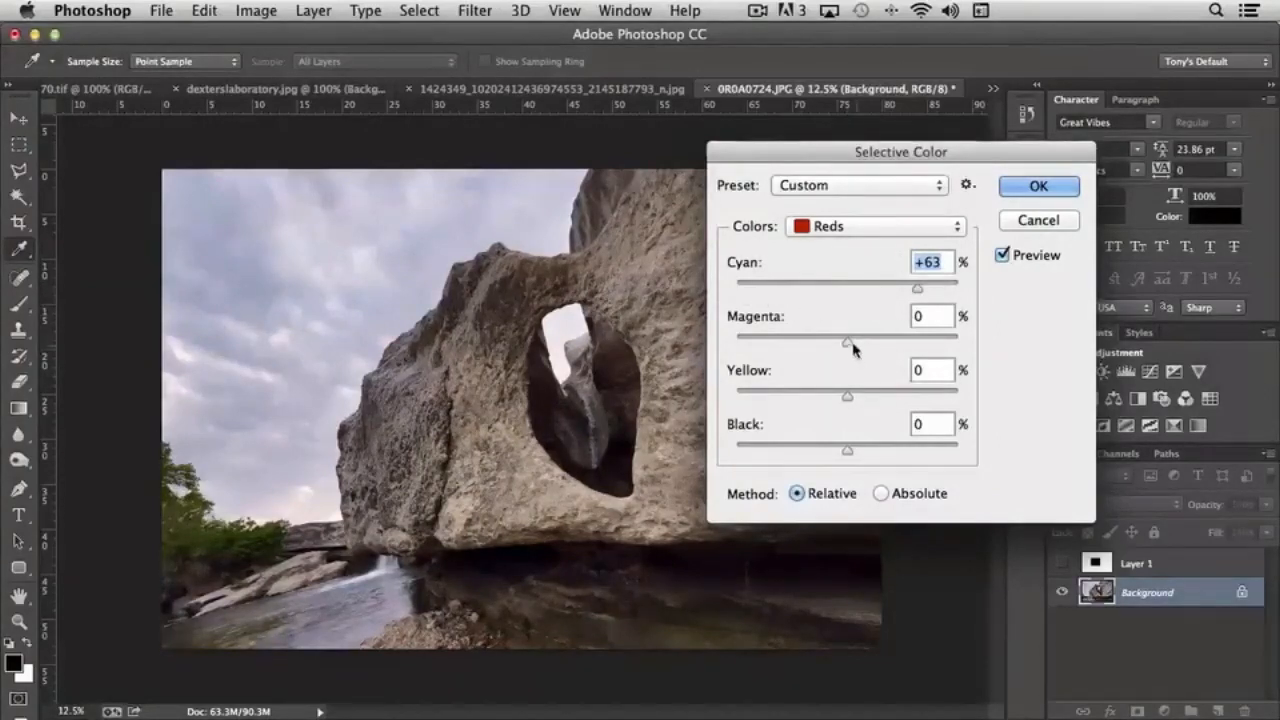
drag(847, 332, 765, 332)
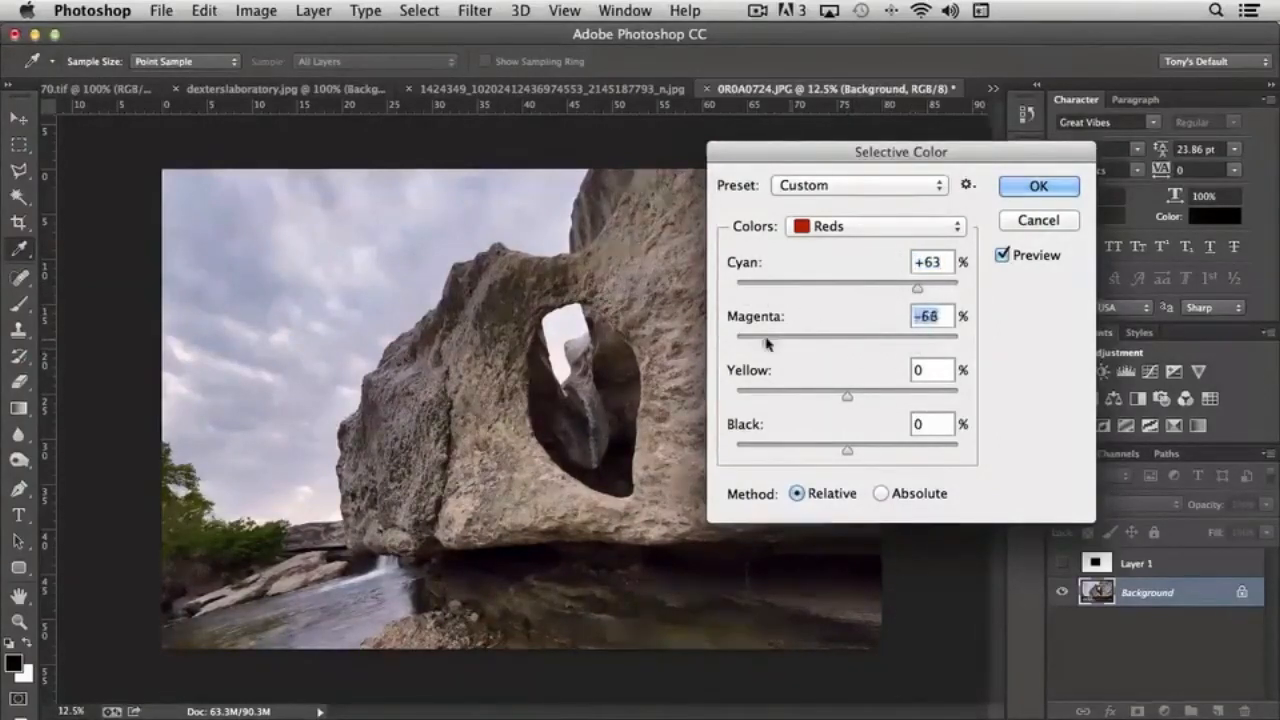
drag(765, 340, 790, 340)
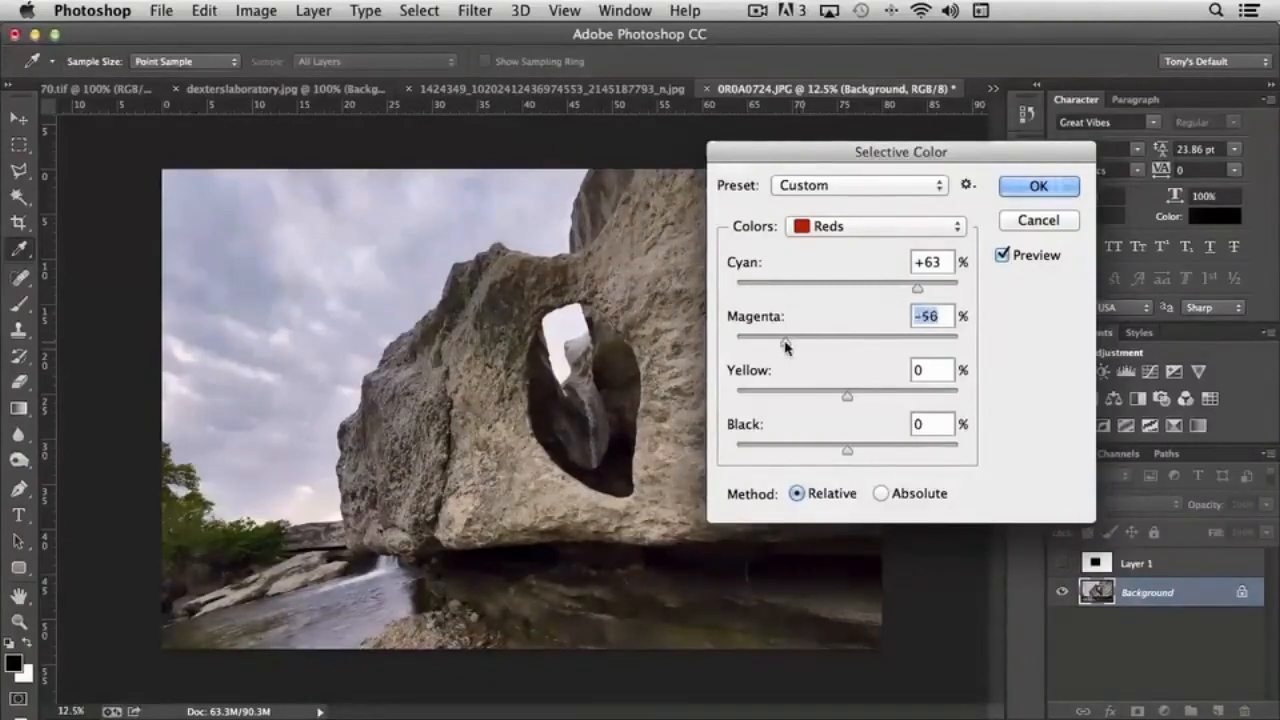
drag(785, 343, 855, 343)
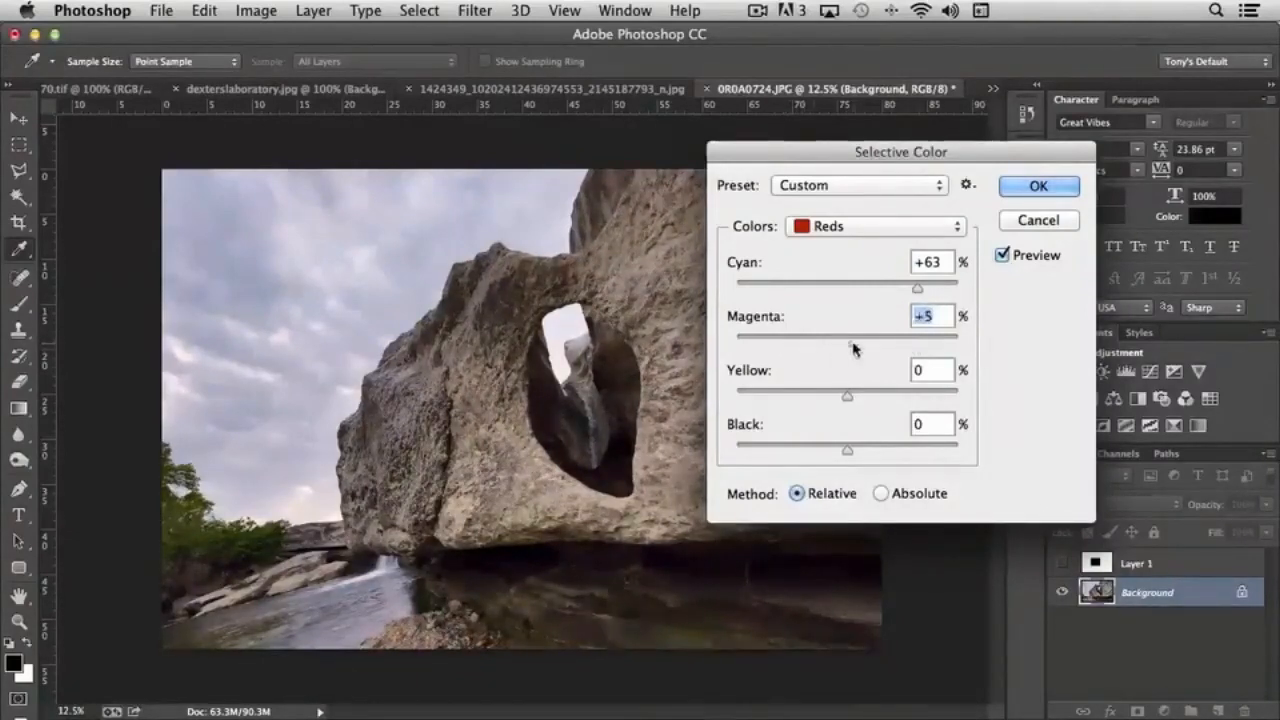
drag(847, 395, 885, 395)
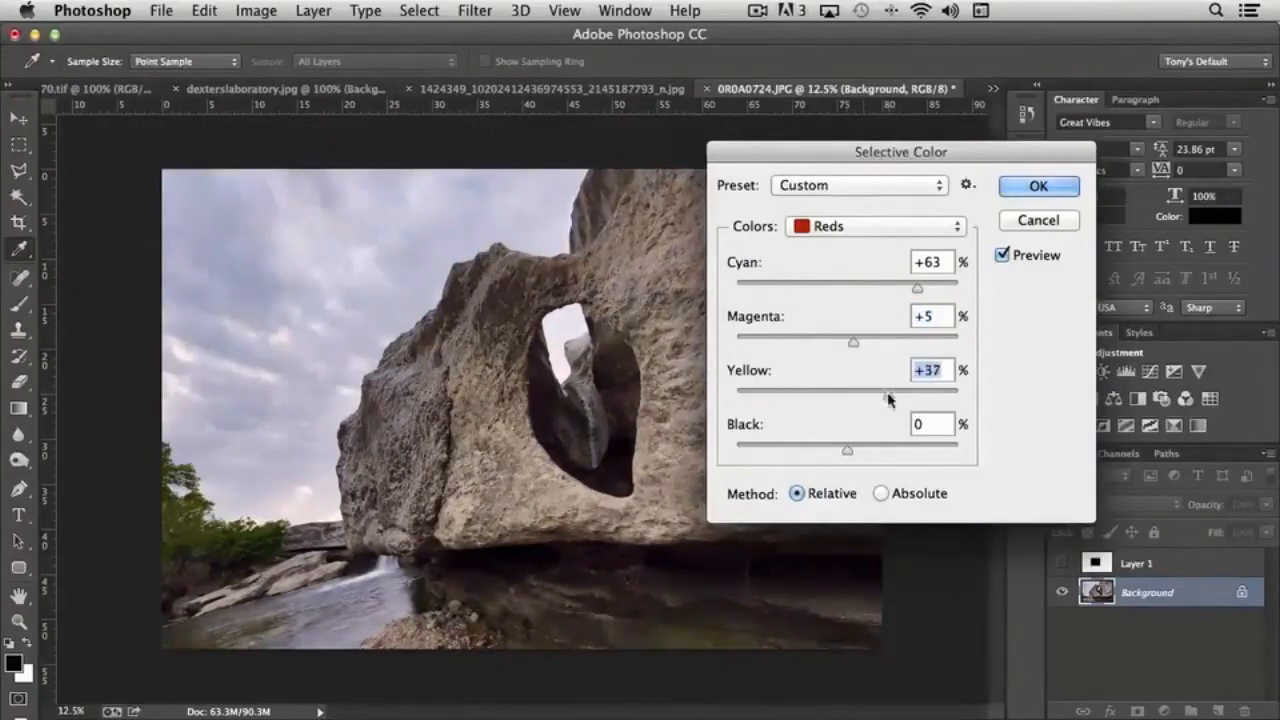